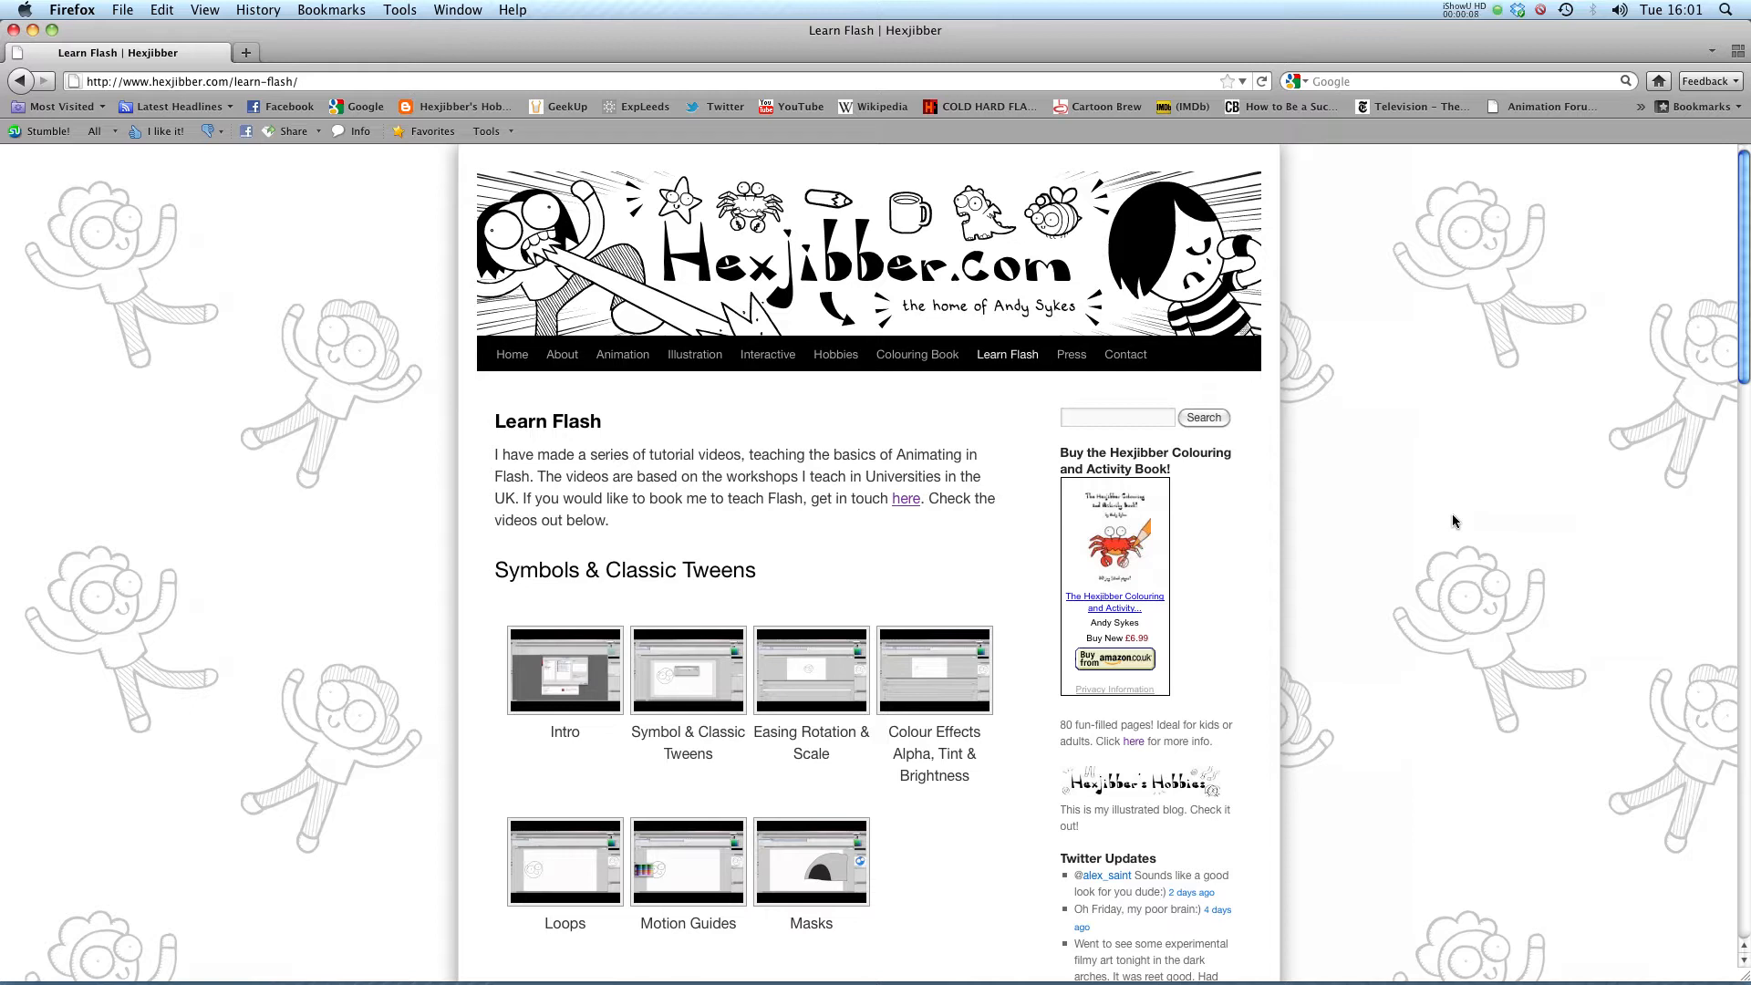
{"action": "mouse_move", "coordinate": [653, 274]}
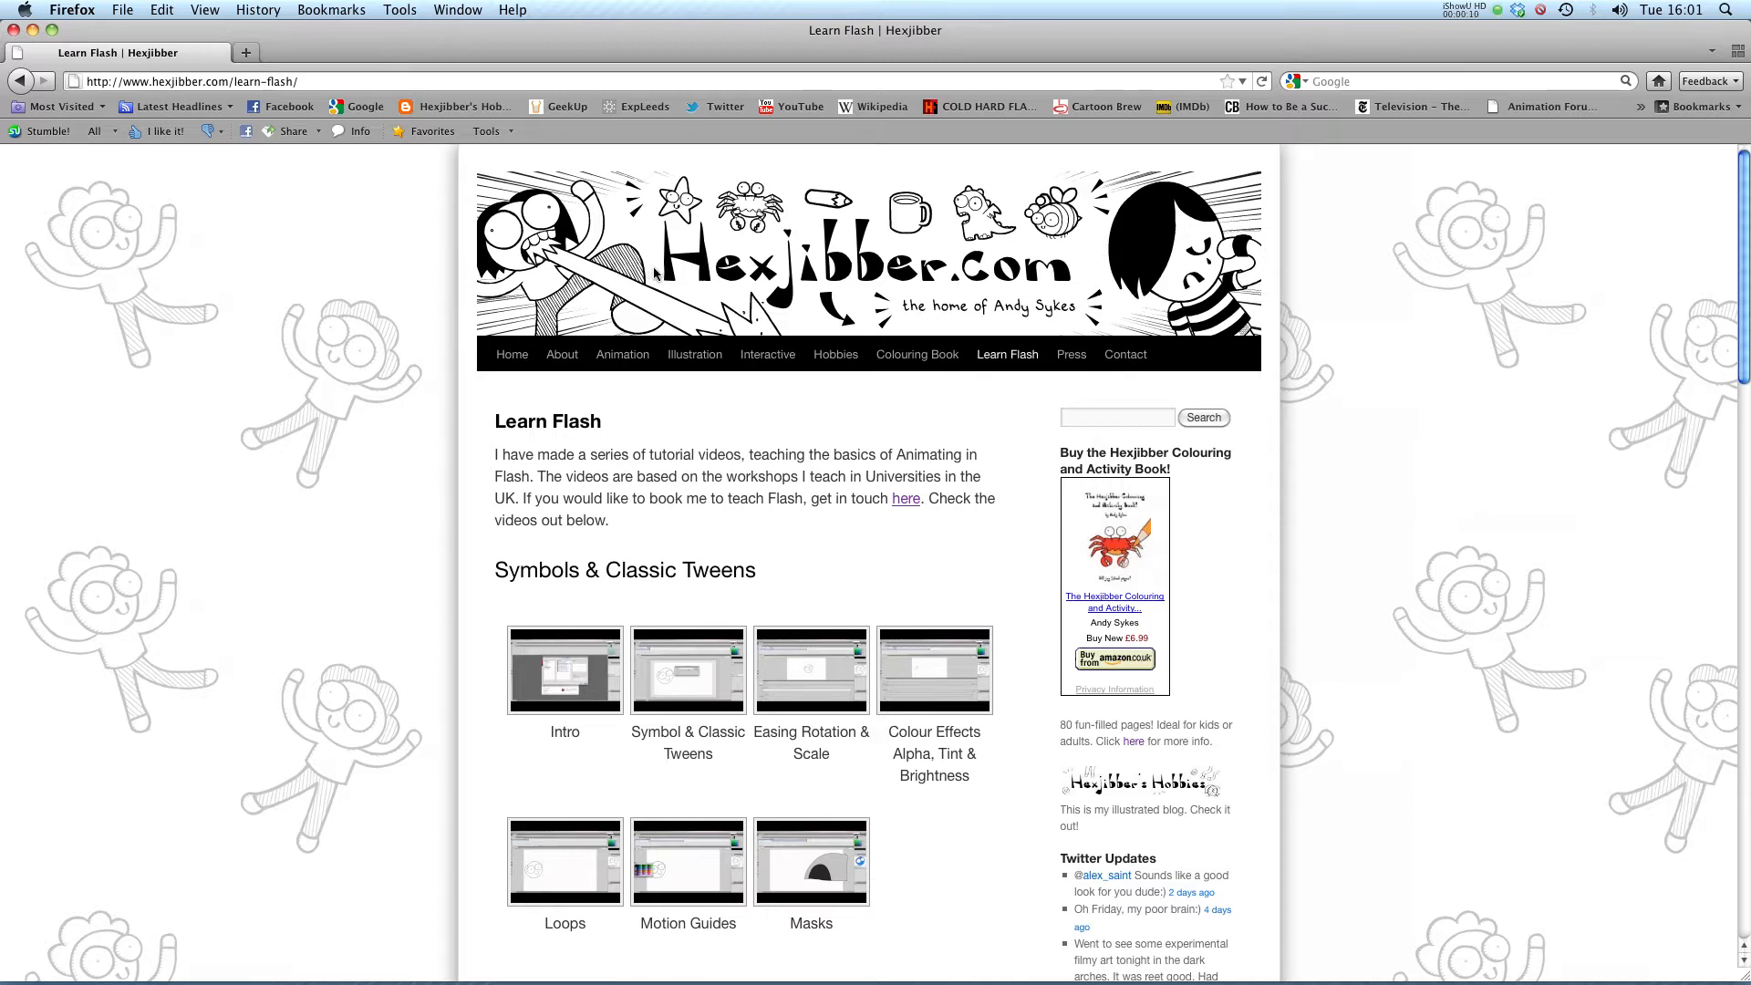
{"action": "mouse_move", "coordinate": [694, 354]}
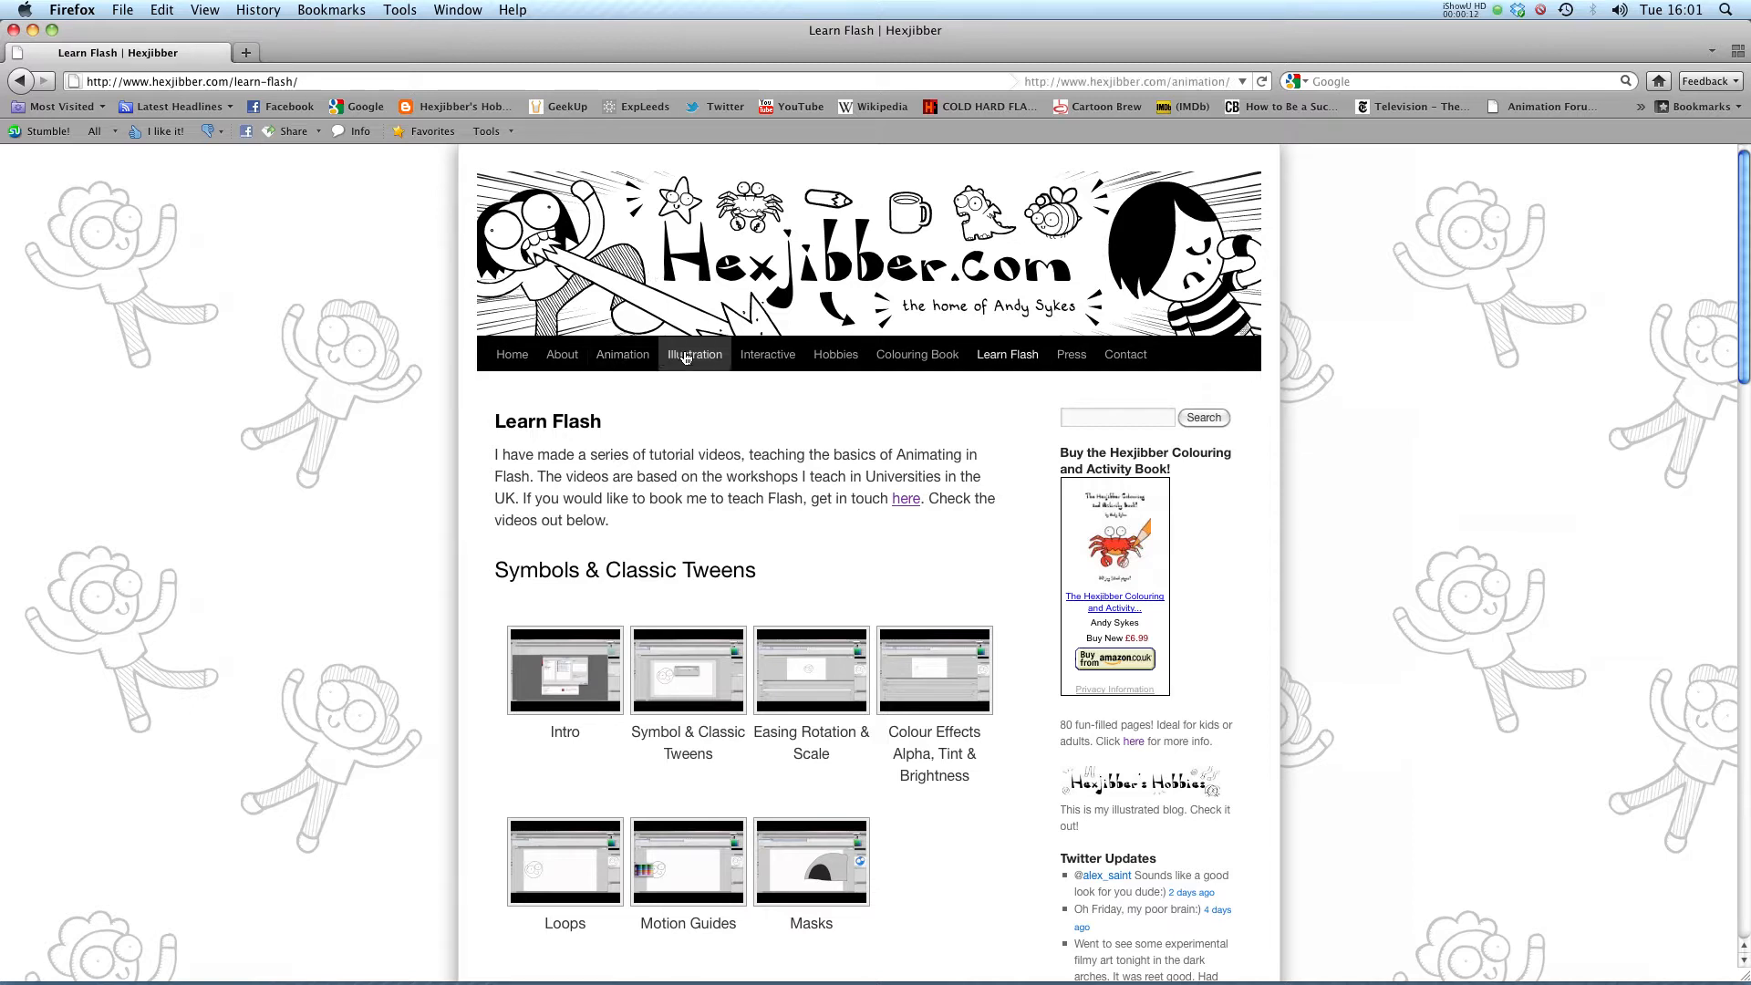
{"action": "mouse_move", "coordinate": [769, 354]}
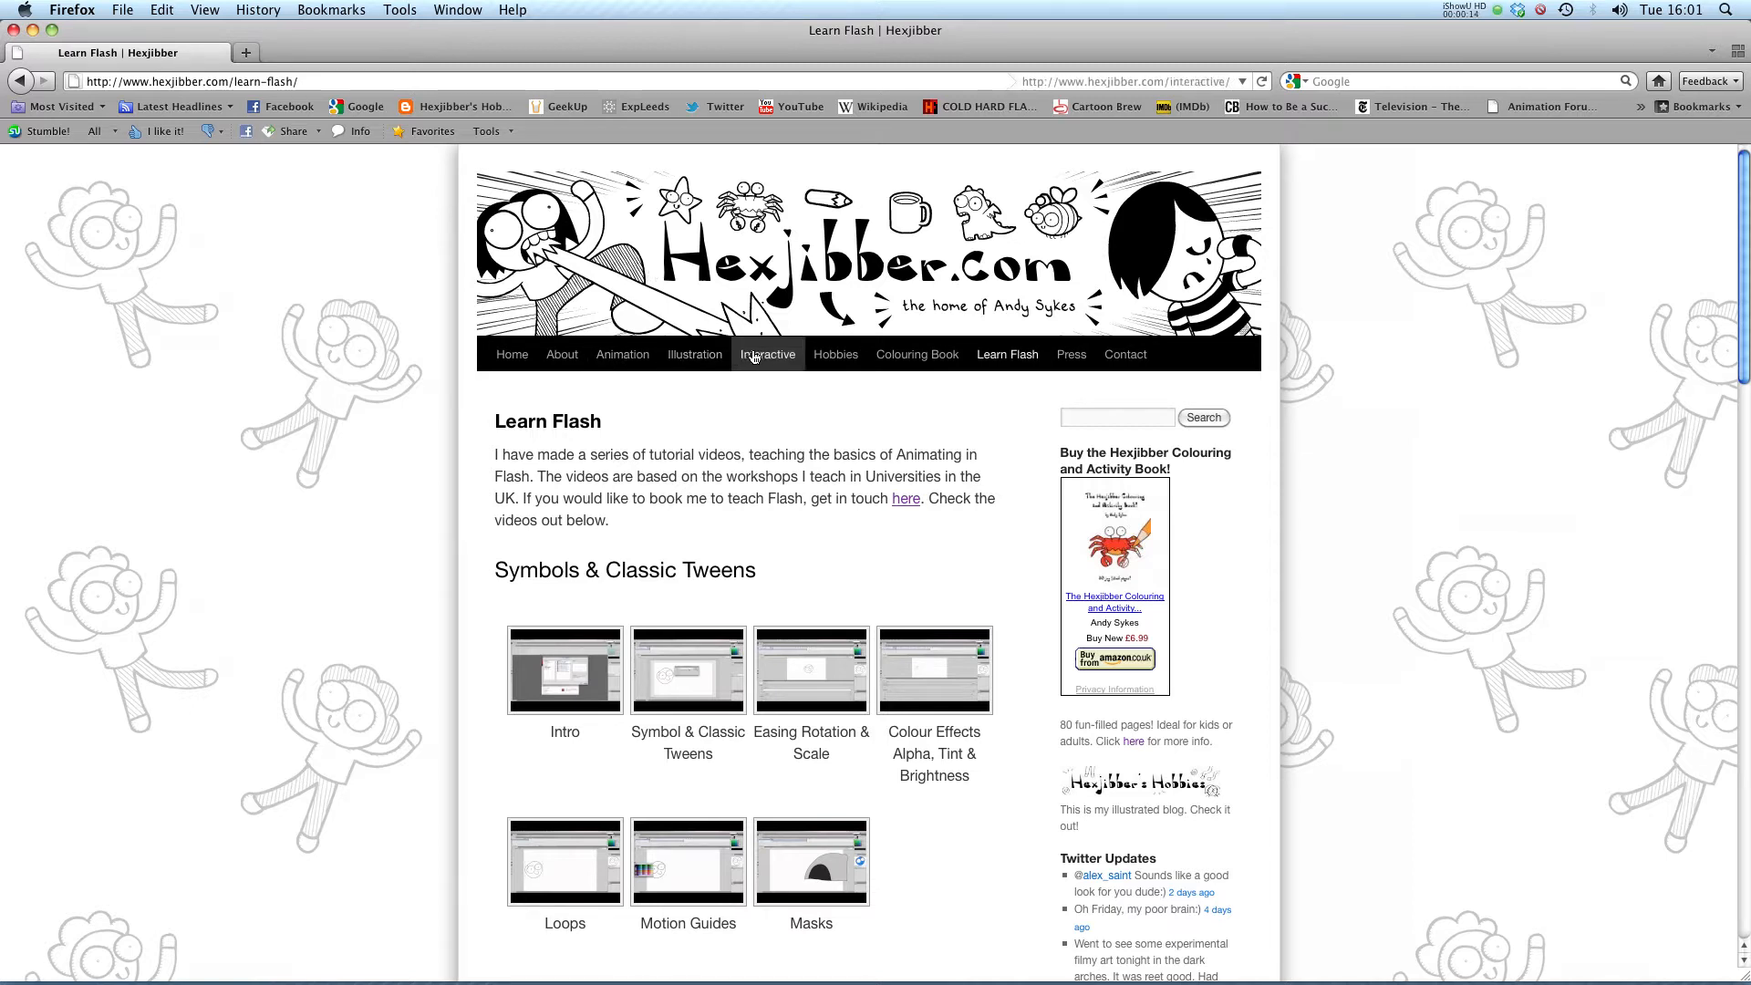
{"action": "mouse_move", "coordinate": [1007, 354]}
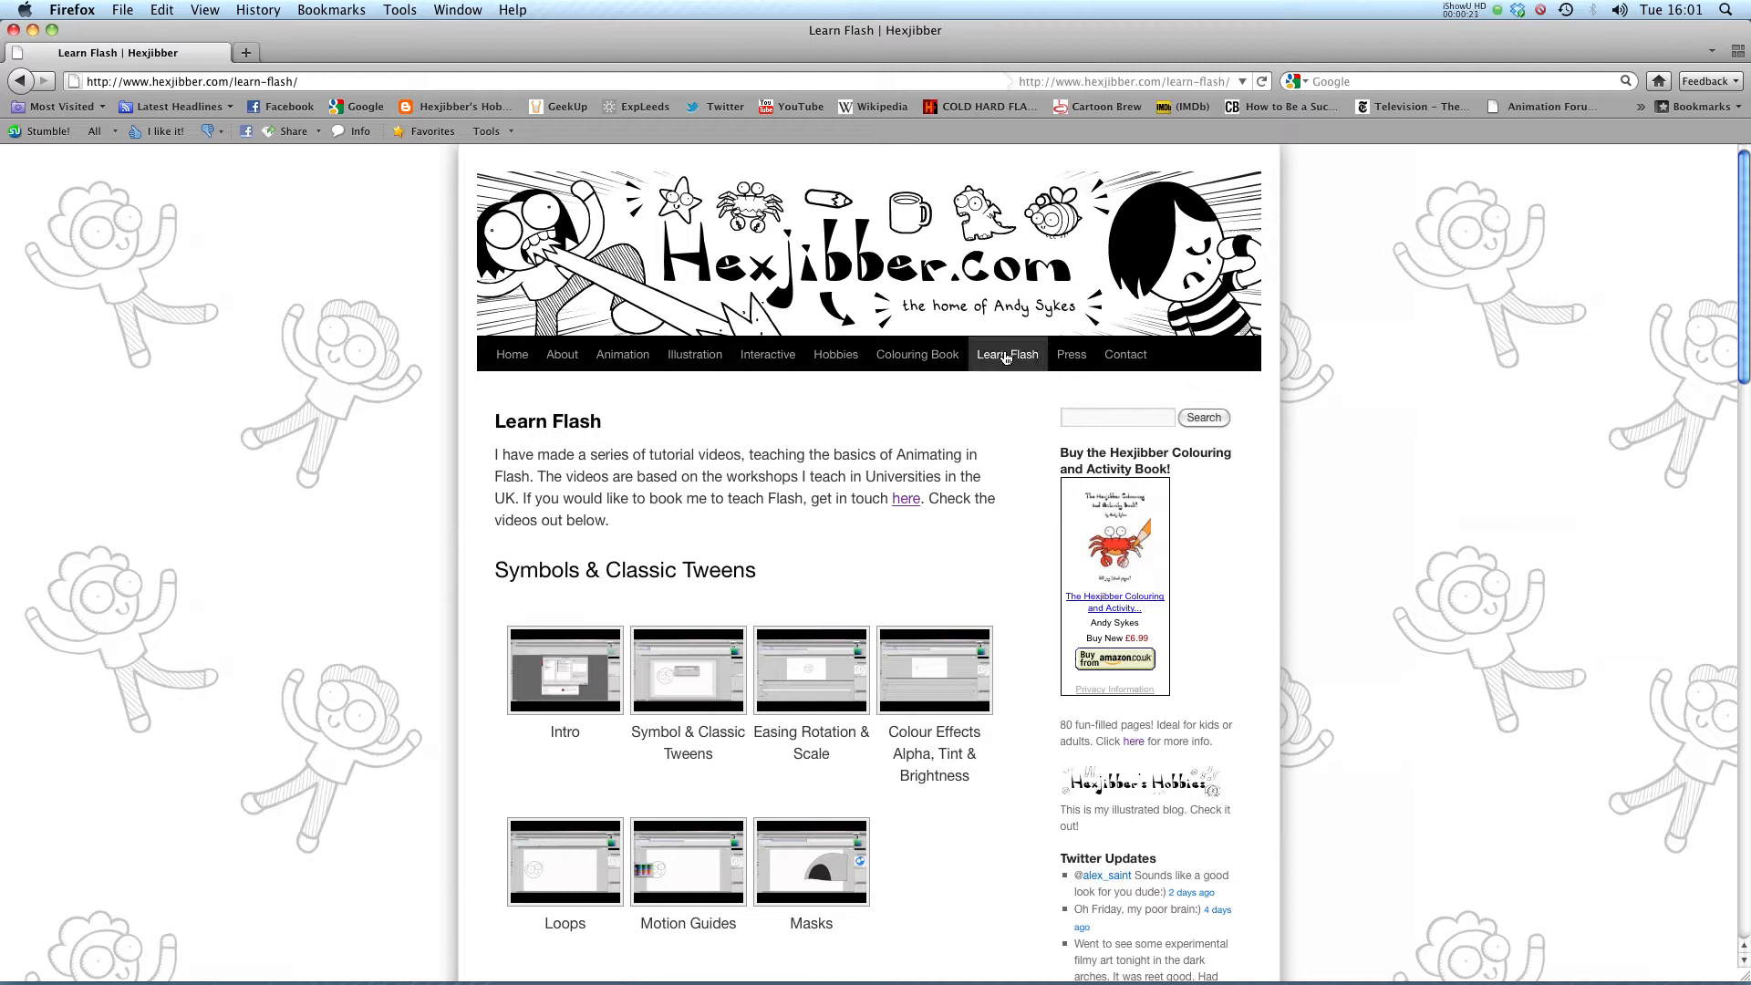
{"action": "mouse_move", "coordinate": [1007, 381]}
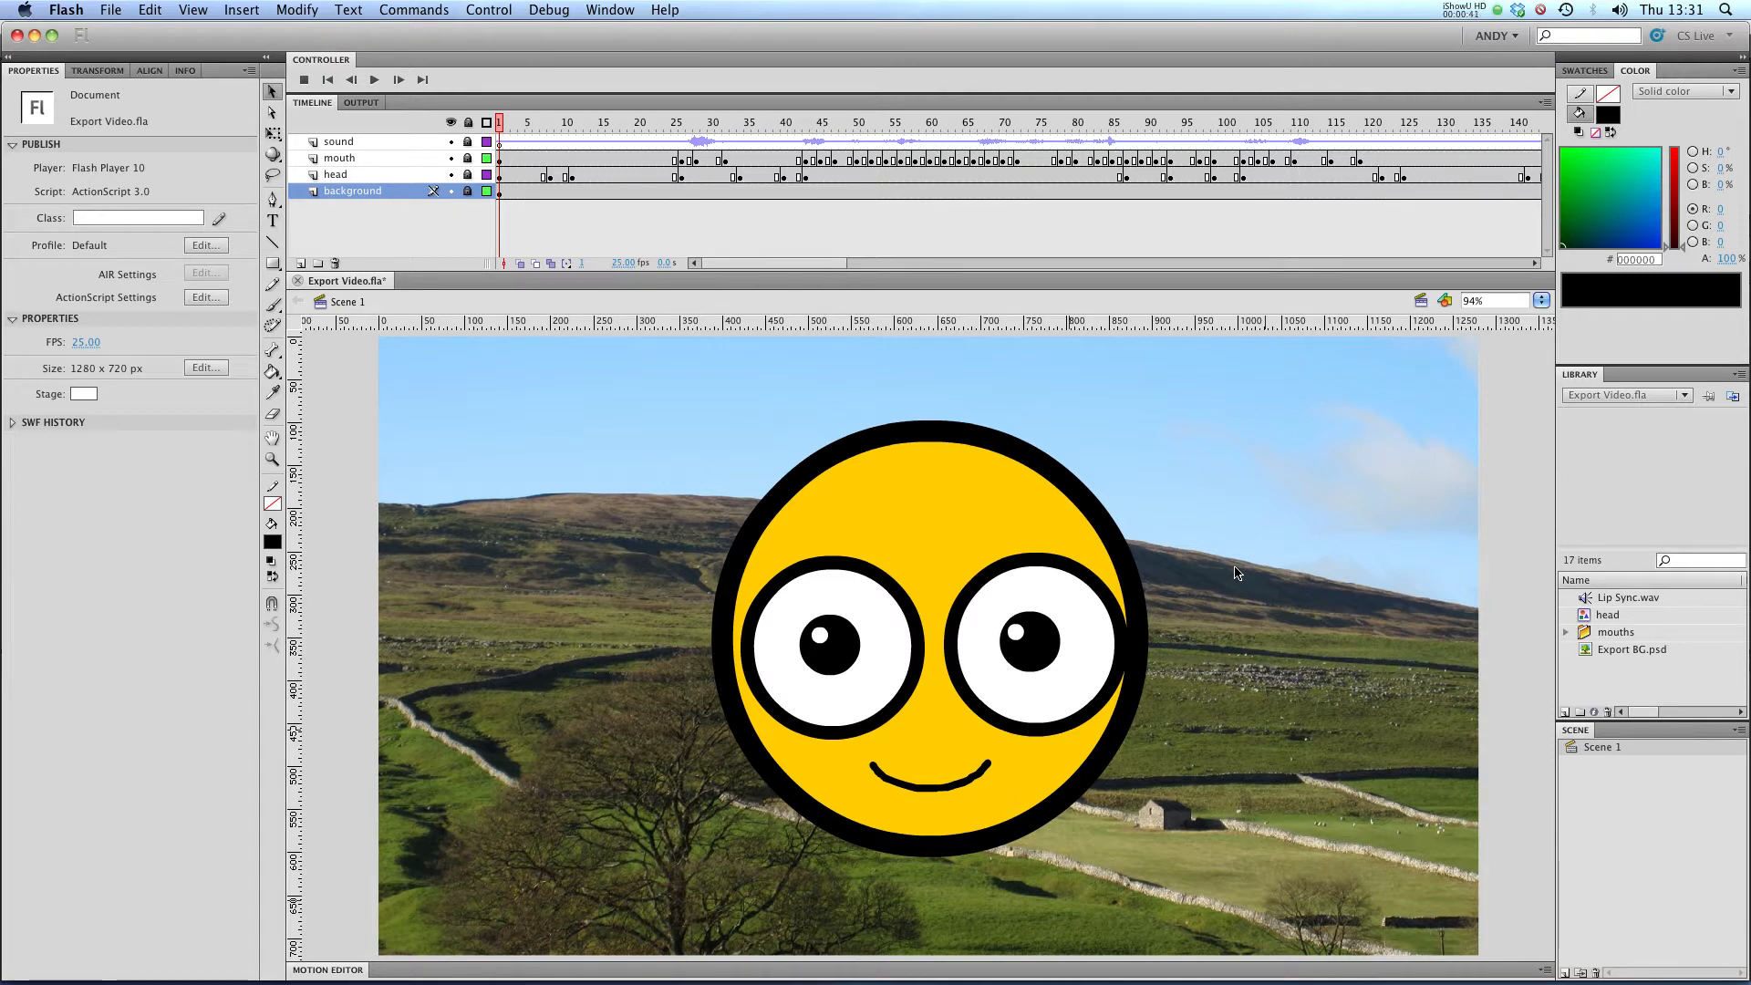
{"action": "mouse_move", "coordinate": [942, 606]}
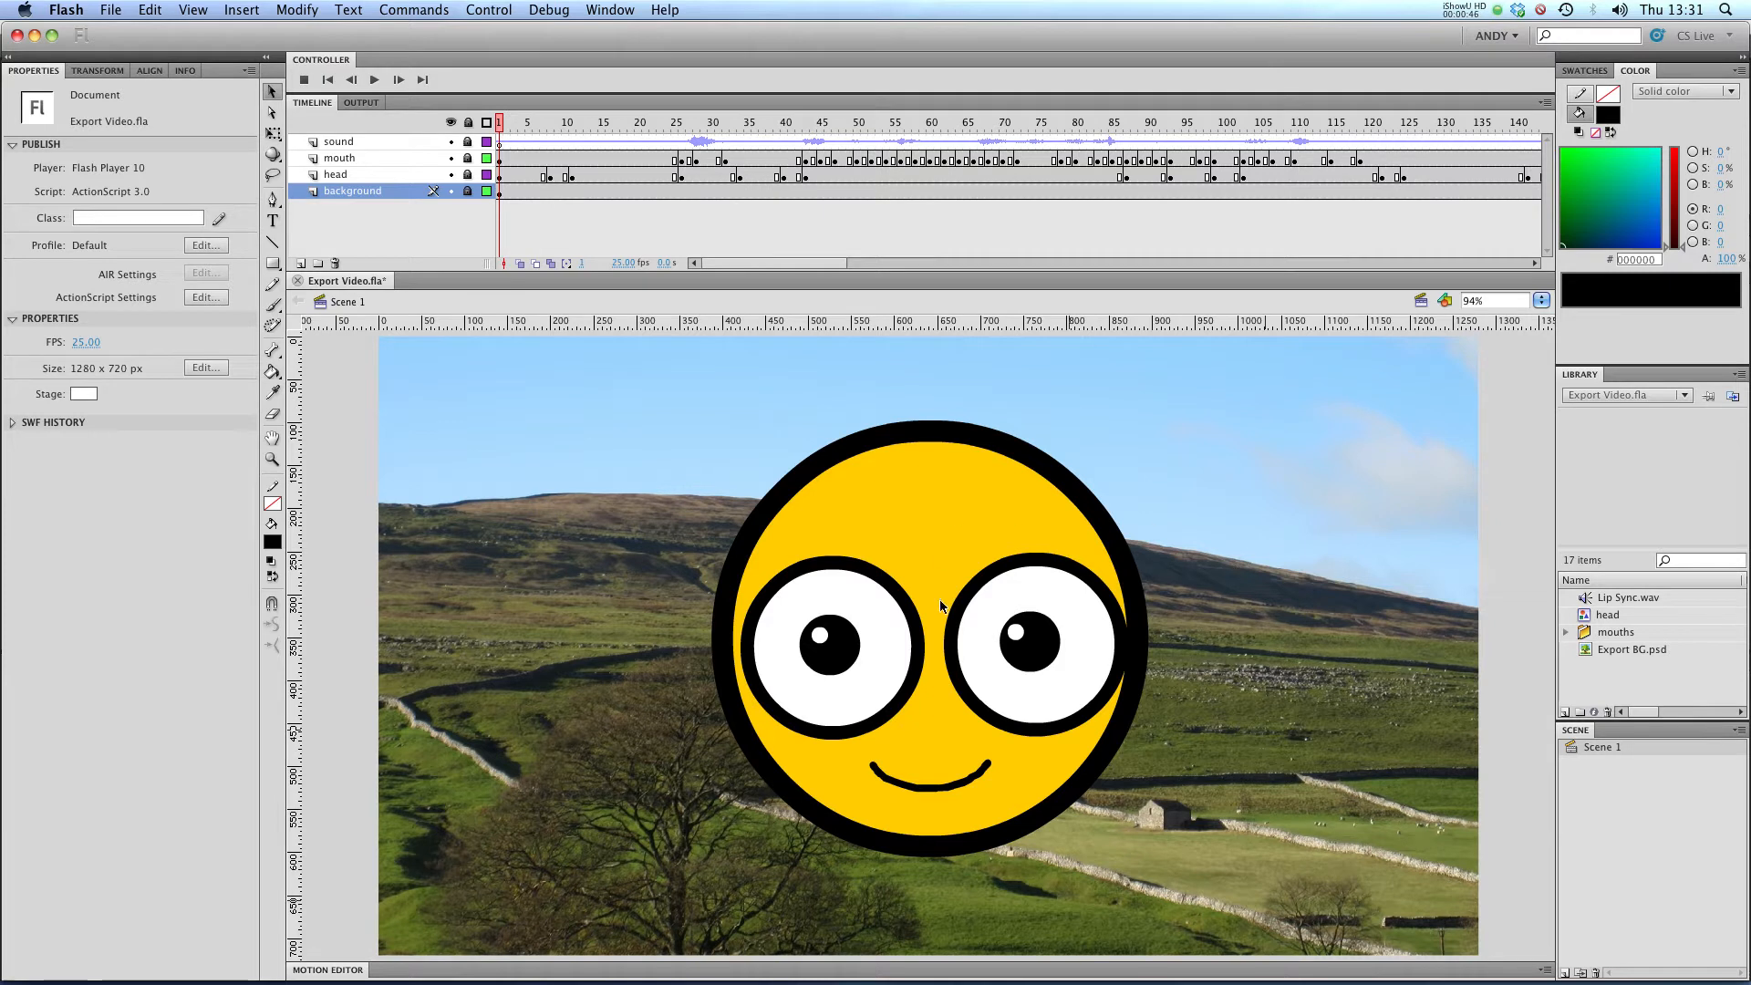
{"action": "mouse_move", "coordinate": [1058, 613]}
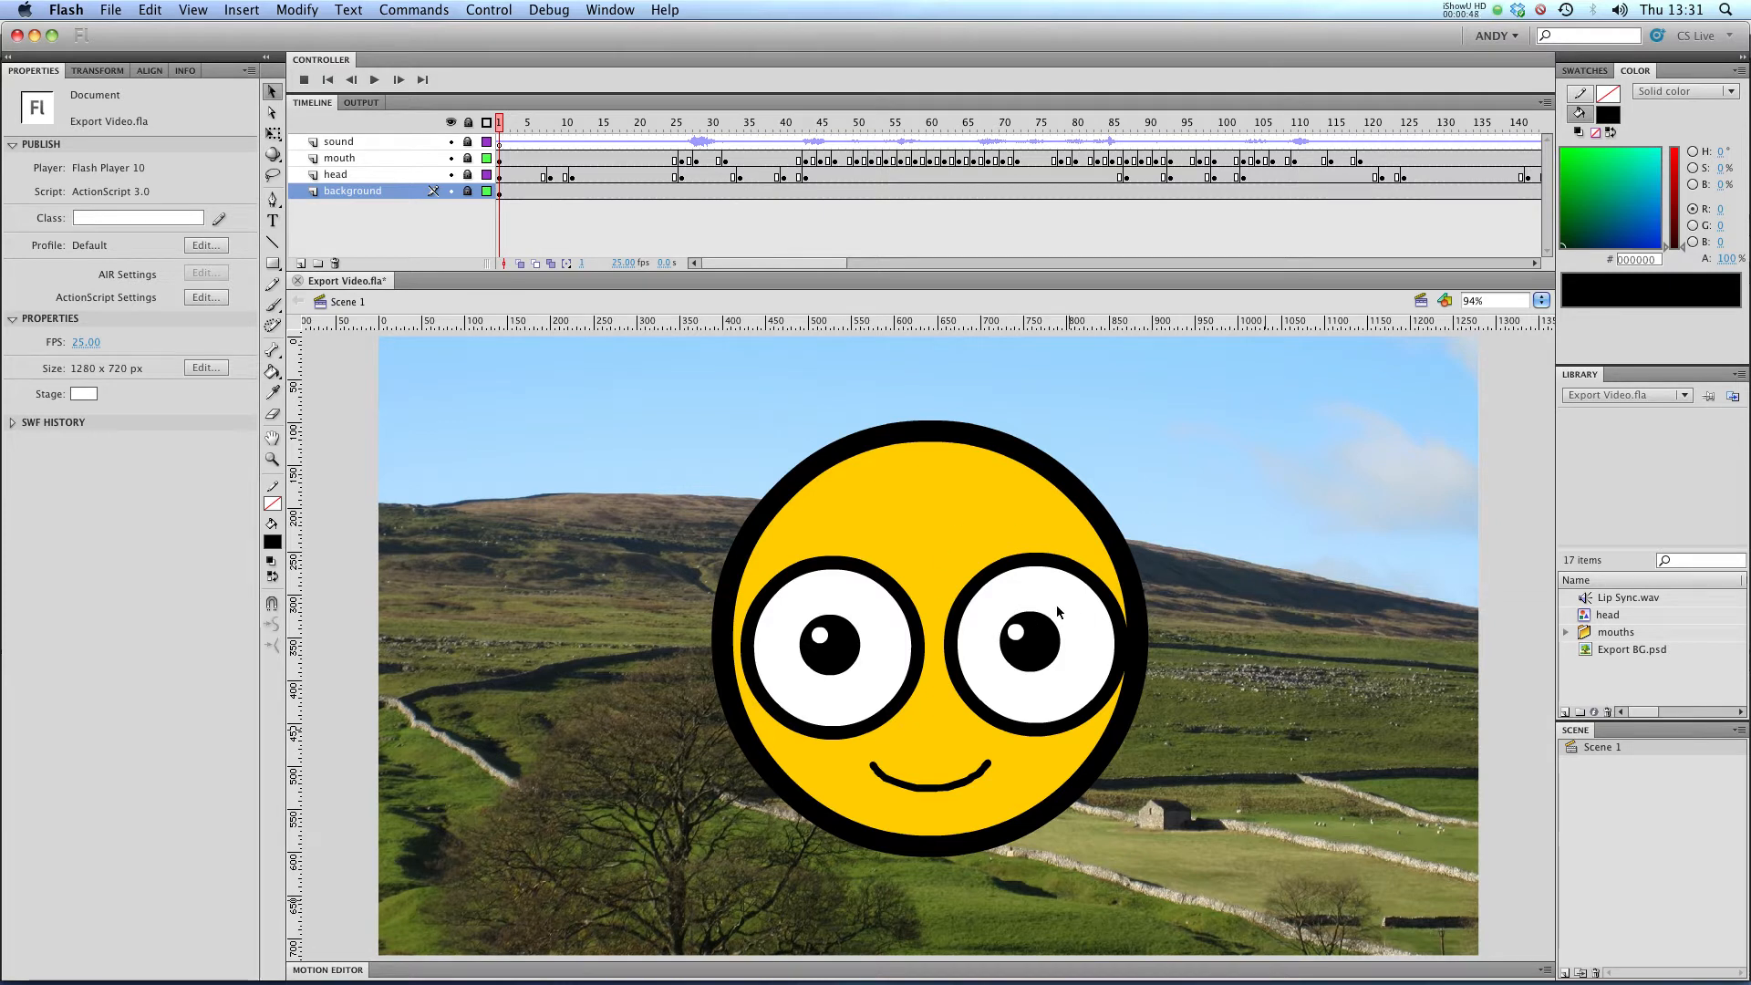
{"action": "mouse_move", "coordinate": [1247, 724]}
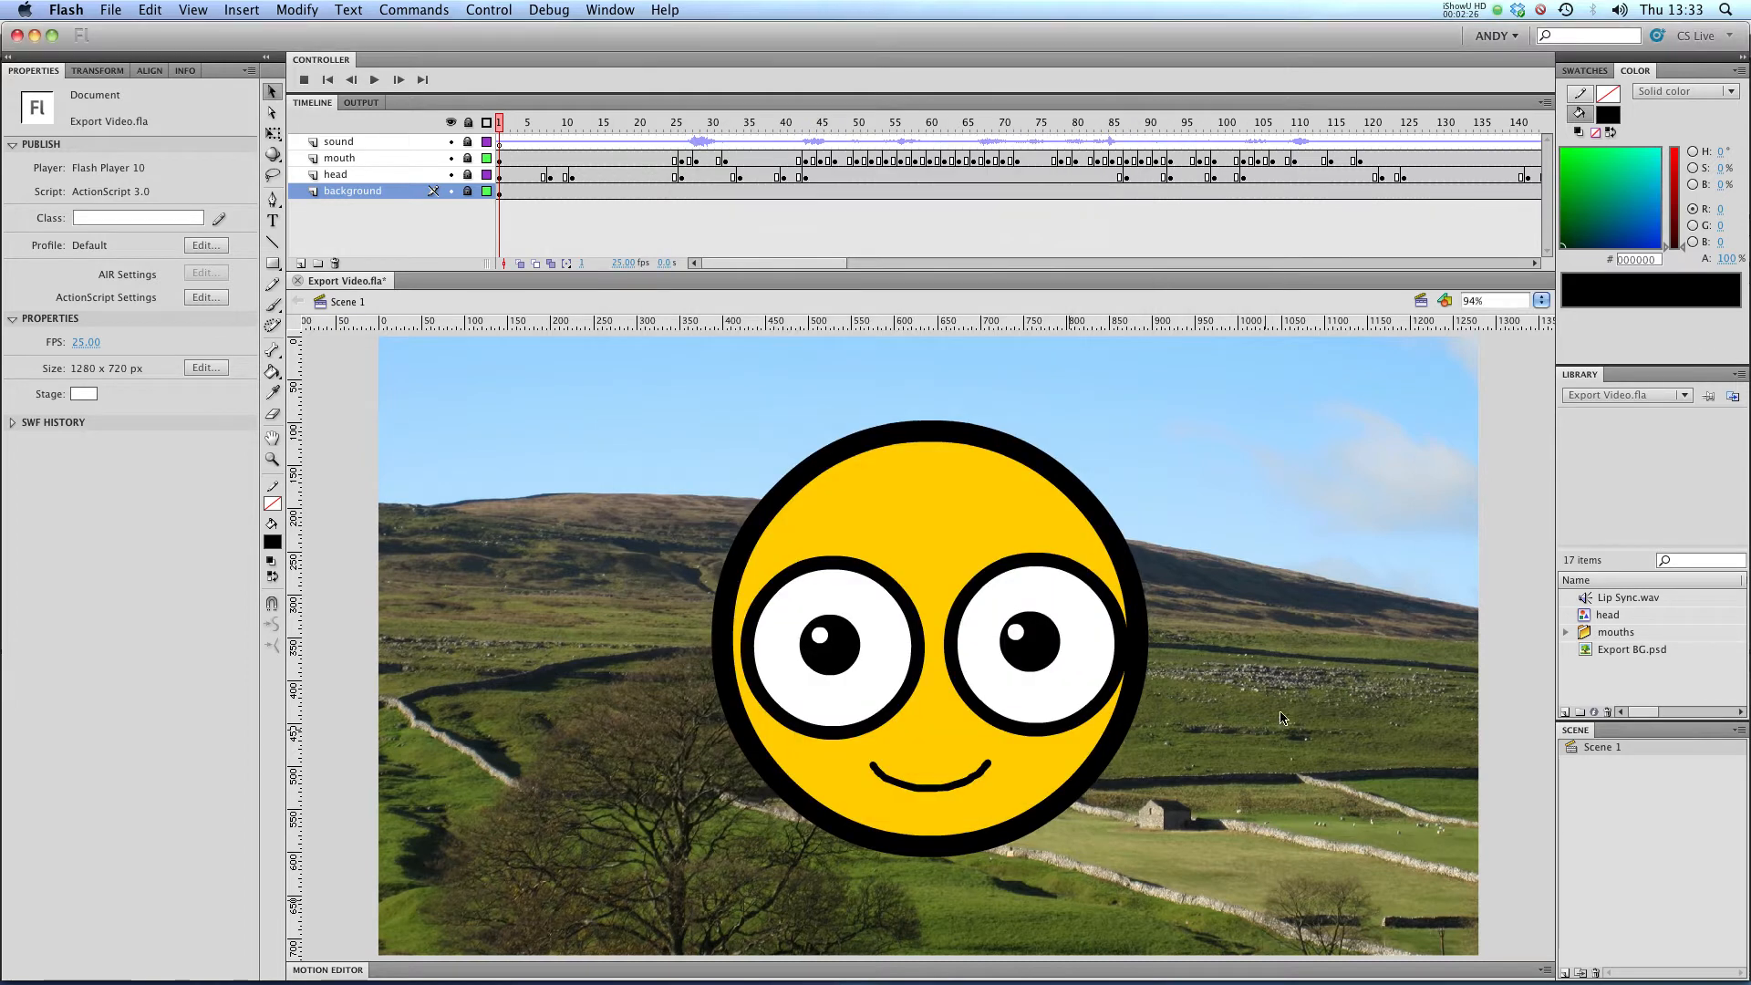
{"action": "mouse_move", "coordinate": [1246, 750]}
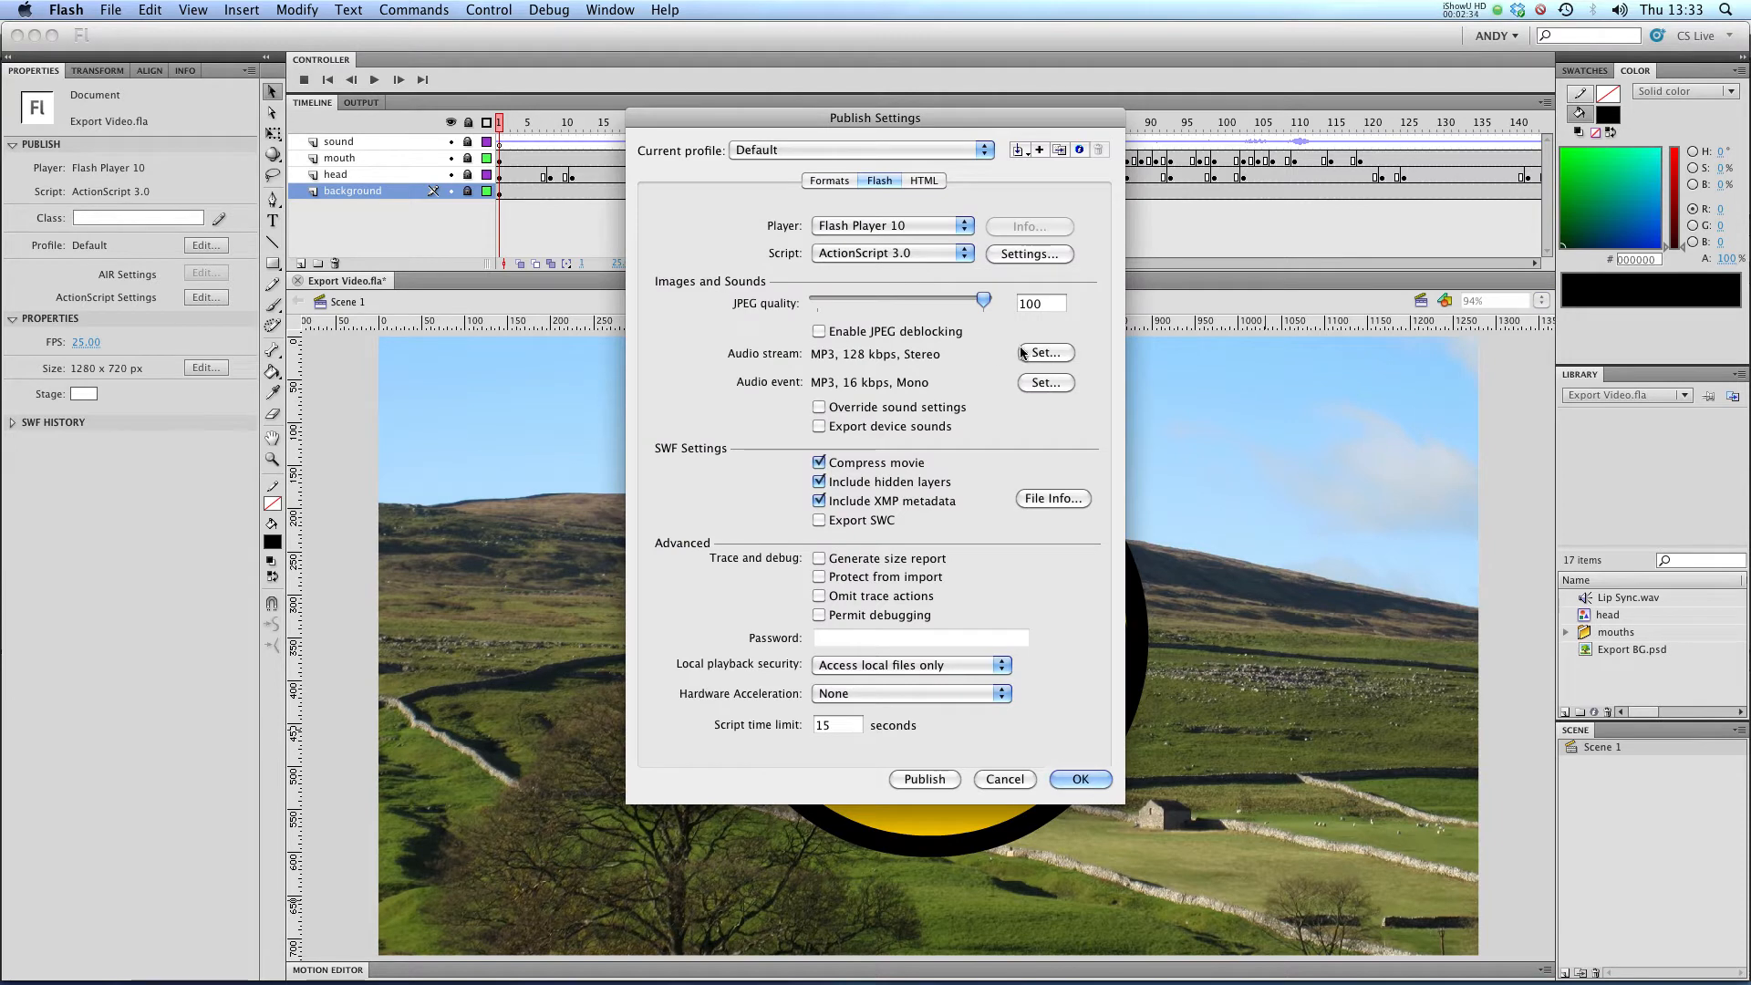
{"action": "mouse_move", "coordinate": [1045, 352]}
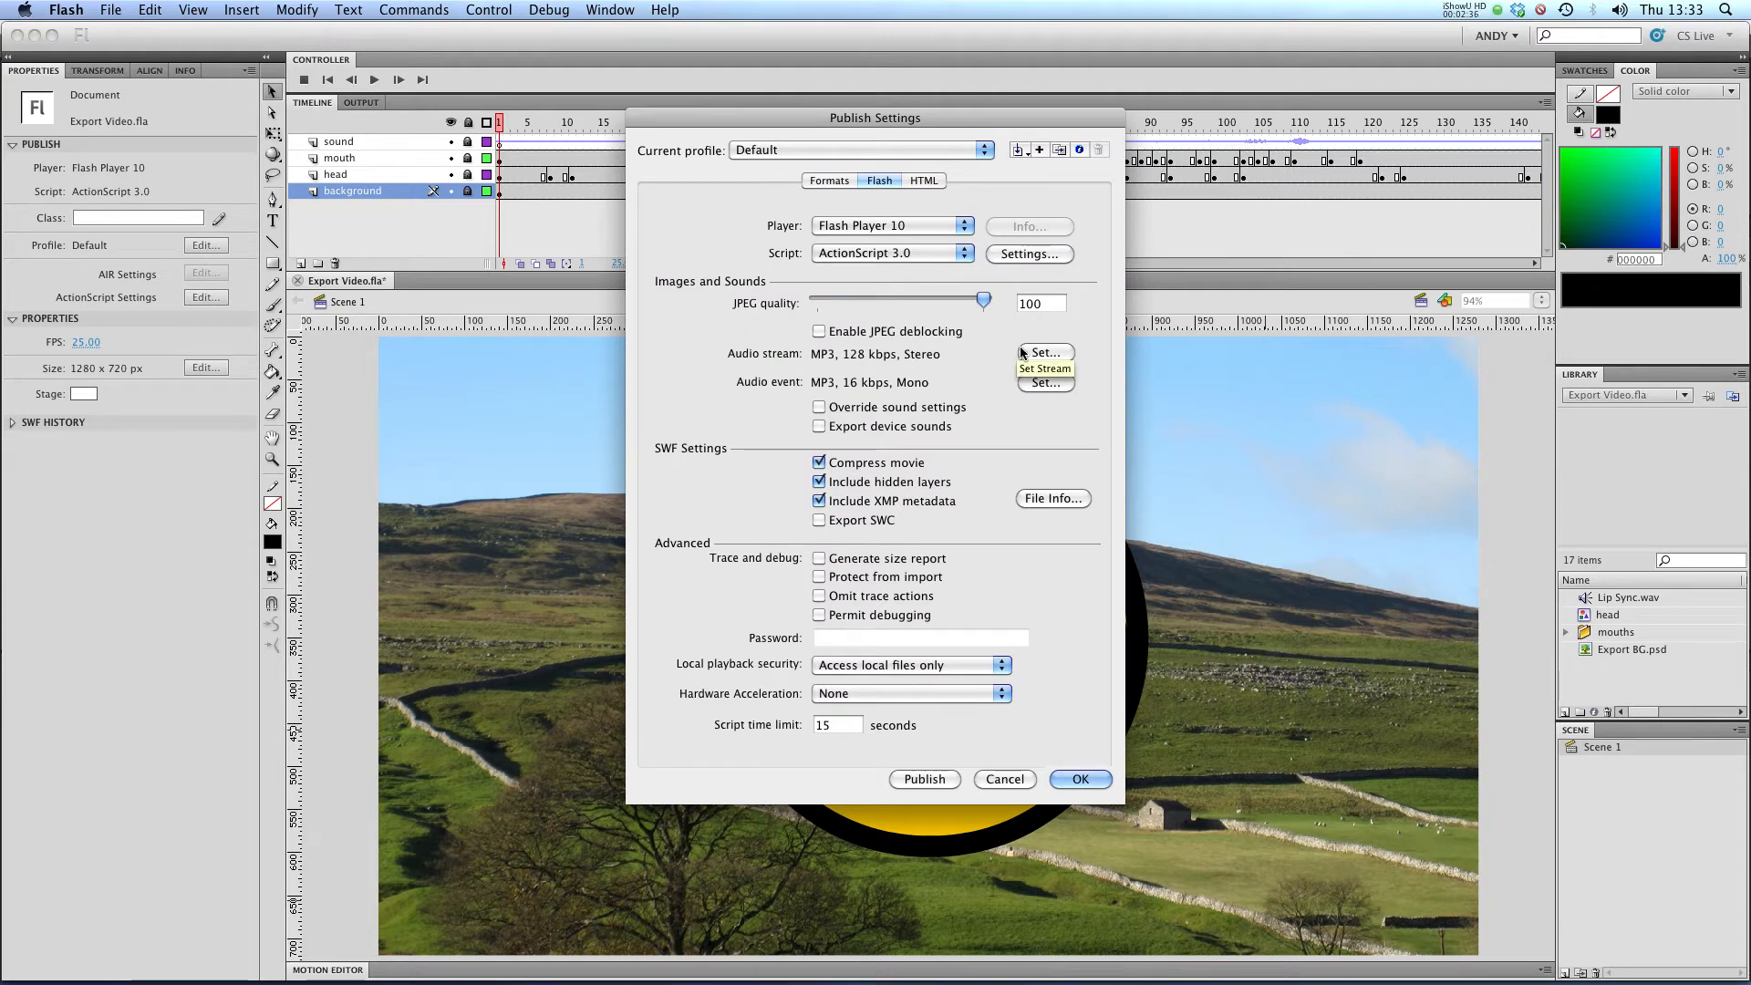
{"action": "mouse_move", "coordinate": [1011, 345]}
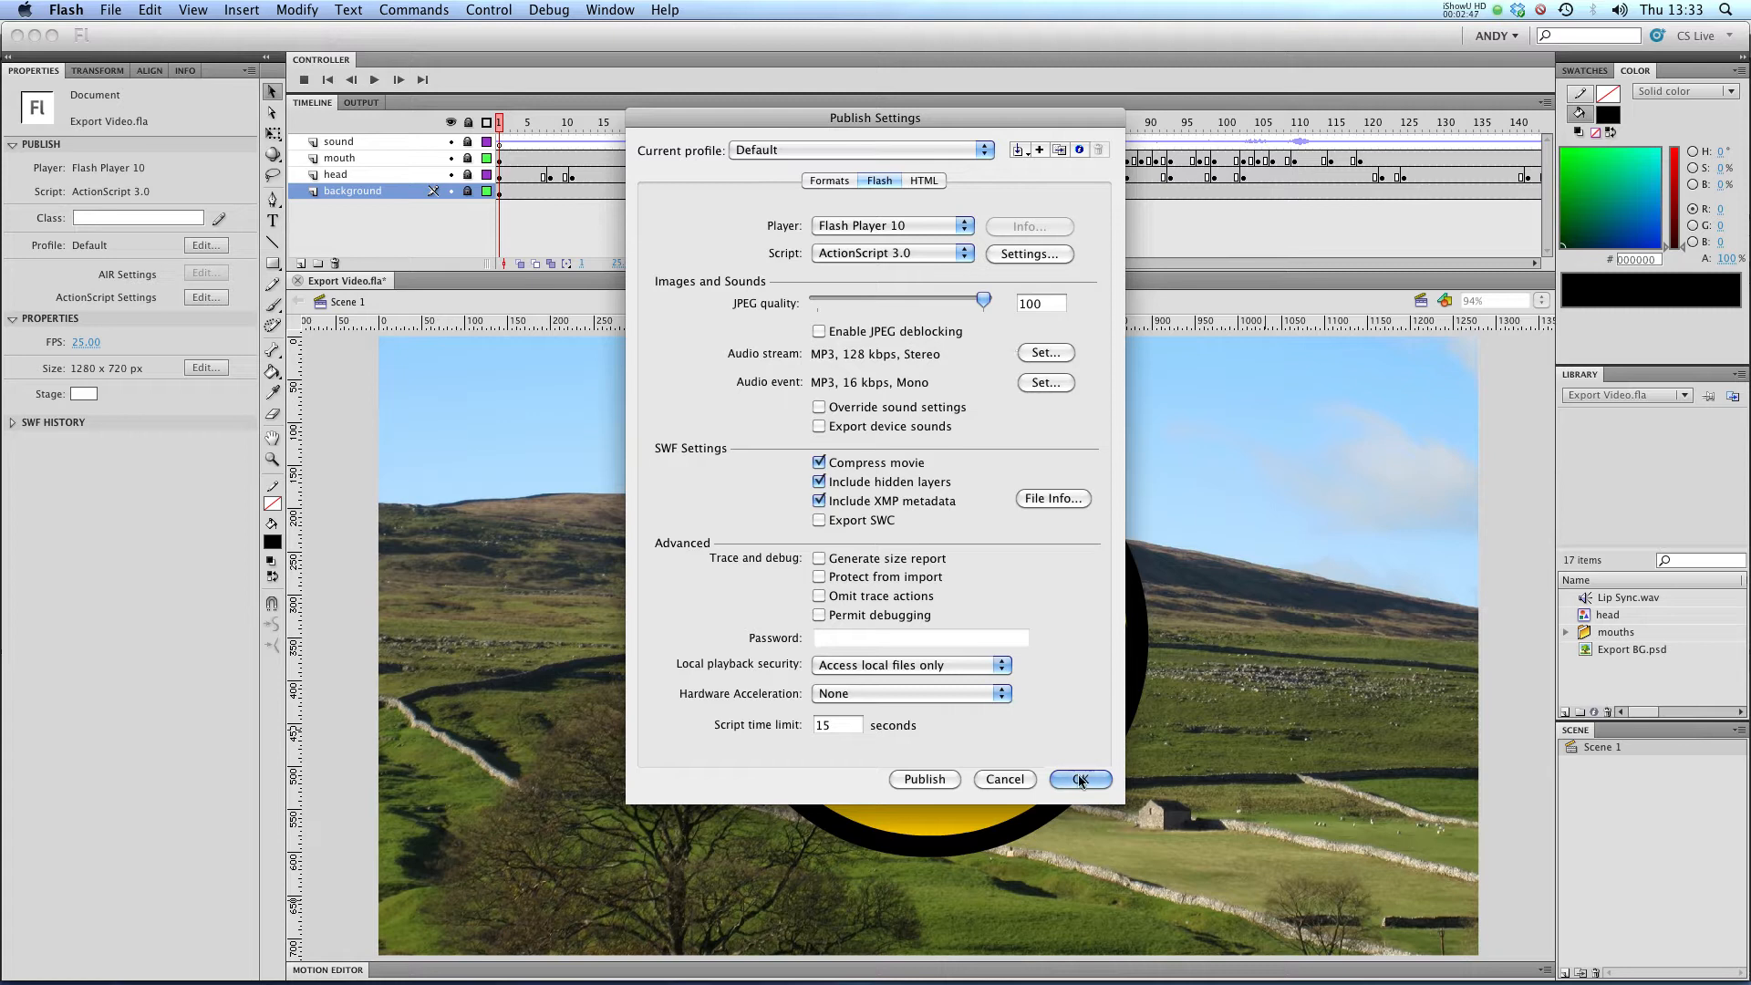
- Accept the publish settings and export the movie as Export Video.swf into the Export folder
{"action": "left_click", "coordinate": [1076, 779]}
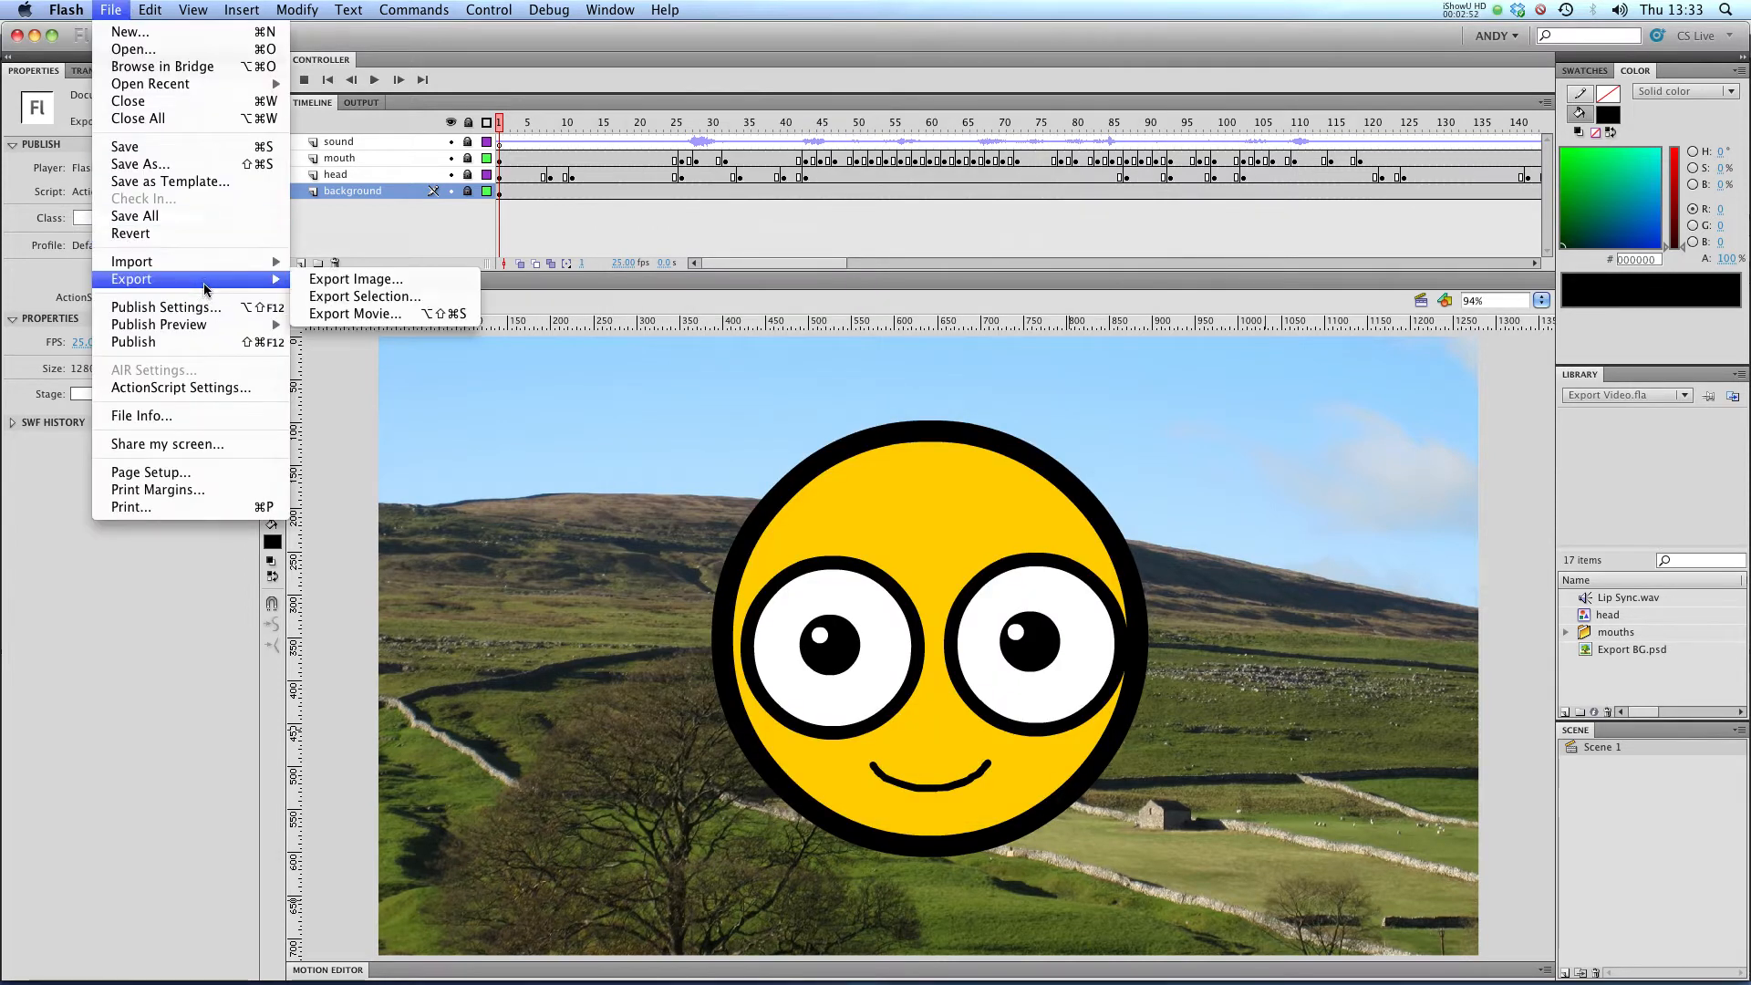
{"action": "left_click", "coordinate": [354, 314]}
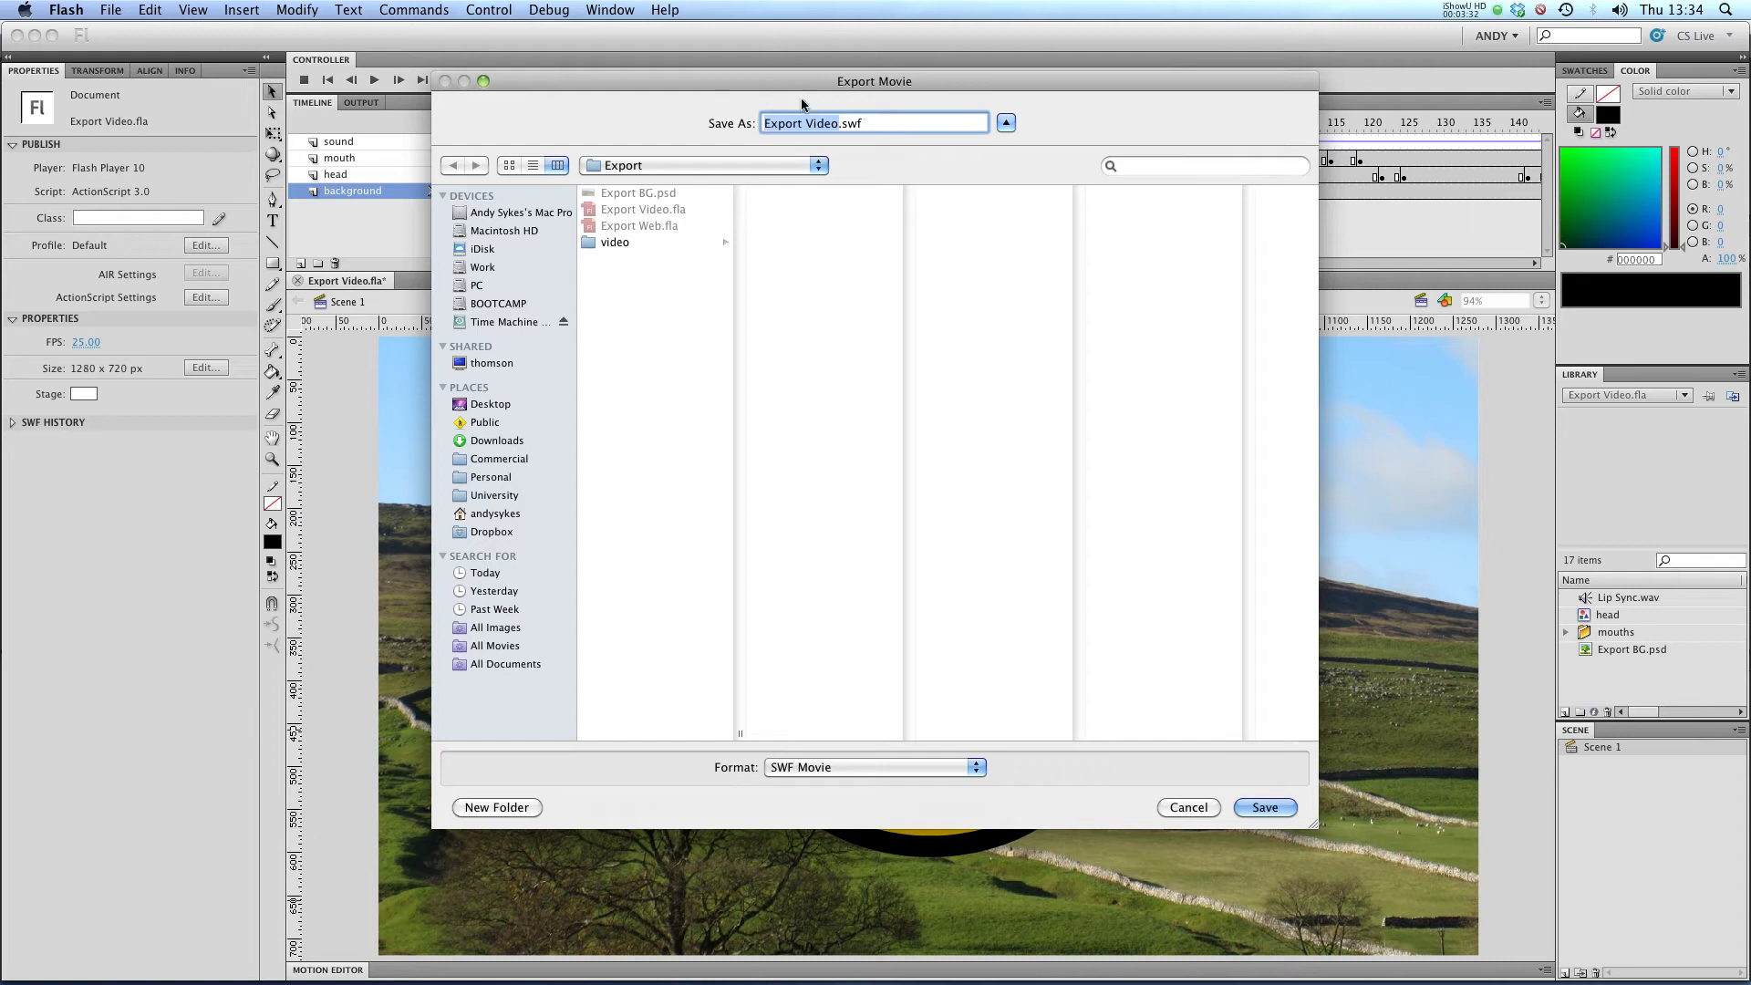
{"action": "left_click", "coordinate": [1262, 808]}
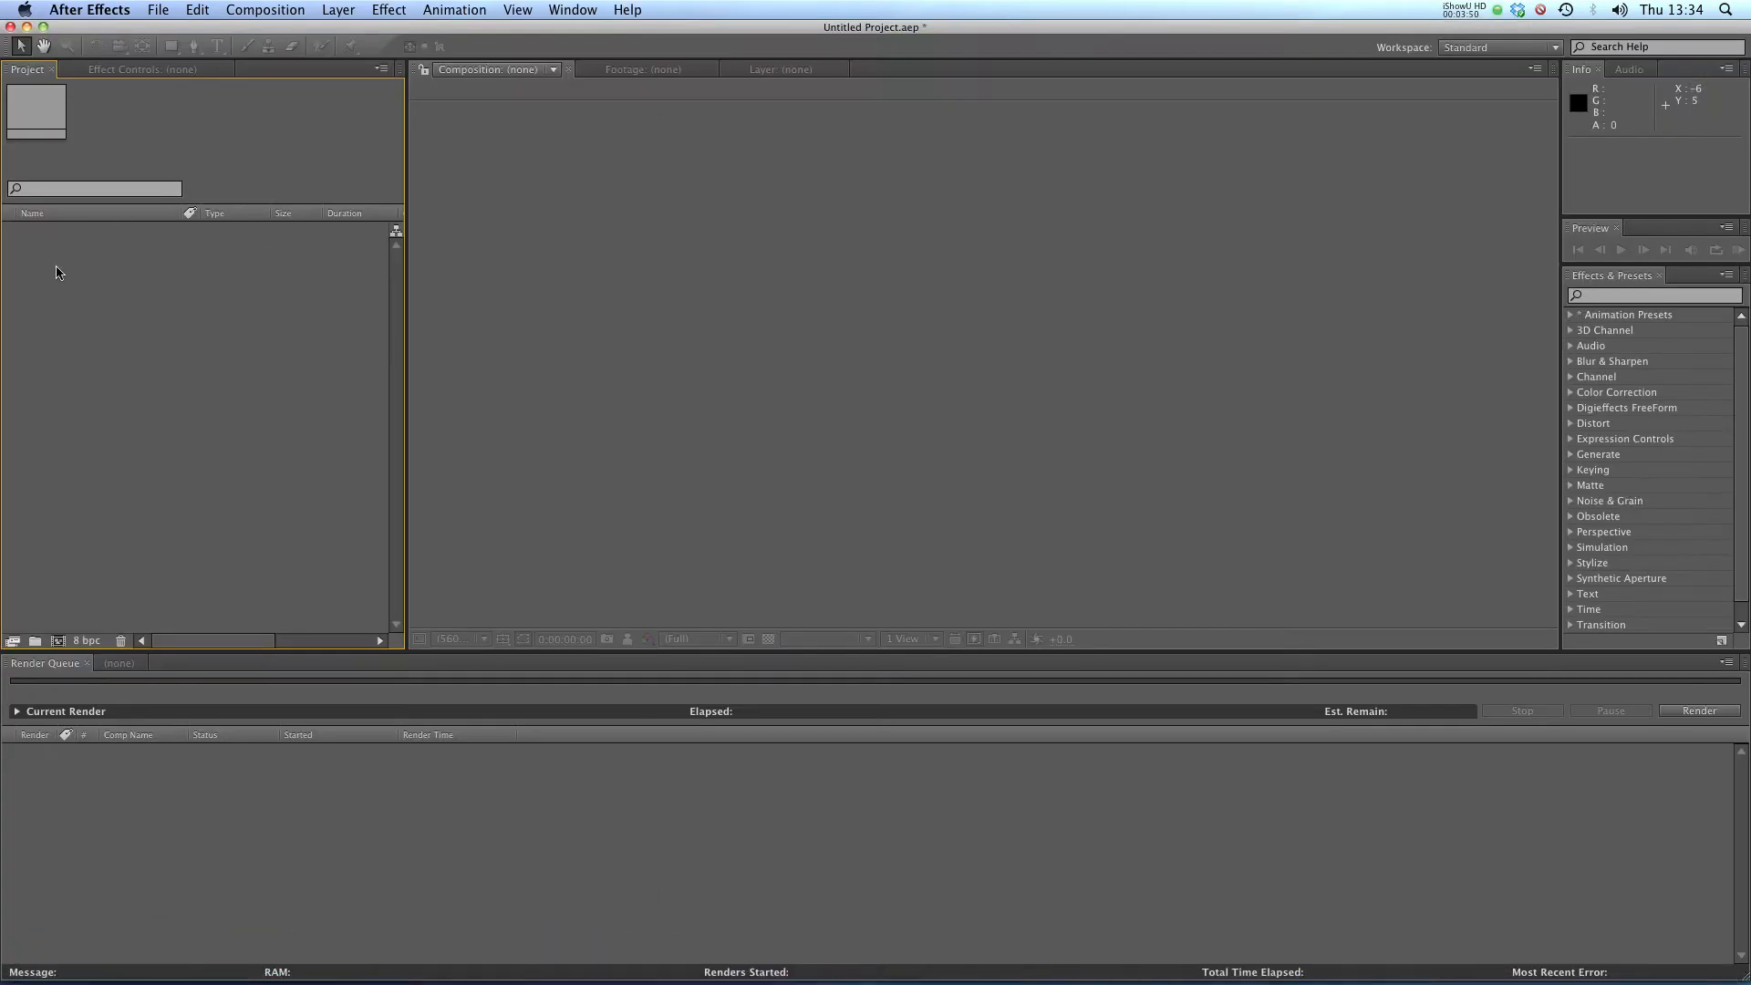
{"action": "mouse_move", "coordinate": [206, 279]}
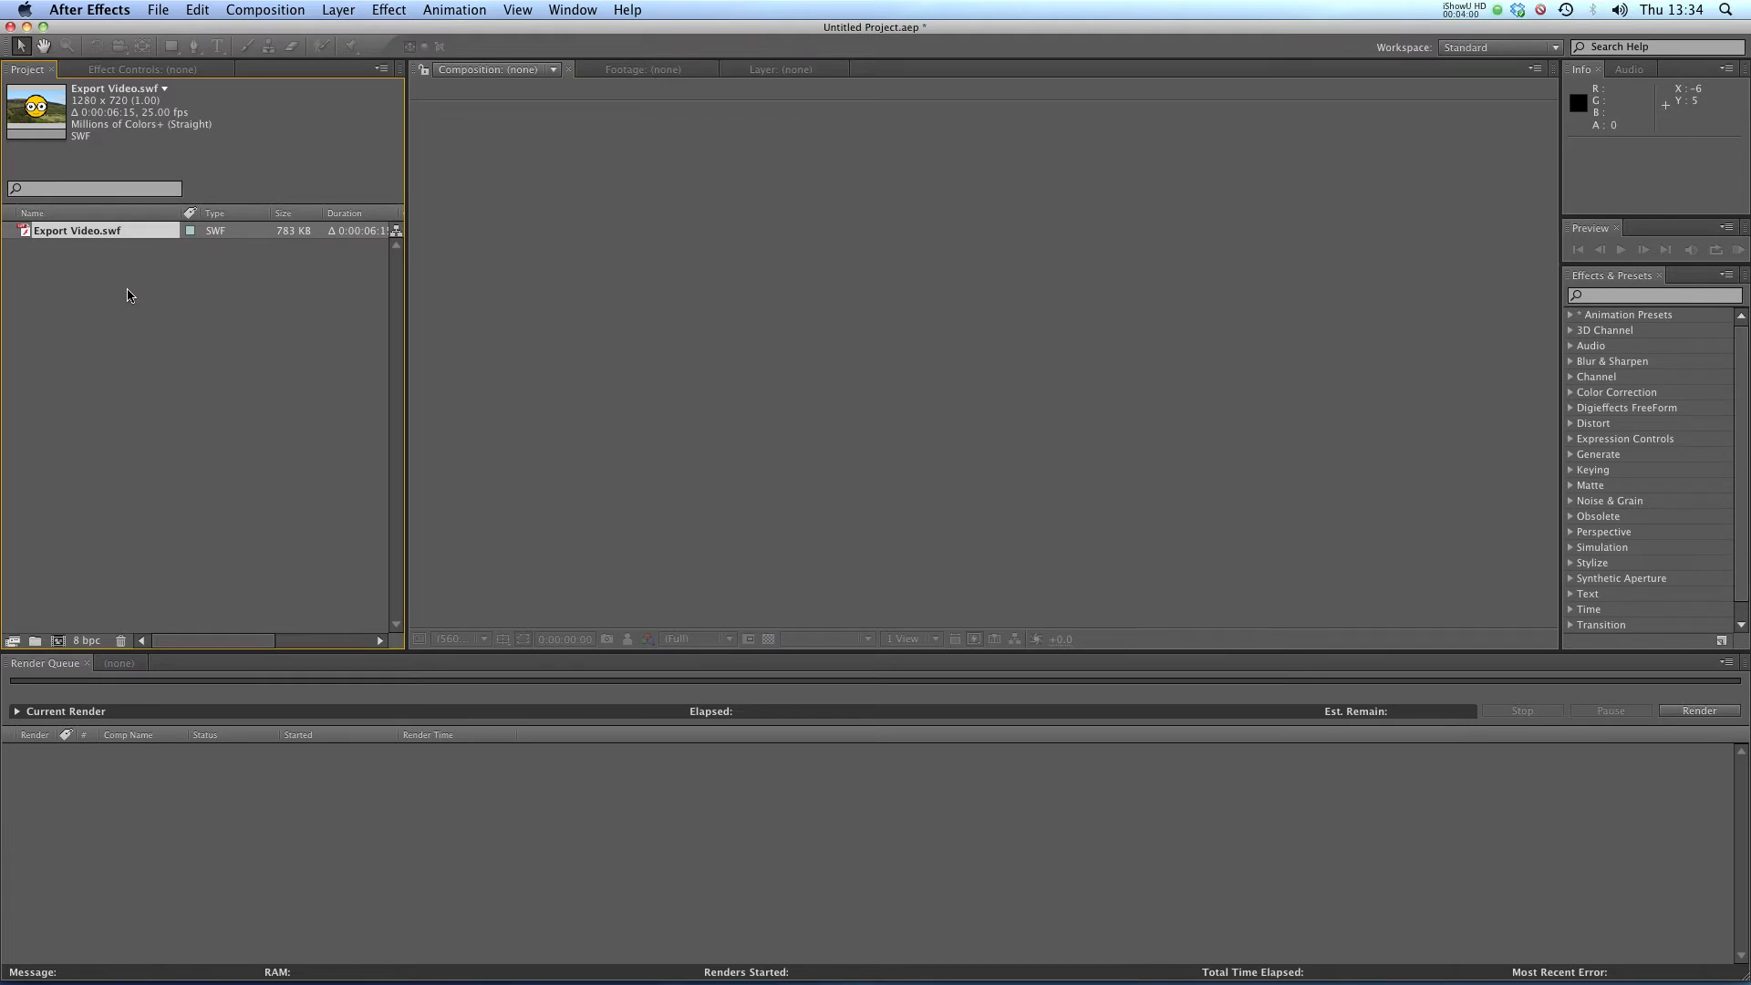
{"action": "mouse_move", "coordinate": [216, 883]}
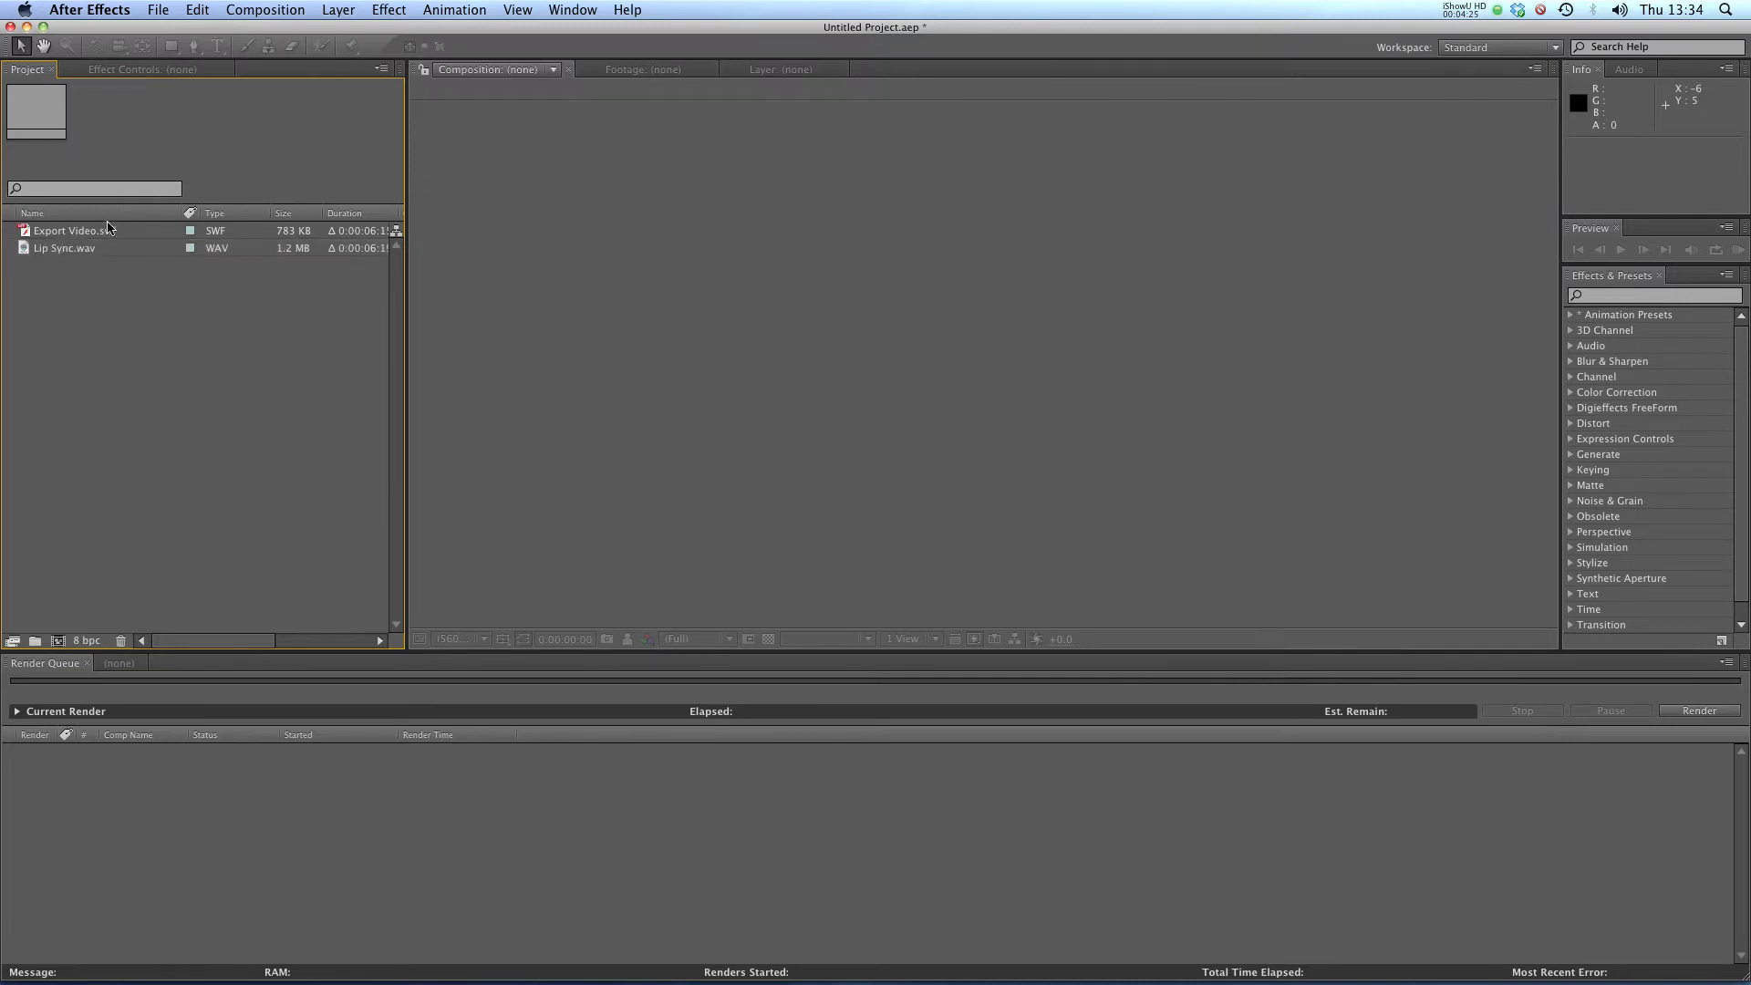
- Select the imported Export Video.swf footage item in the Project panel
{"action": "left_click", "coordinate": [73, 230]}
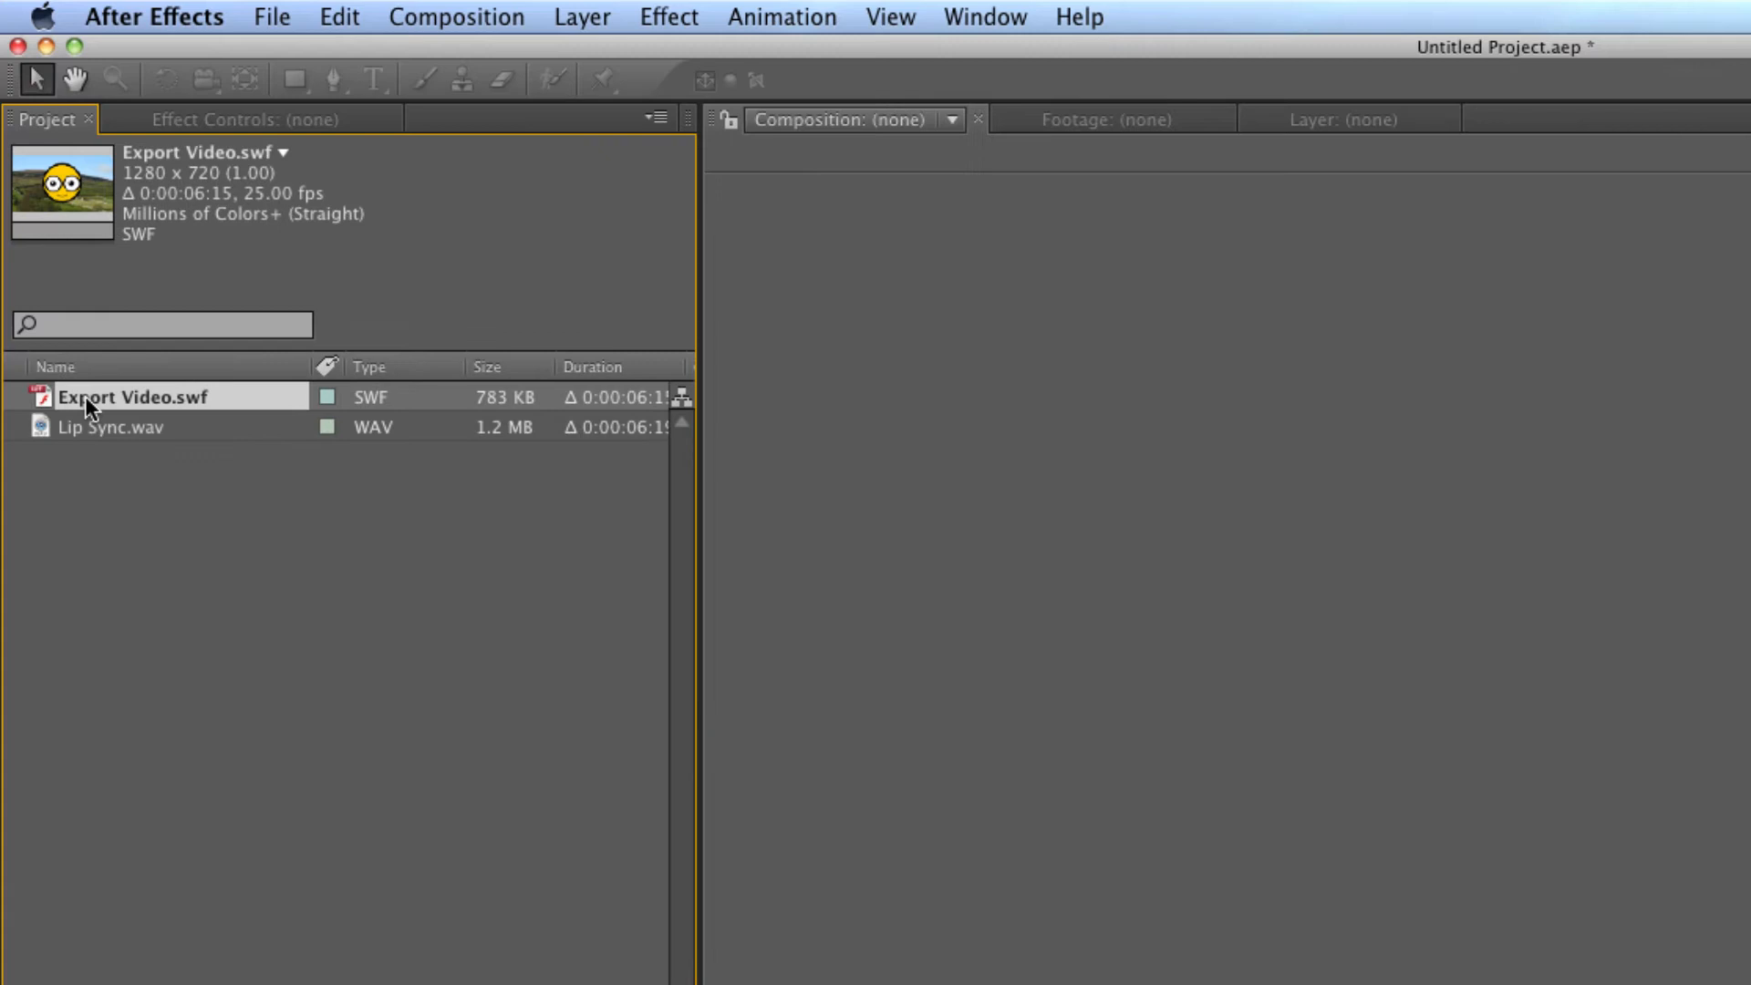
- Create a movie proxy from Export Video.swf, producing the Export Video composition in the Render Queue
{"action": "right_click", "coordinate": [131, 396]}
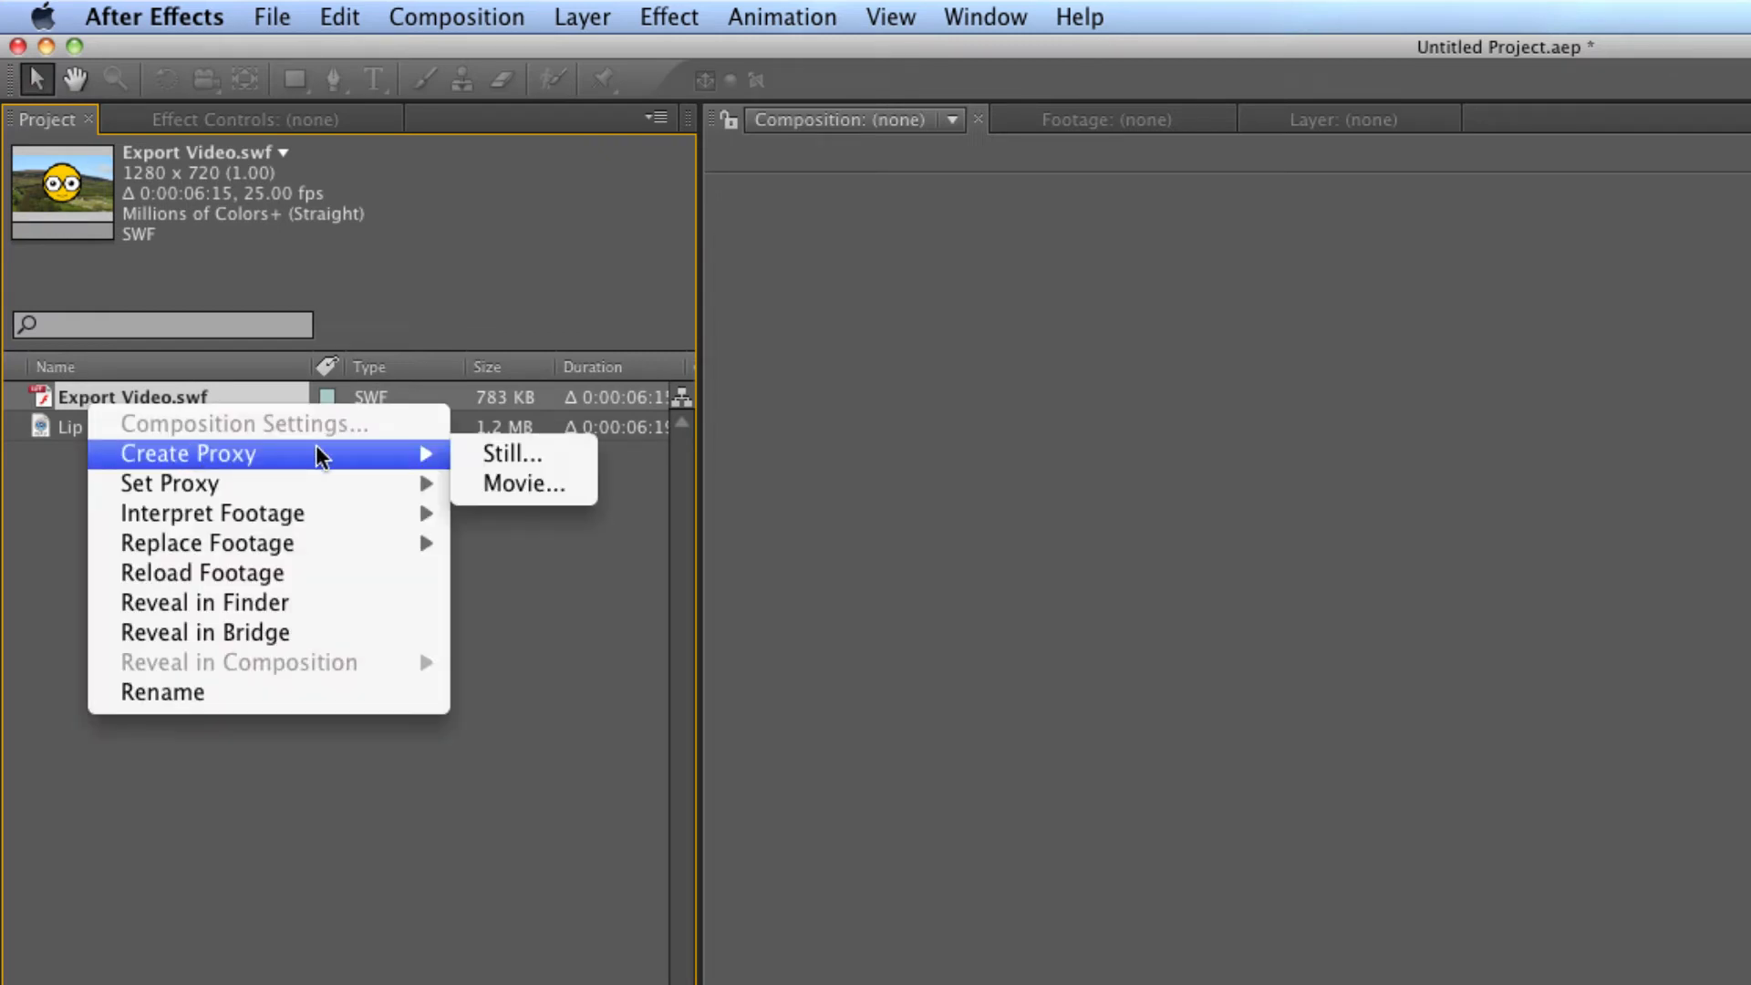
{"action": "mouse_move", "coordinate": [421, 458]}
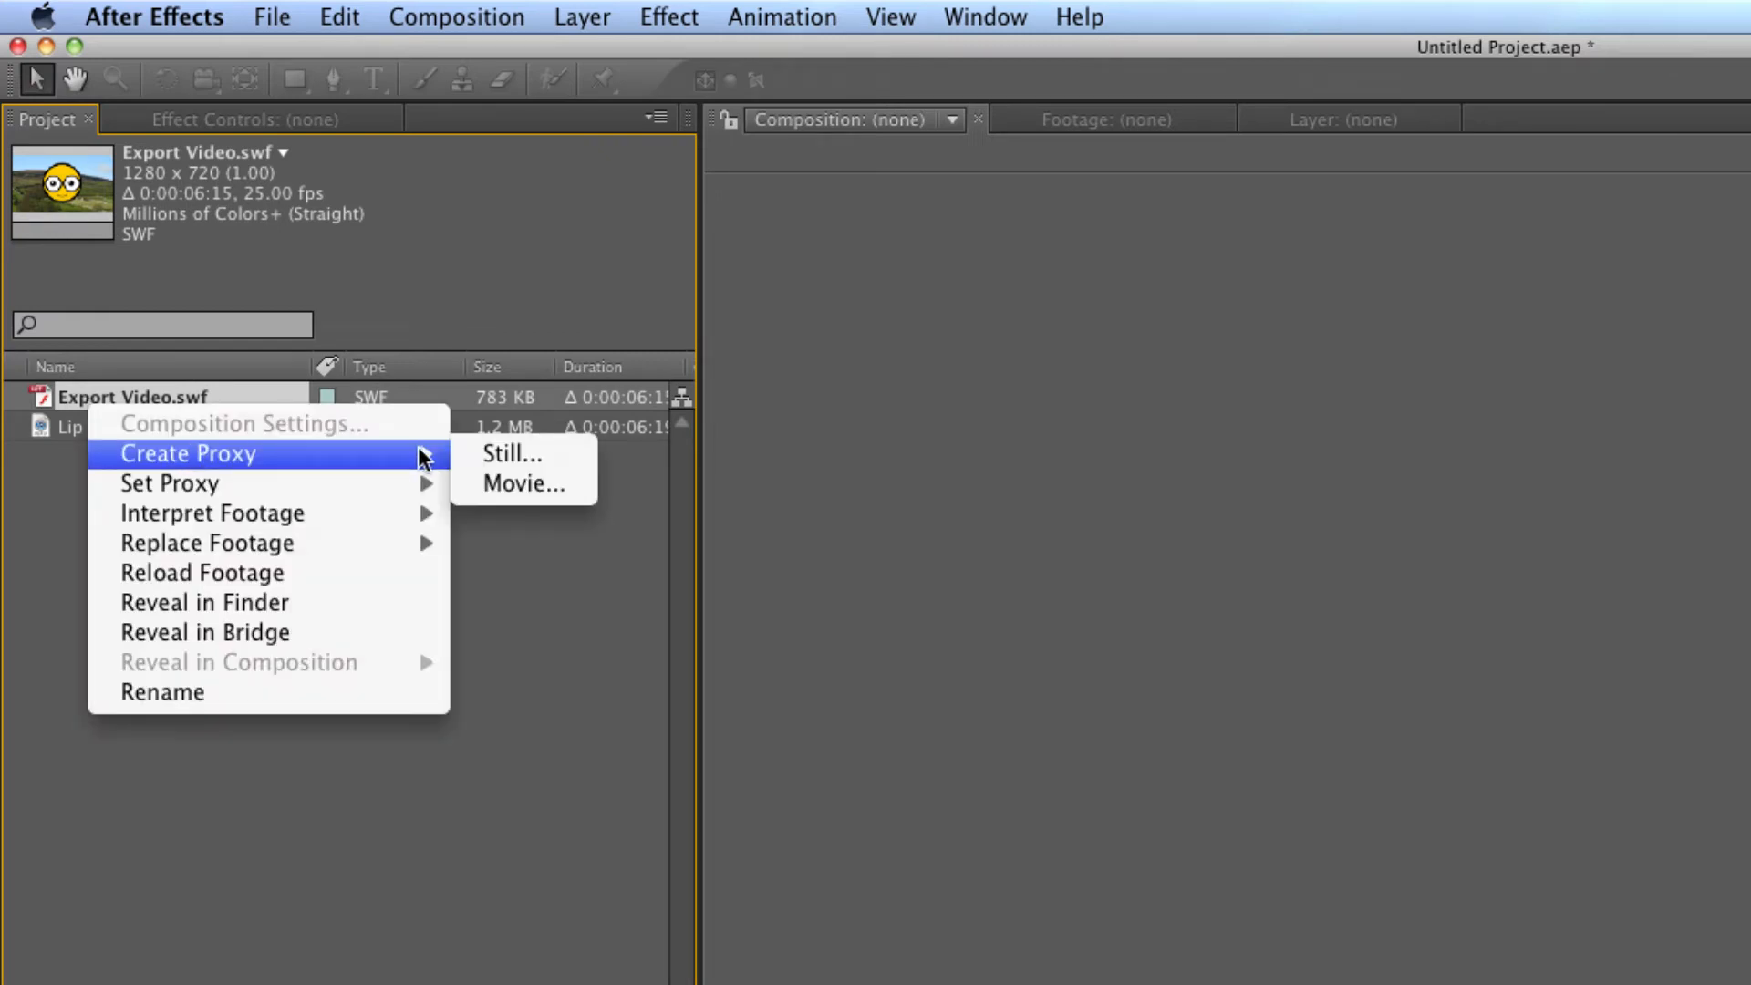
{"action": "mouse_move", "coordinate": [526, 485]}
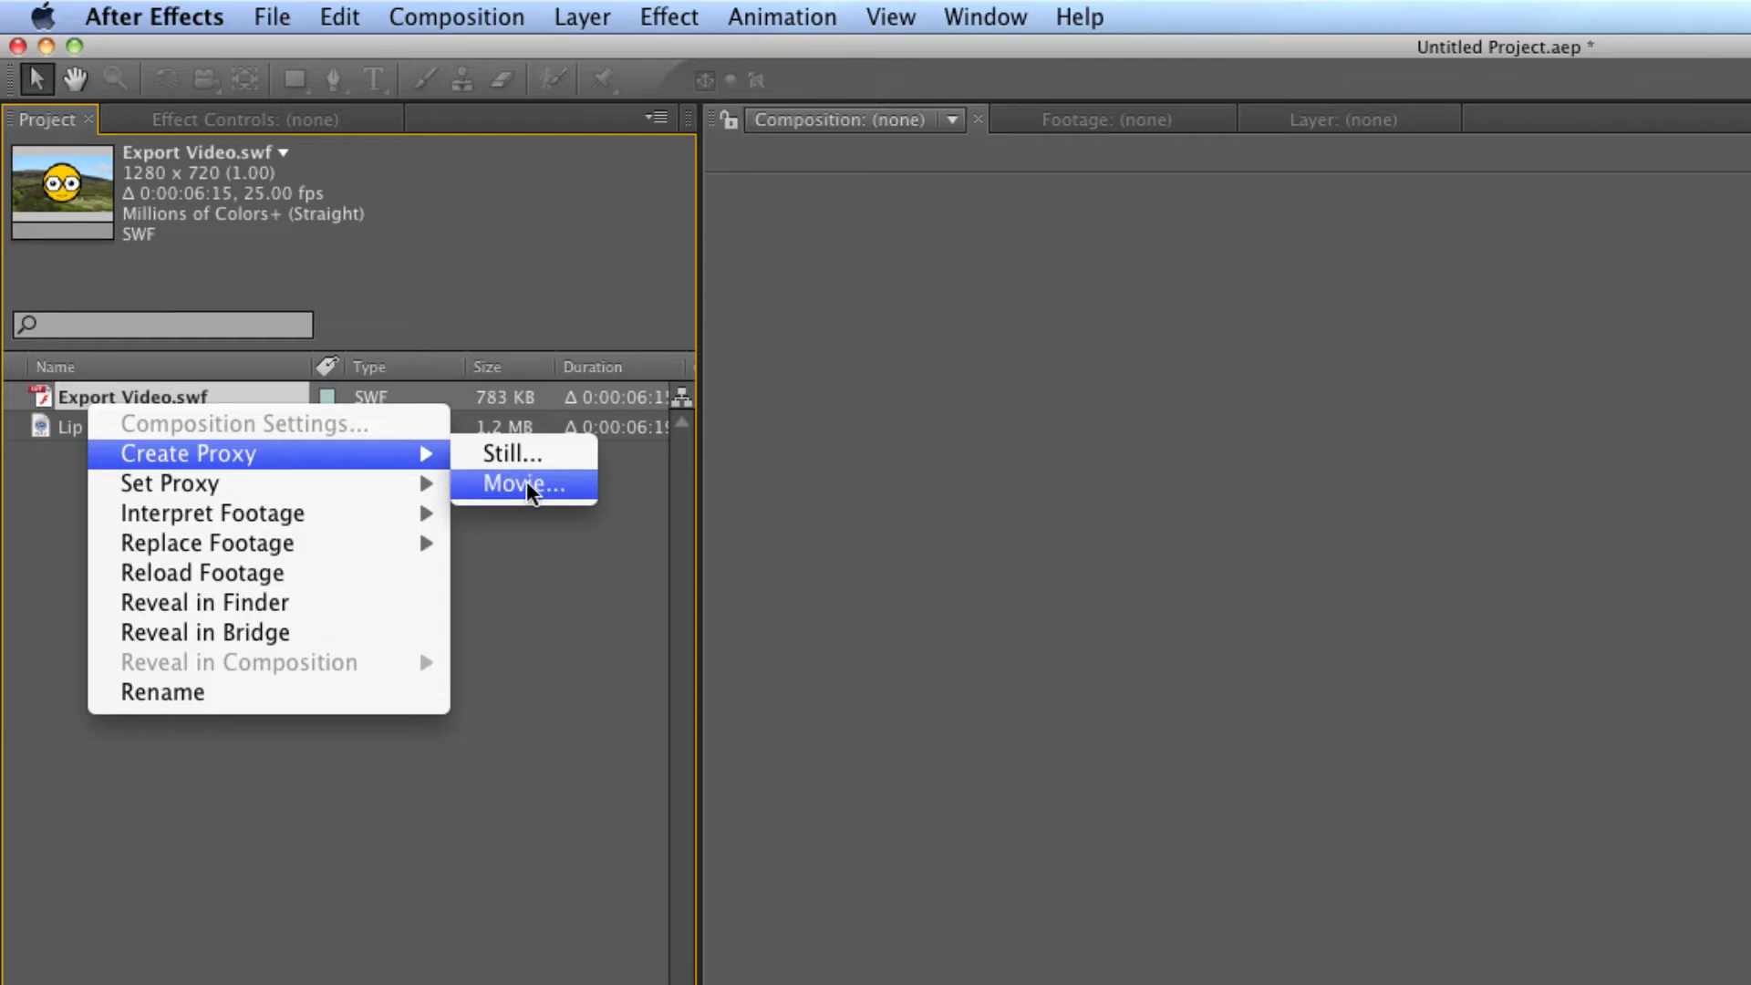
{"action": "left_click", "coordinate": [520, 483]}
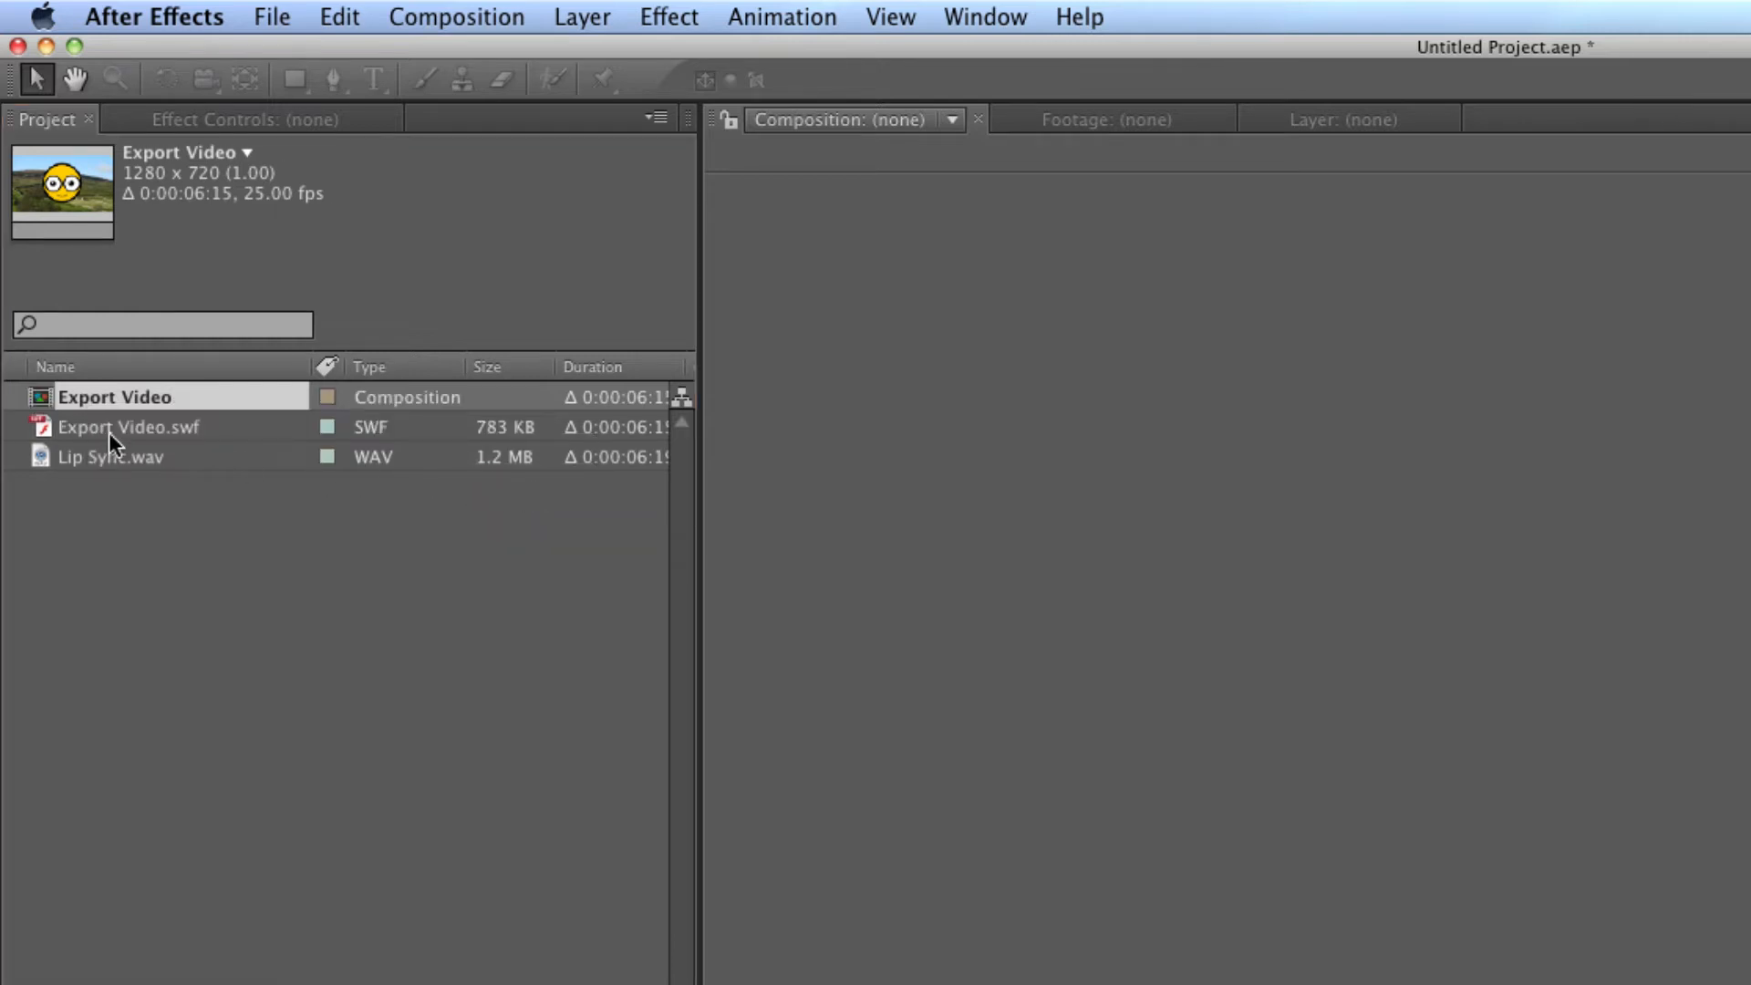
{"action": "mouse_move", "coordinate": [133, 401]}
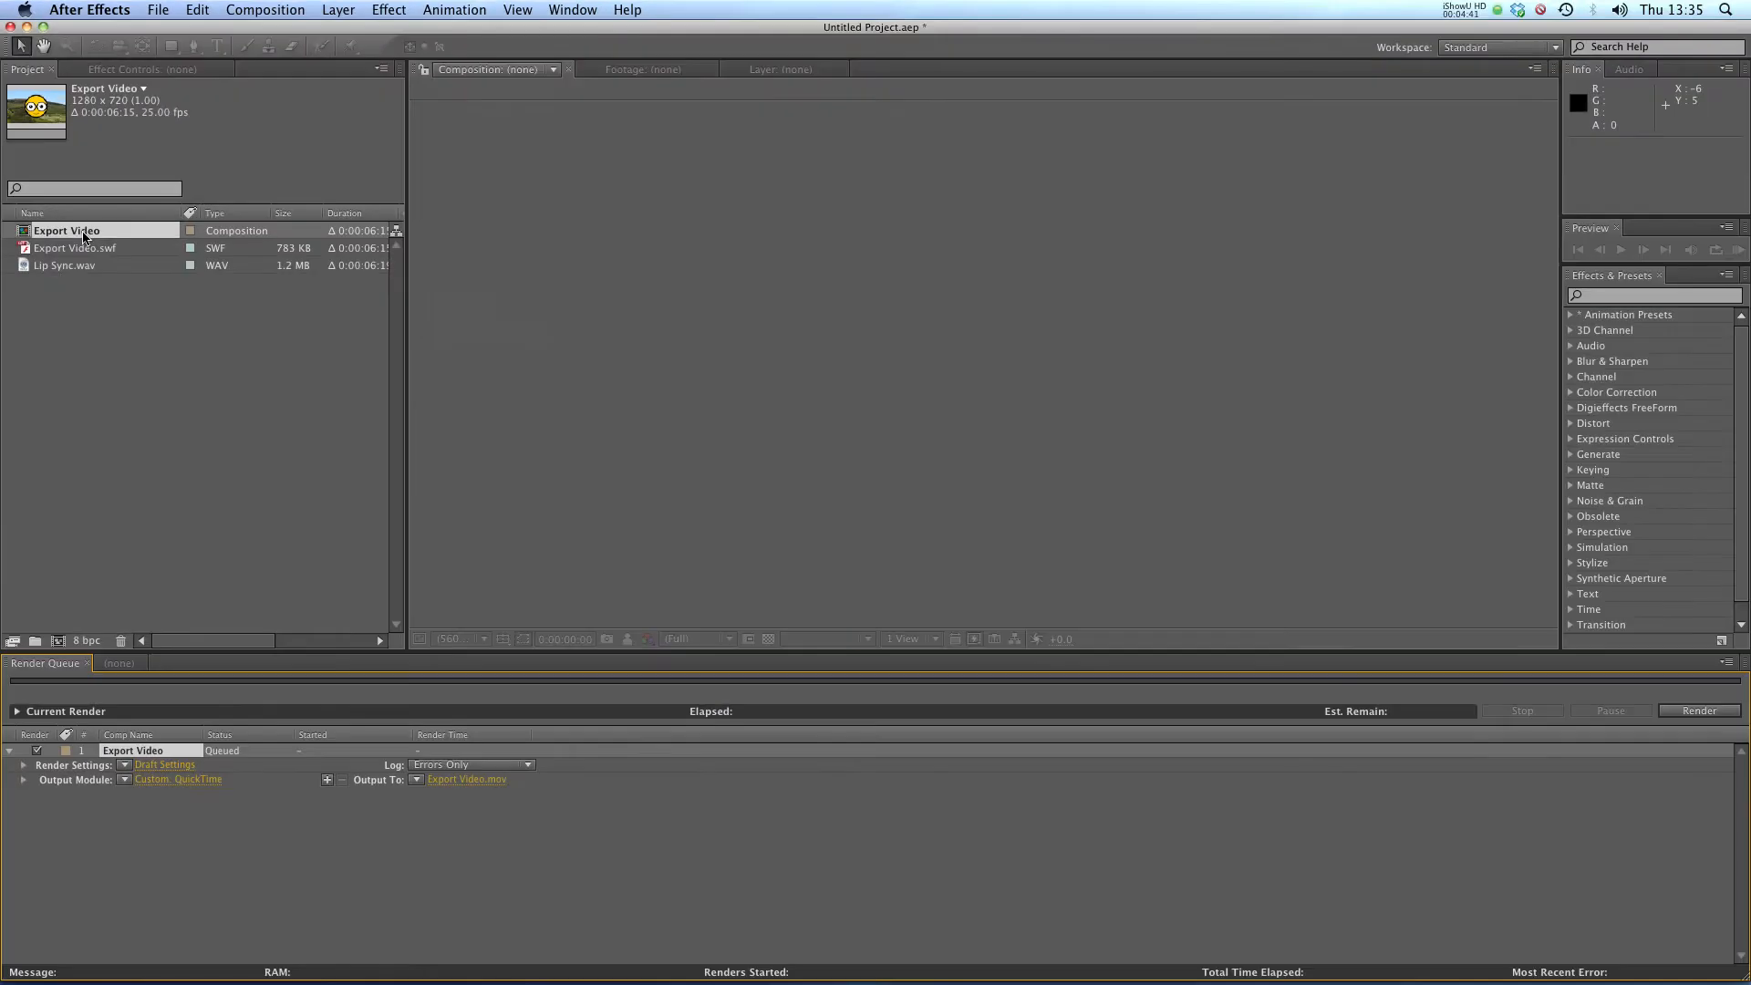
- Place Lip Sync.wav as a second layer beneath the SWF in the Export Video composition
{"action": "double_click", "coordinate": [66, 229]}
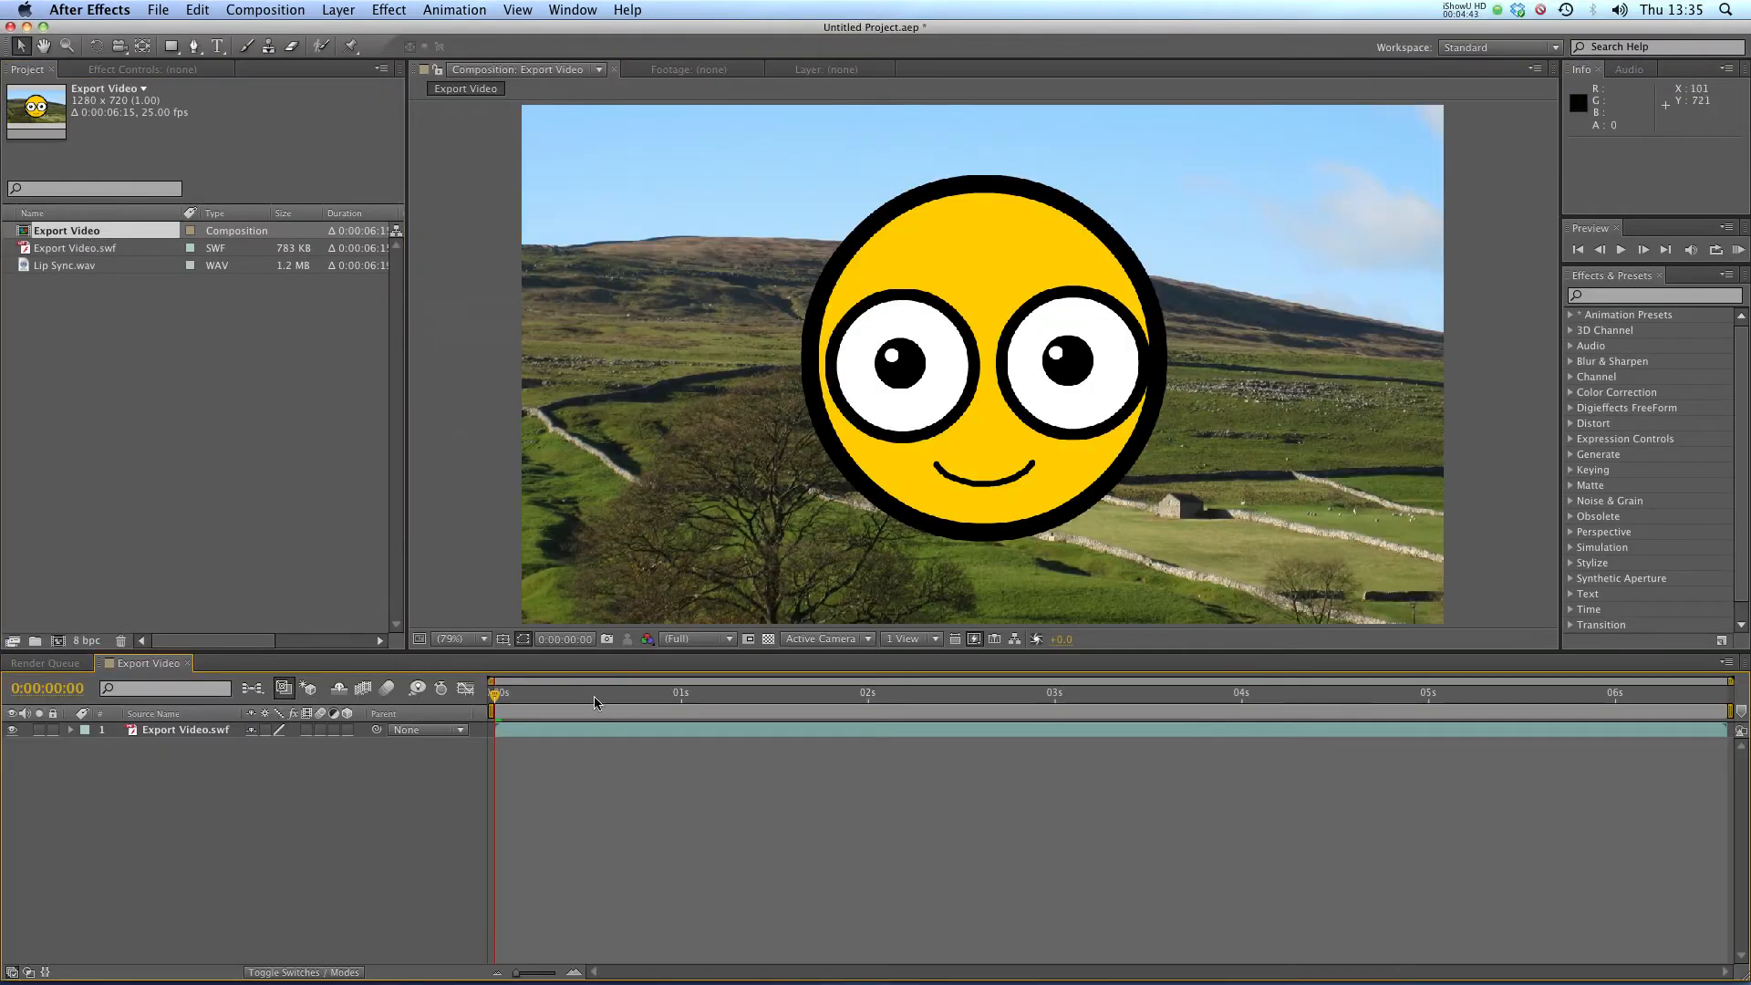
{"action": "left_click", "coordinate": [712, 693]}
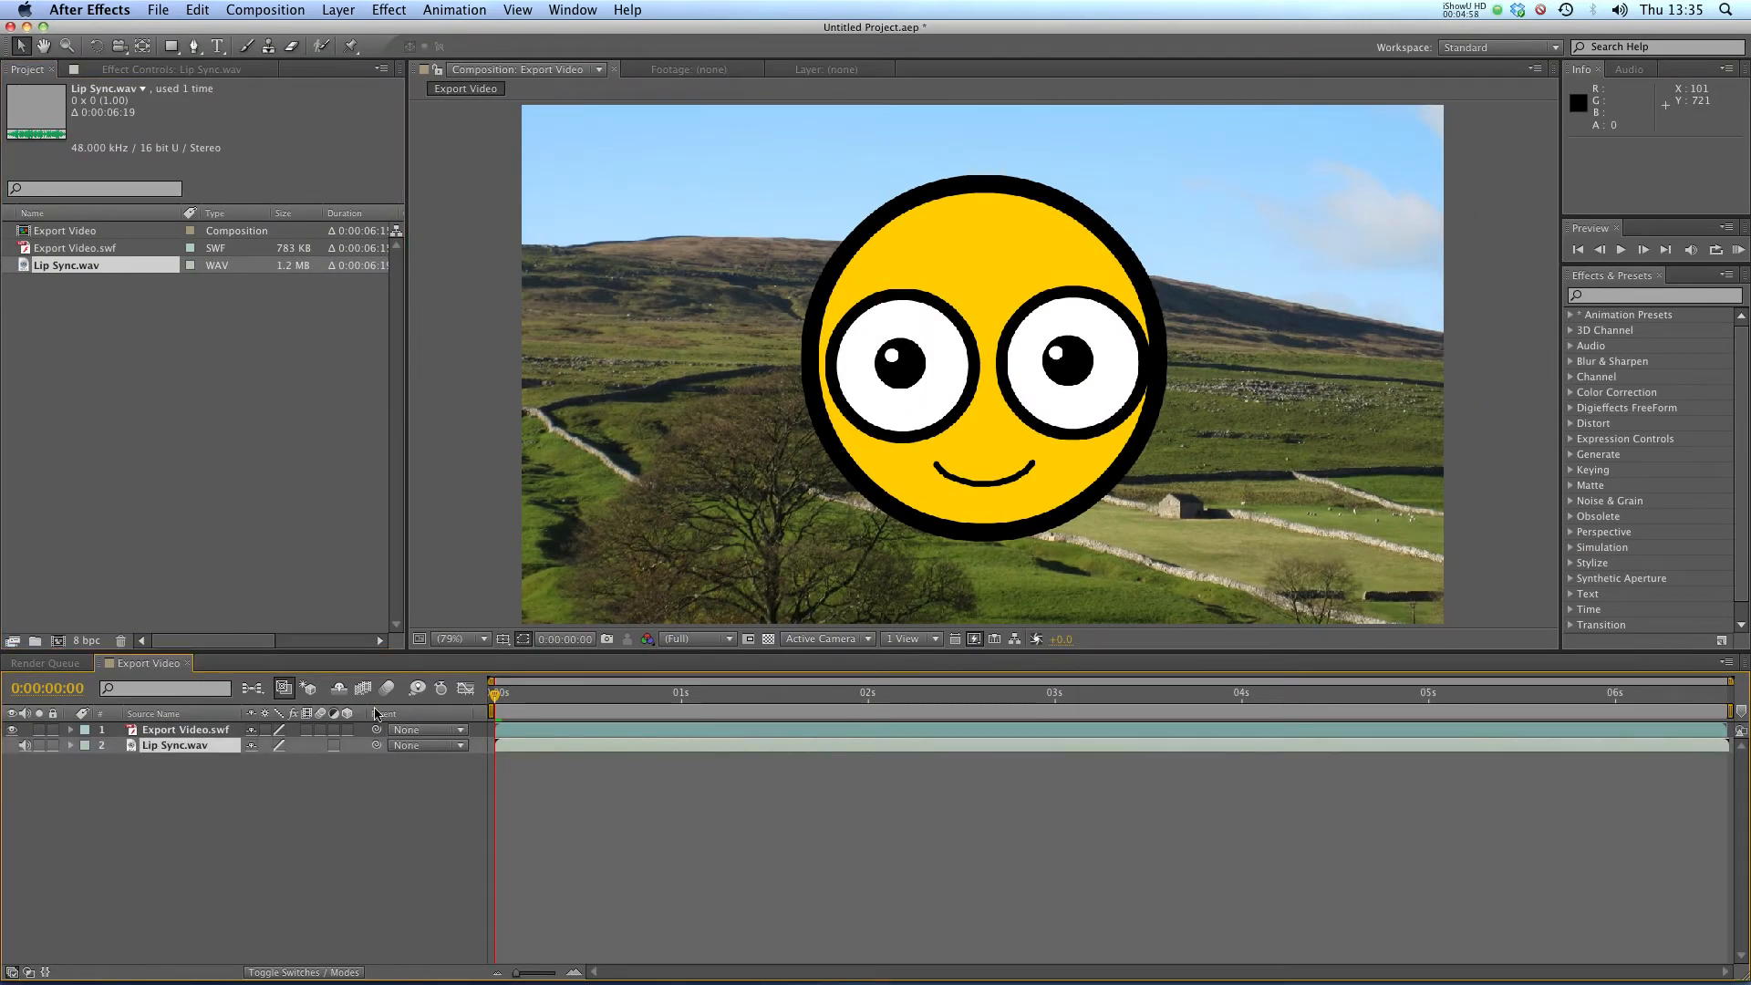
{"action": "left_click", "coordinate": [44, 662]}
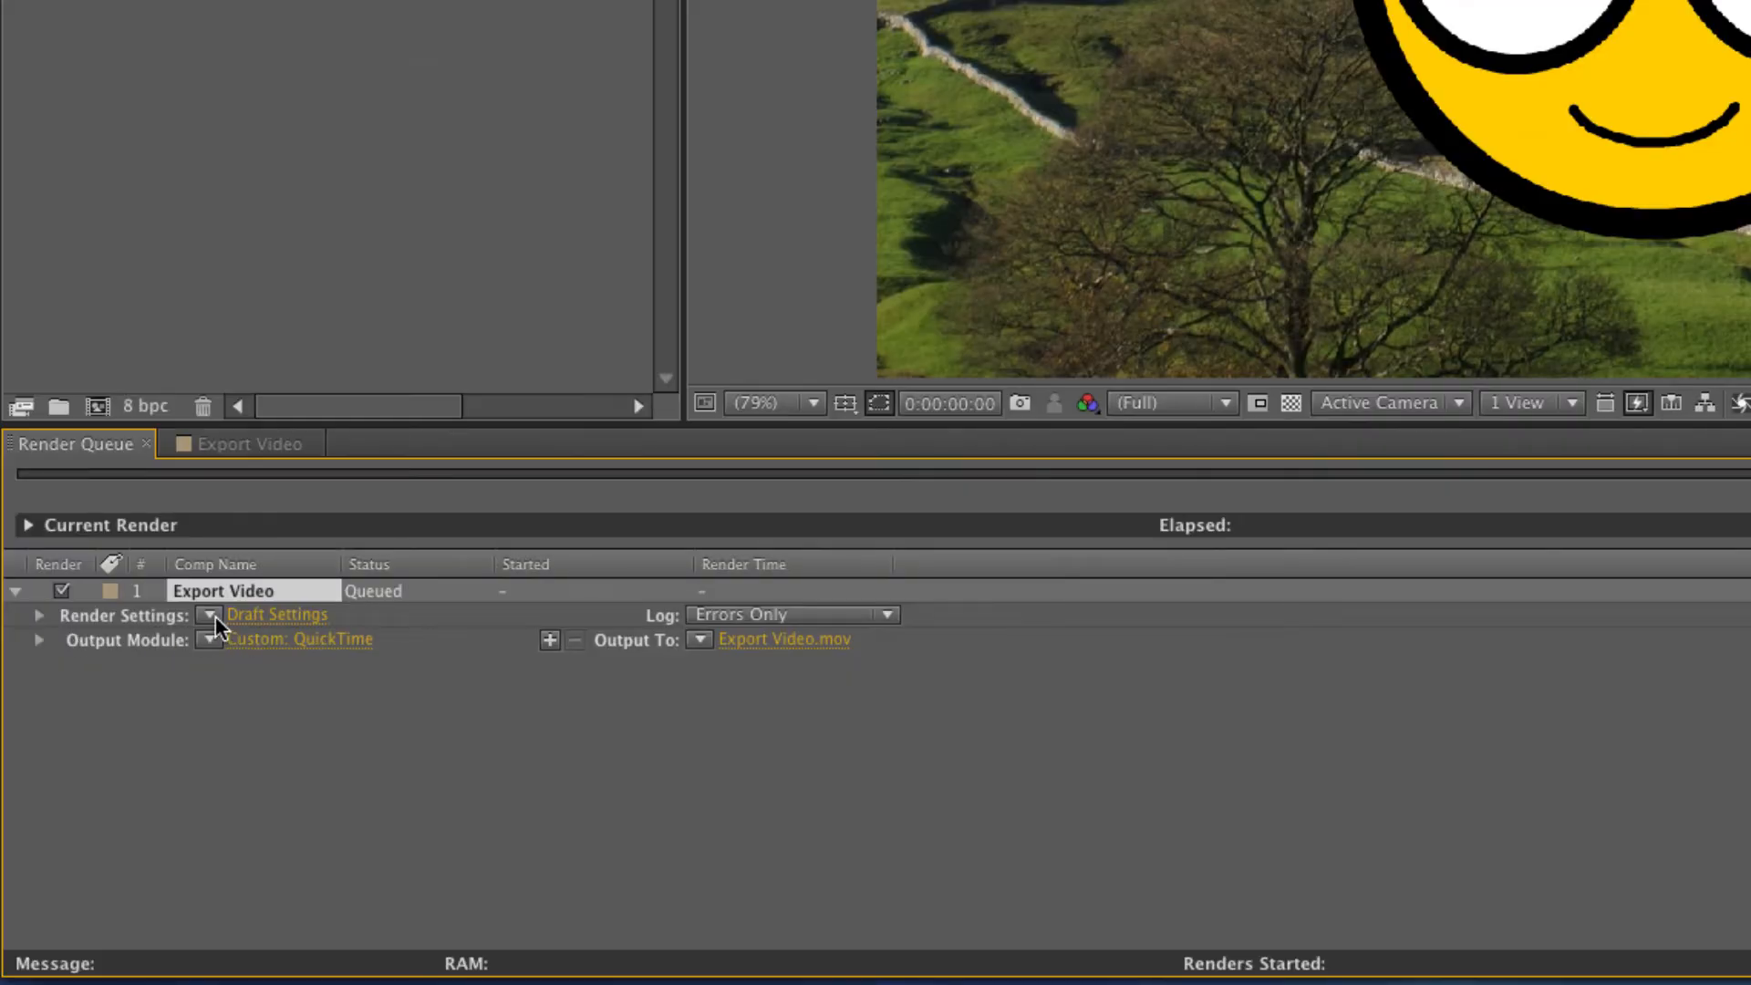
- Set the render to Best Settings with the MPEG2-DVD output module
{"action": "left_click", "coordinate": [208, 615]}
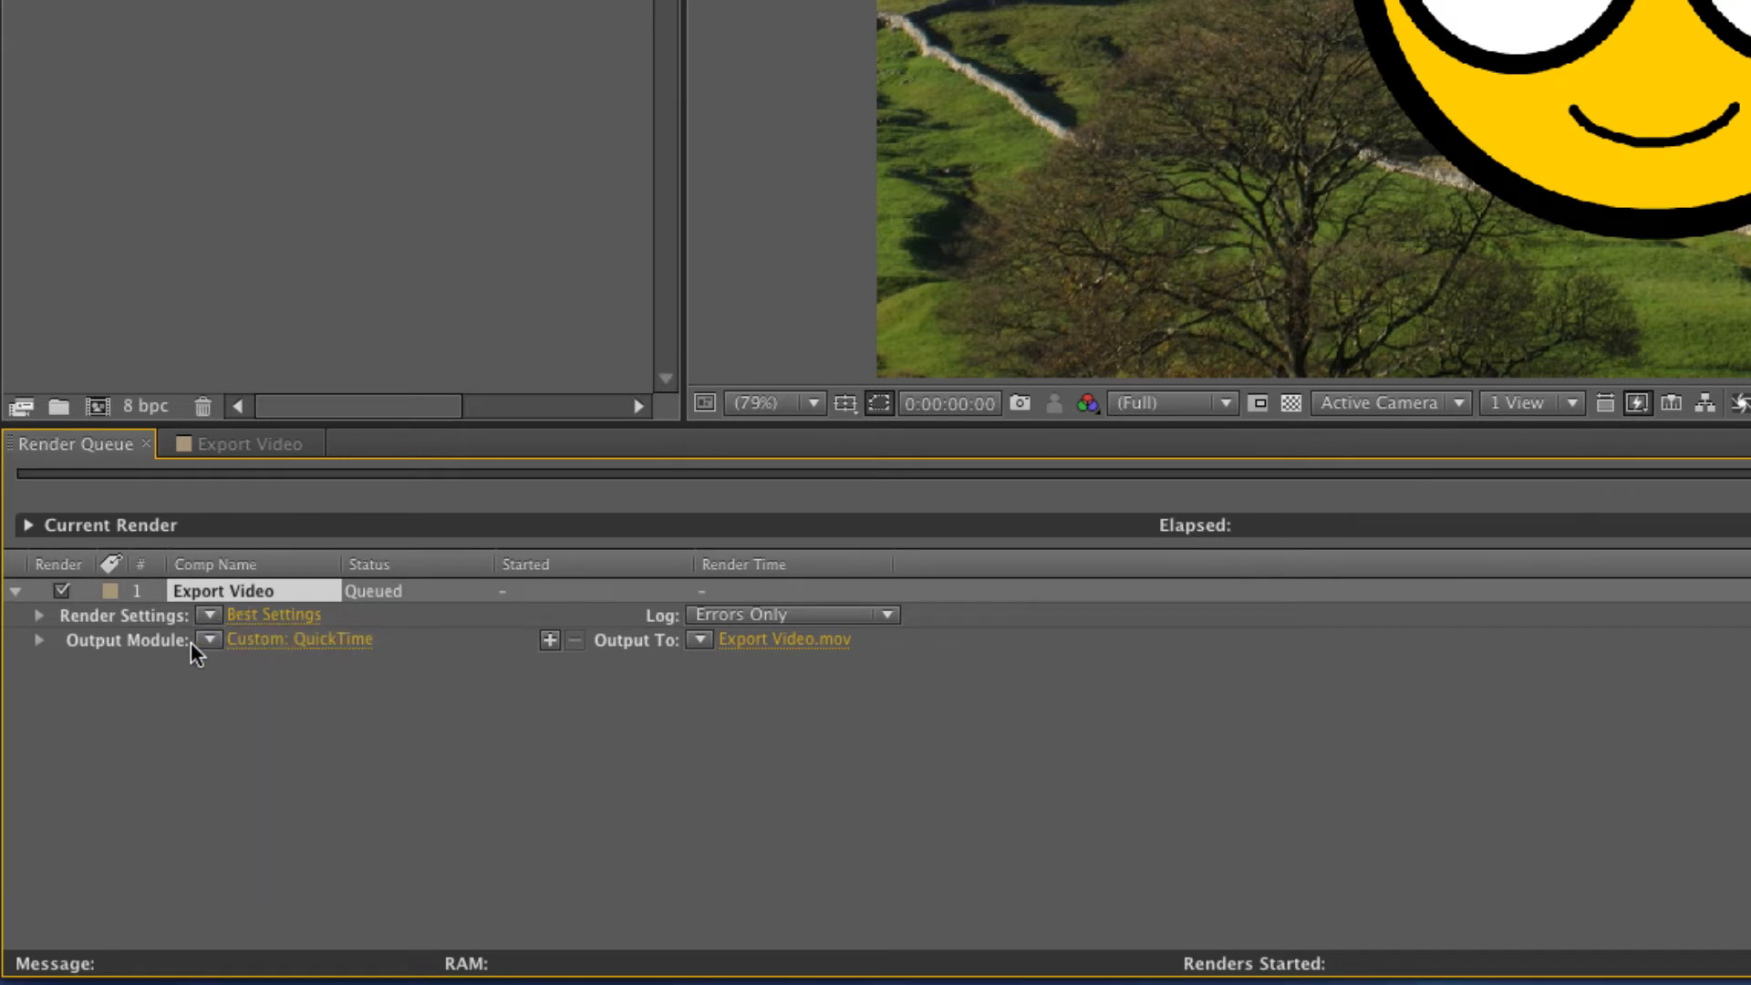
{"action": "left_click", "coordinate": [206, 639]}
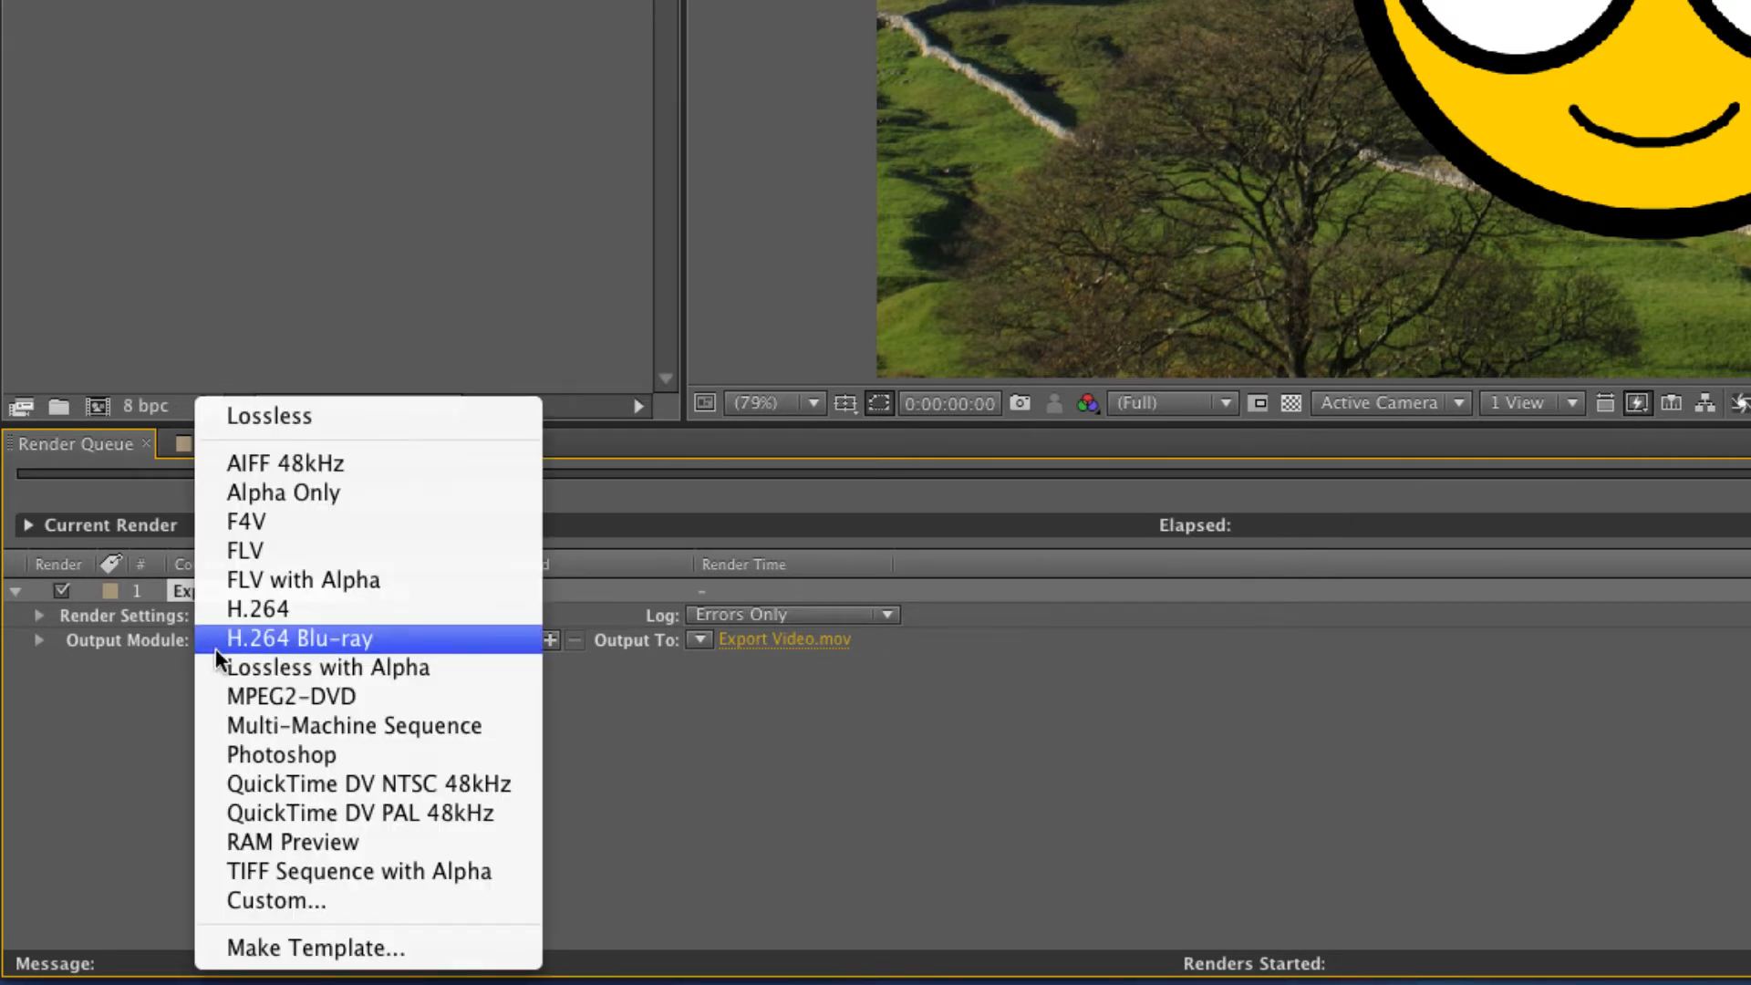
{"action": "mouse_move", "coordinate": [469, 695]}
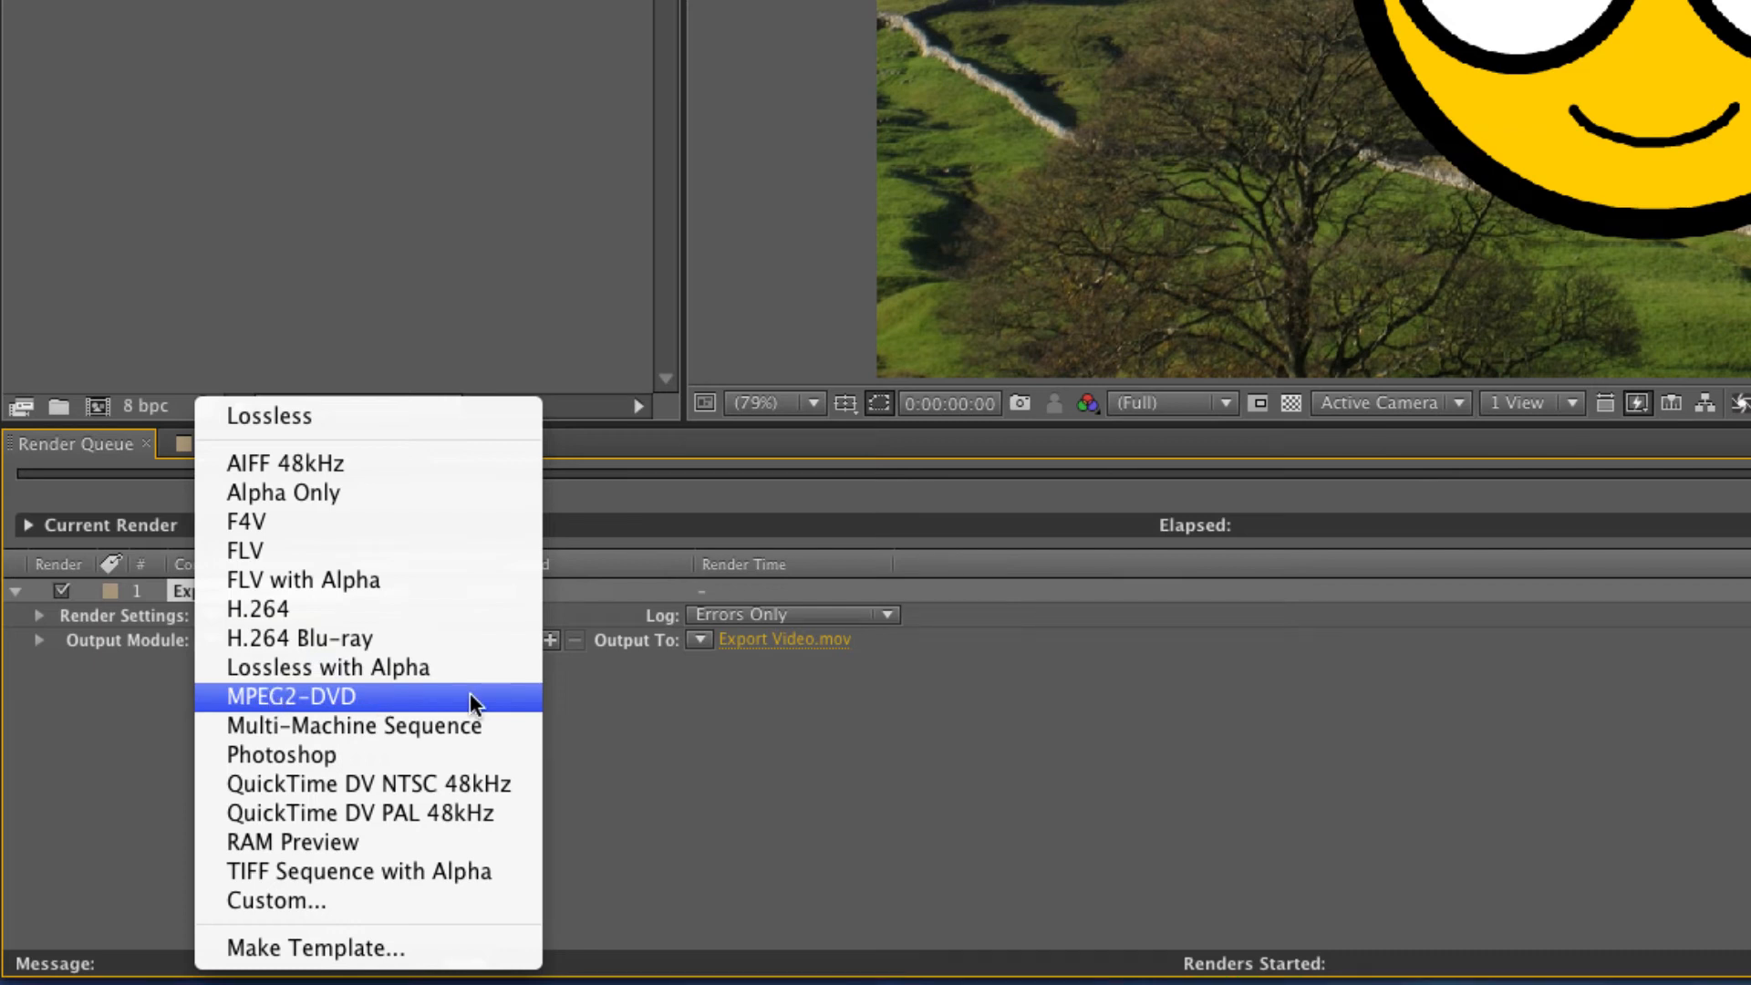
{"action": "left_click", "coordinate": [290, 696]}
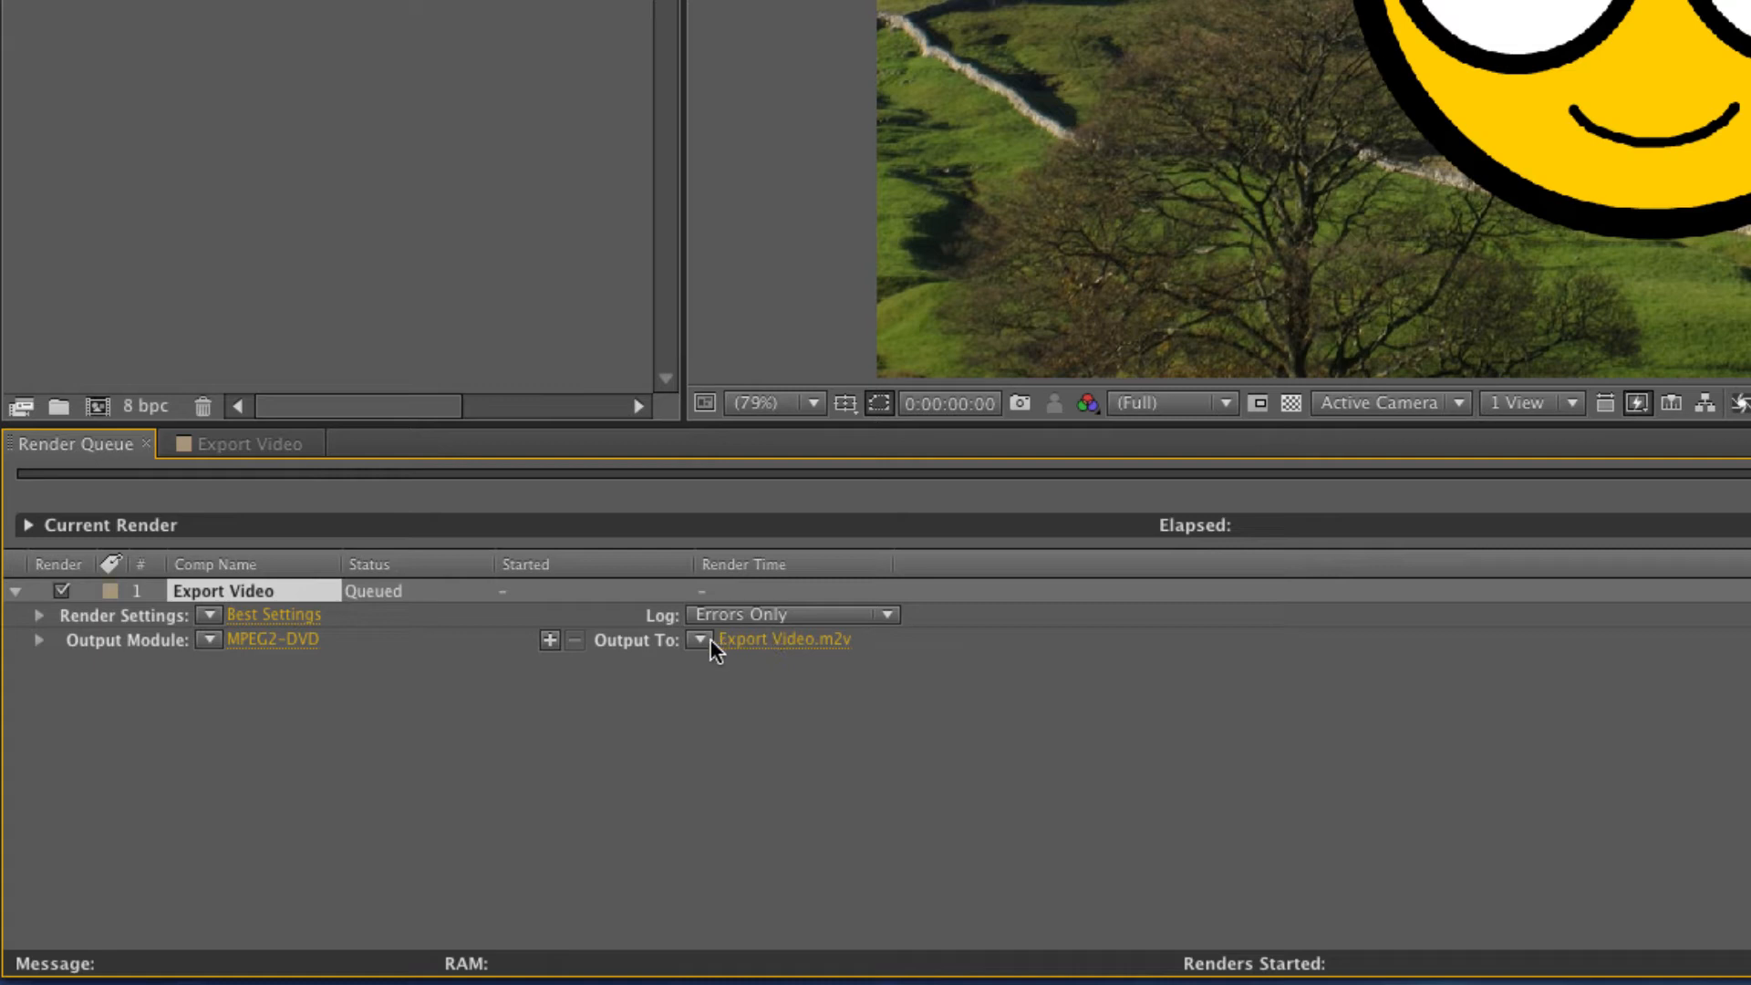
{"action": "mouse_move", "coordinate": [786, 657]}
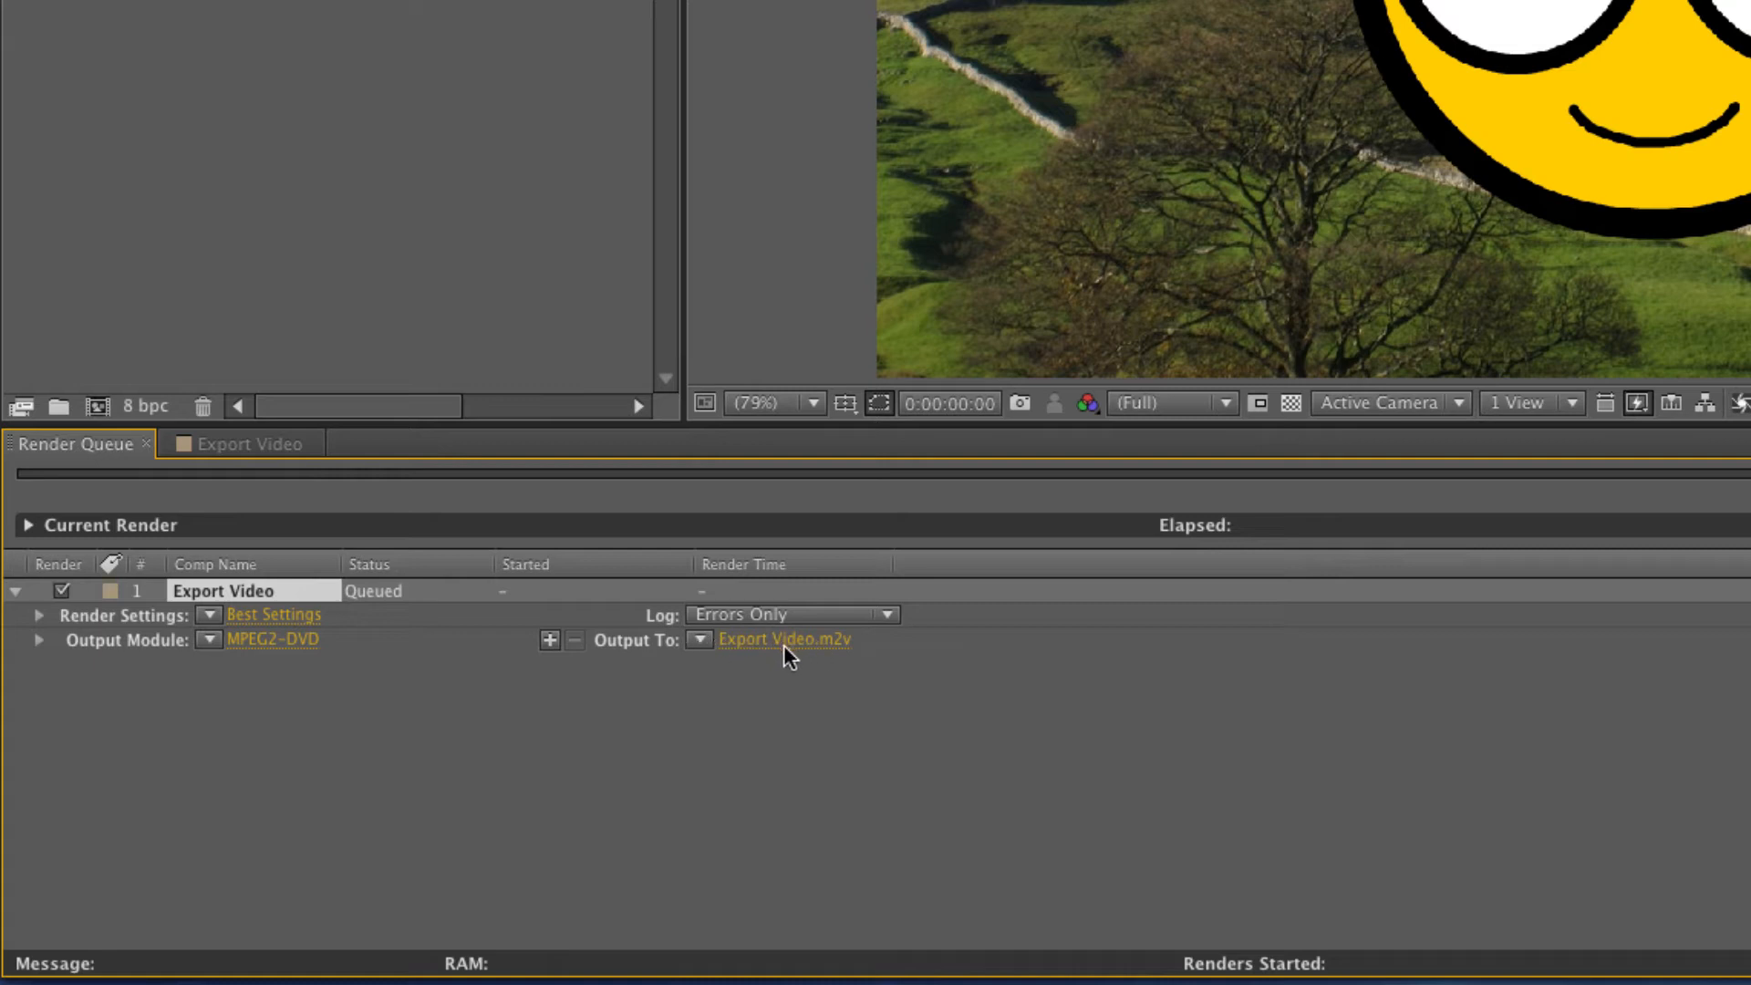
{"action": "mouse_move", "coordinate": [834, 656]}
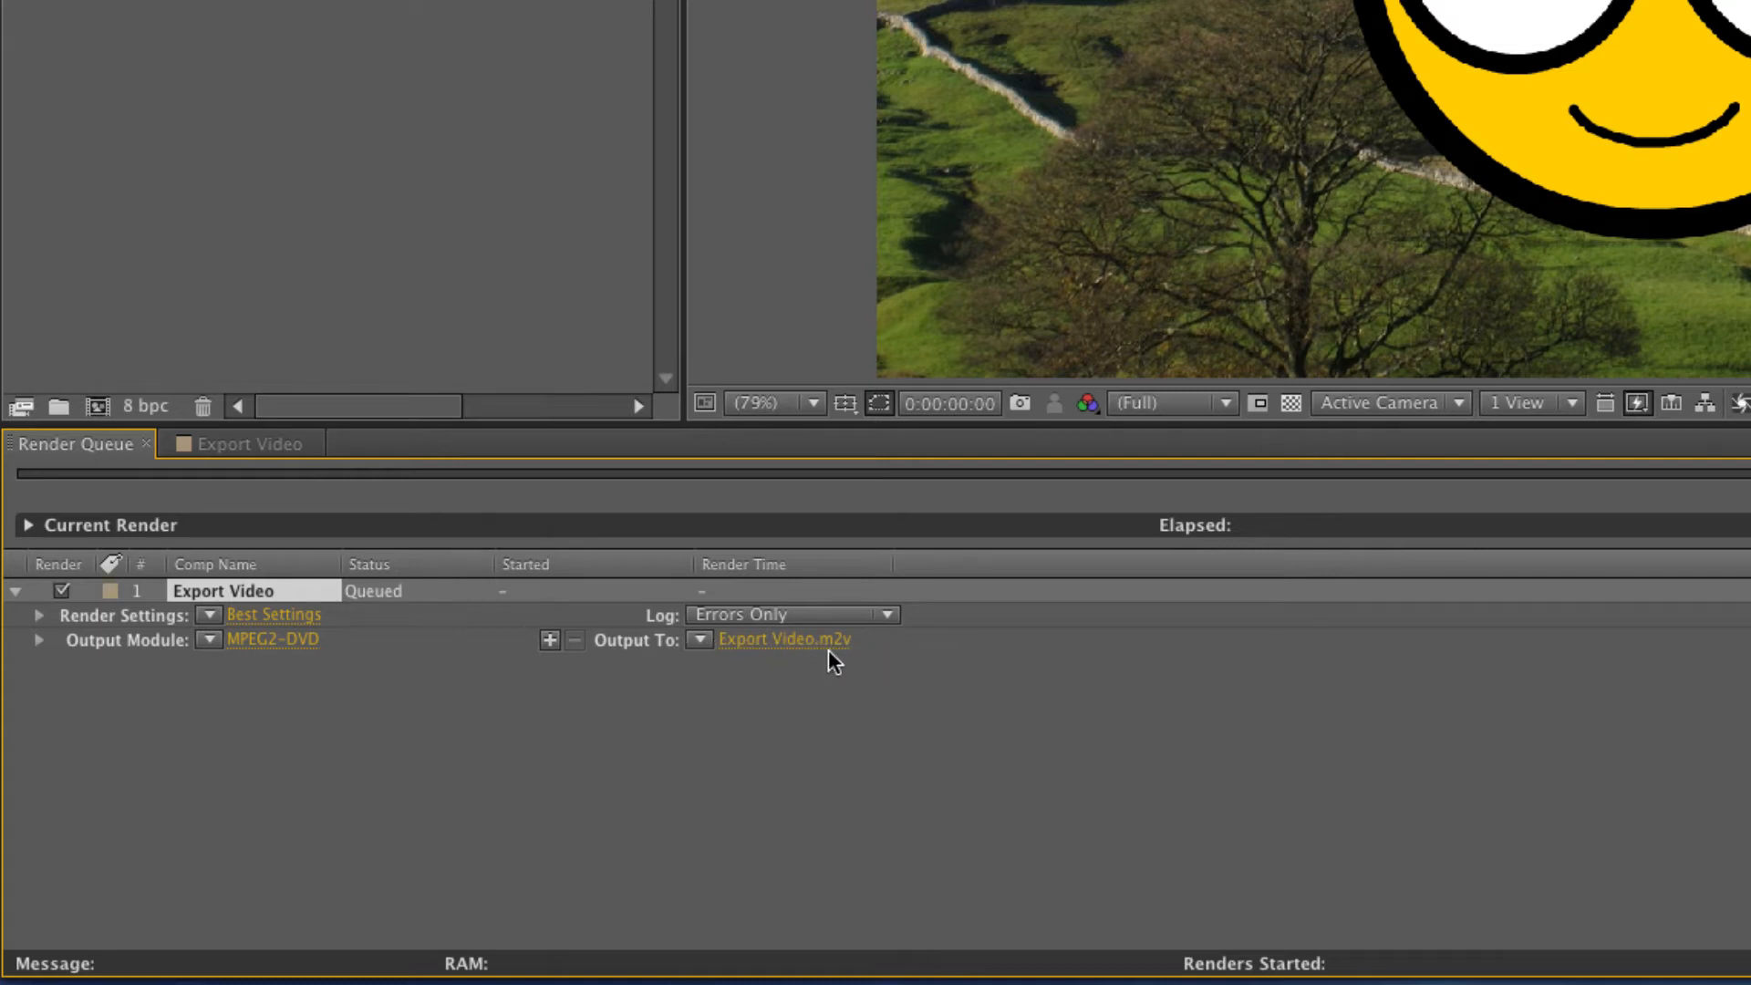
{"action": "mouse_move", "coordinate": [699, 651]}
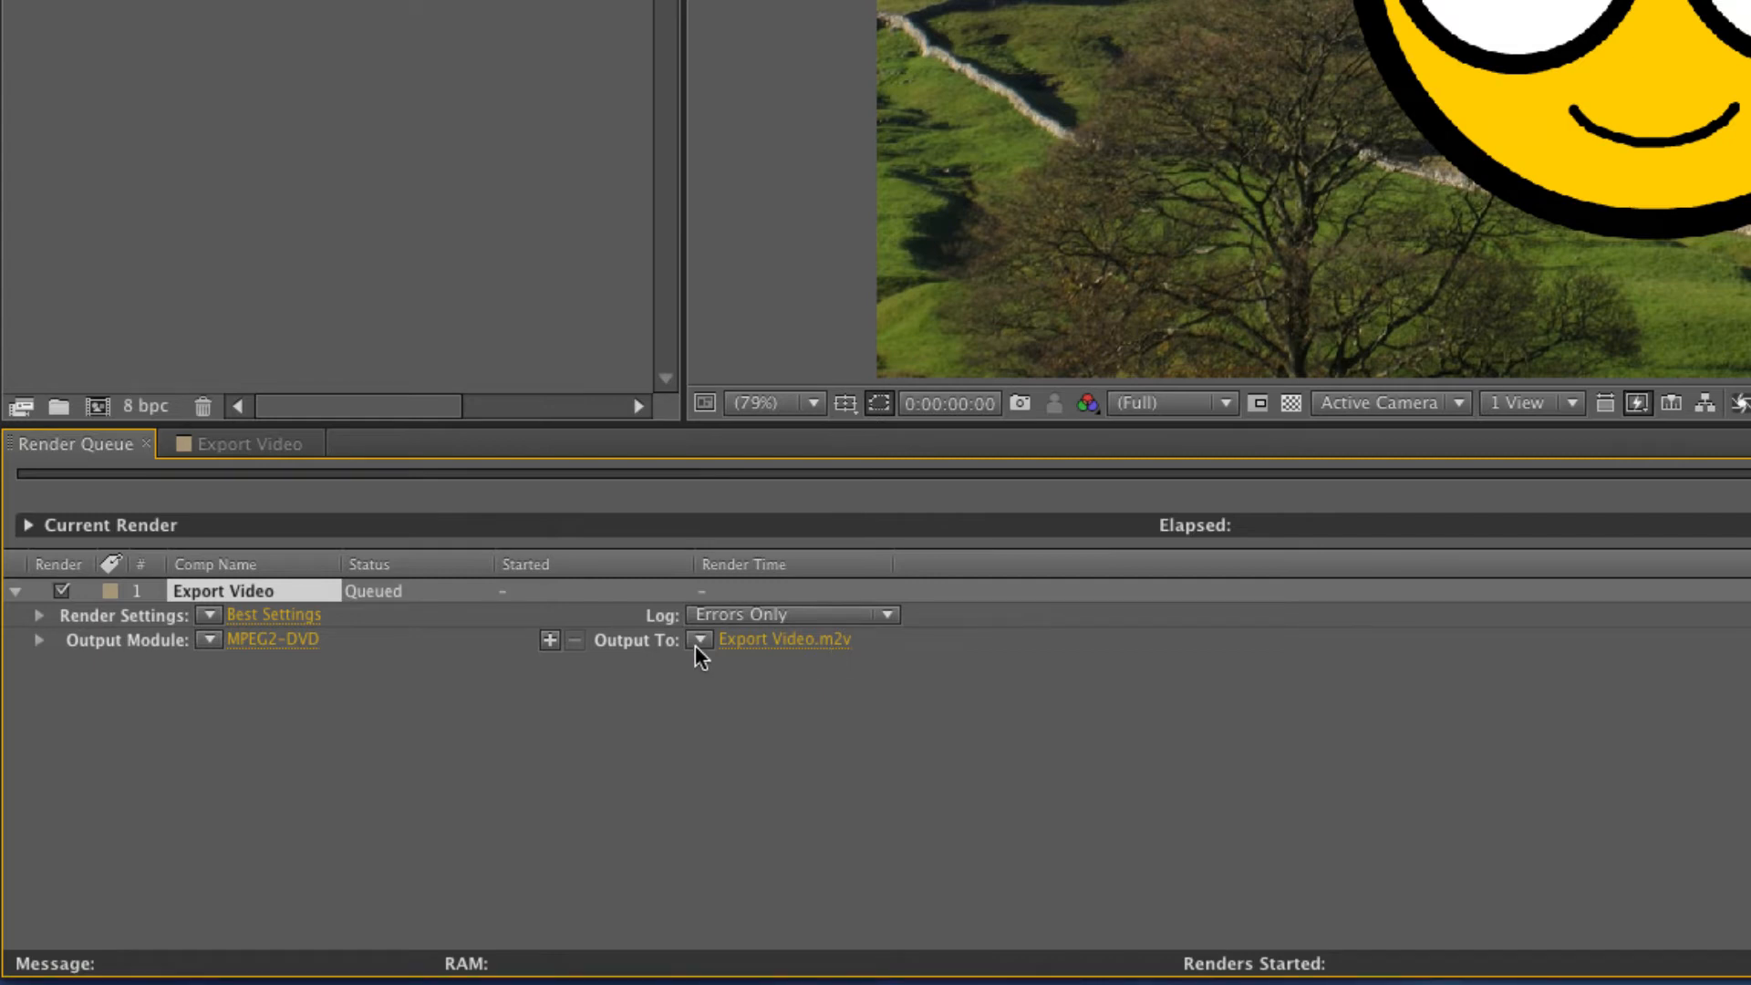
- Save the output into the video folder and render Export Video.m2v
{"action": "left_click", "coordinate": [783, 641]}
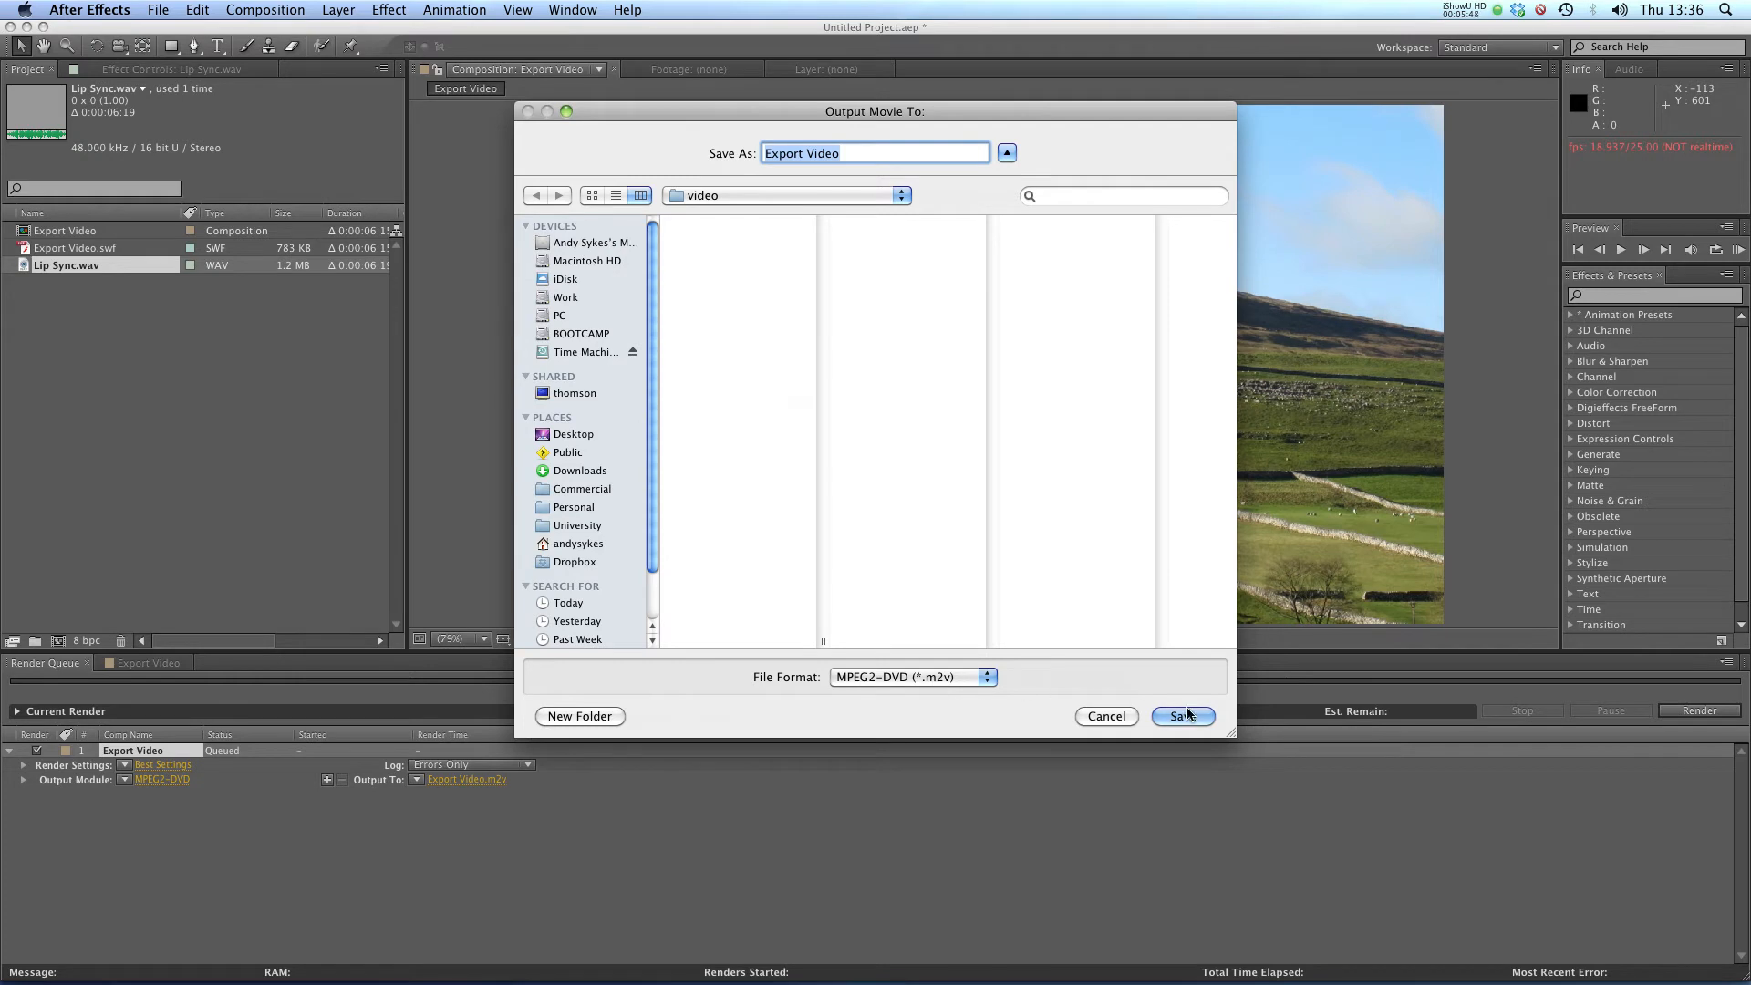
{"action": "left_click", "coordinate": [1182, 715]}
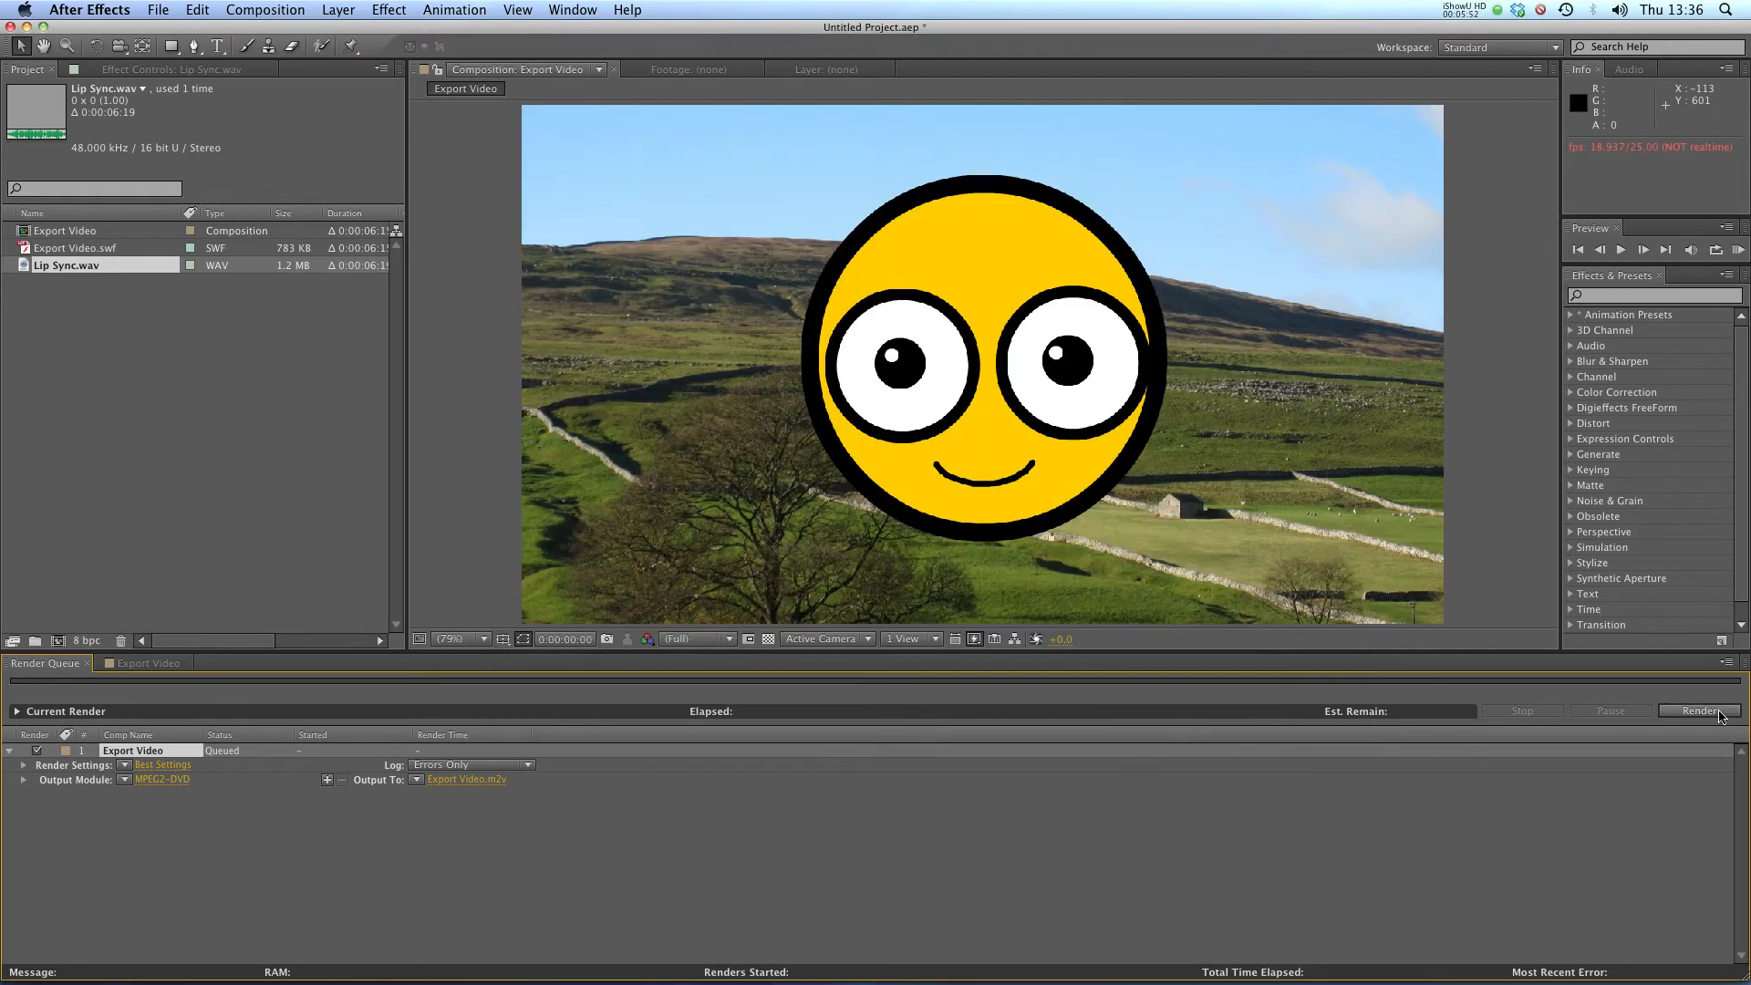
{"action": "left_click", "coordinate": [1698, 709]}
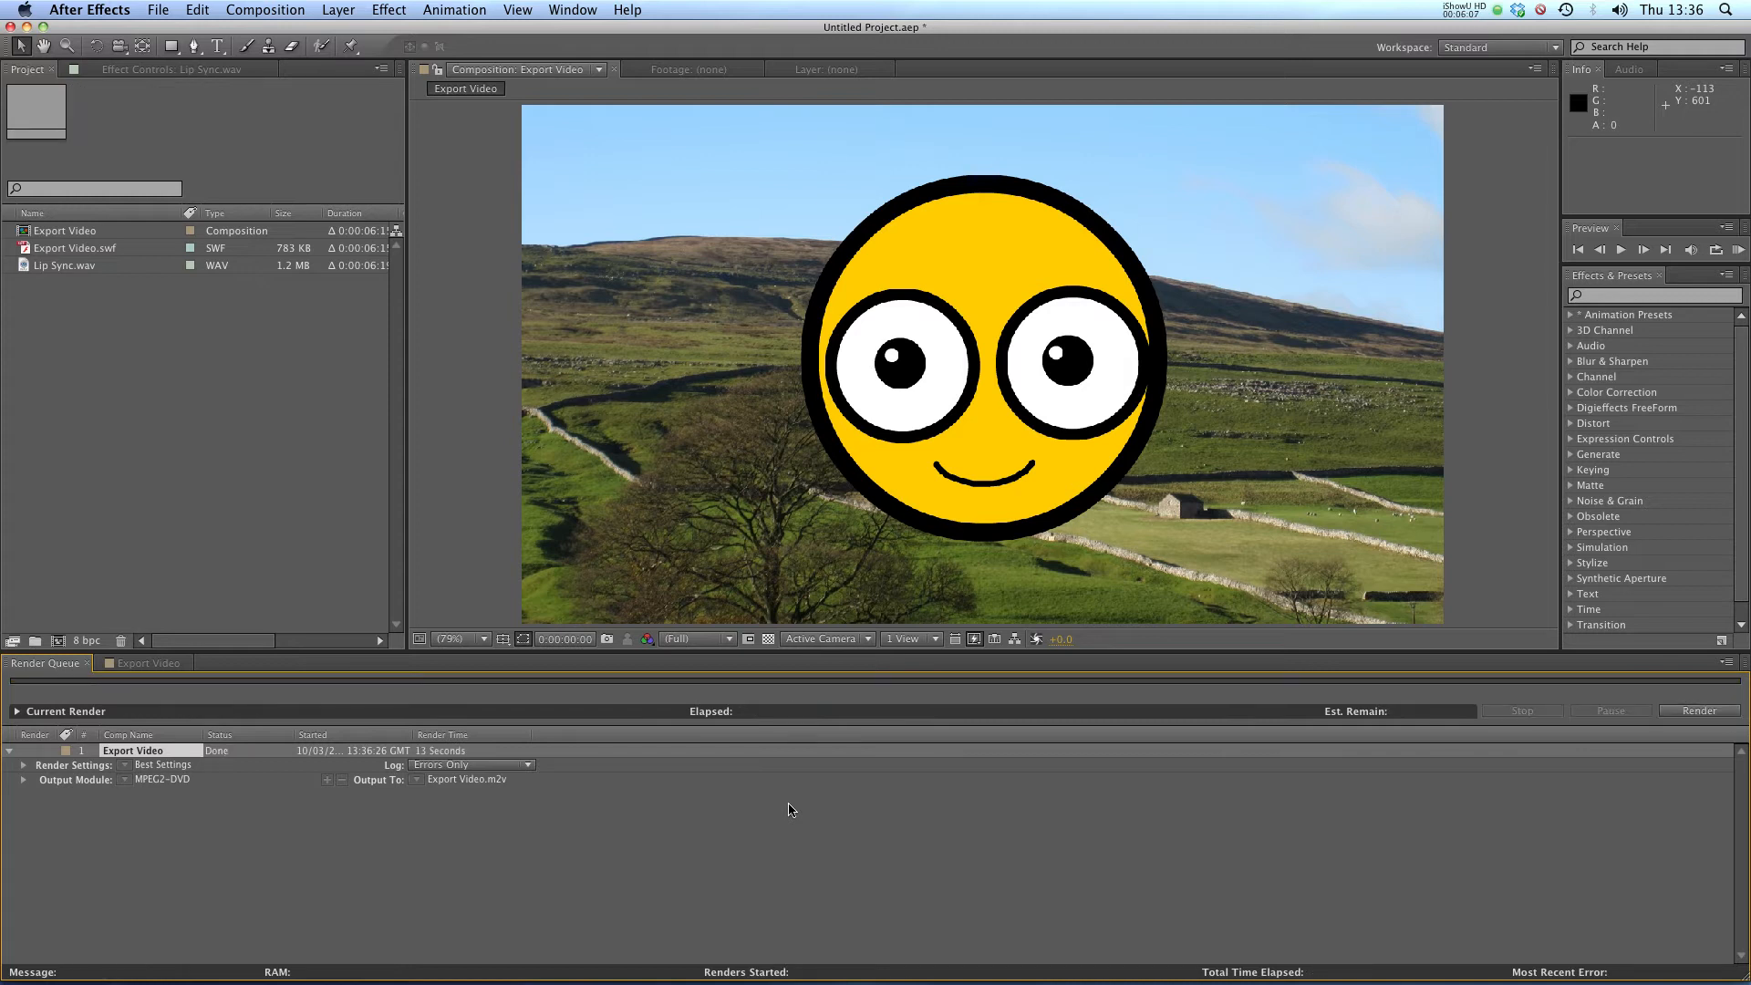
{"action": "left_click", "coordinate": [78, 943]}
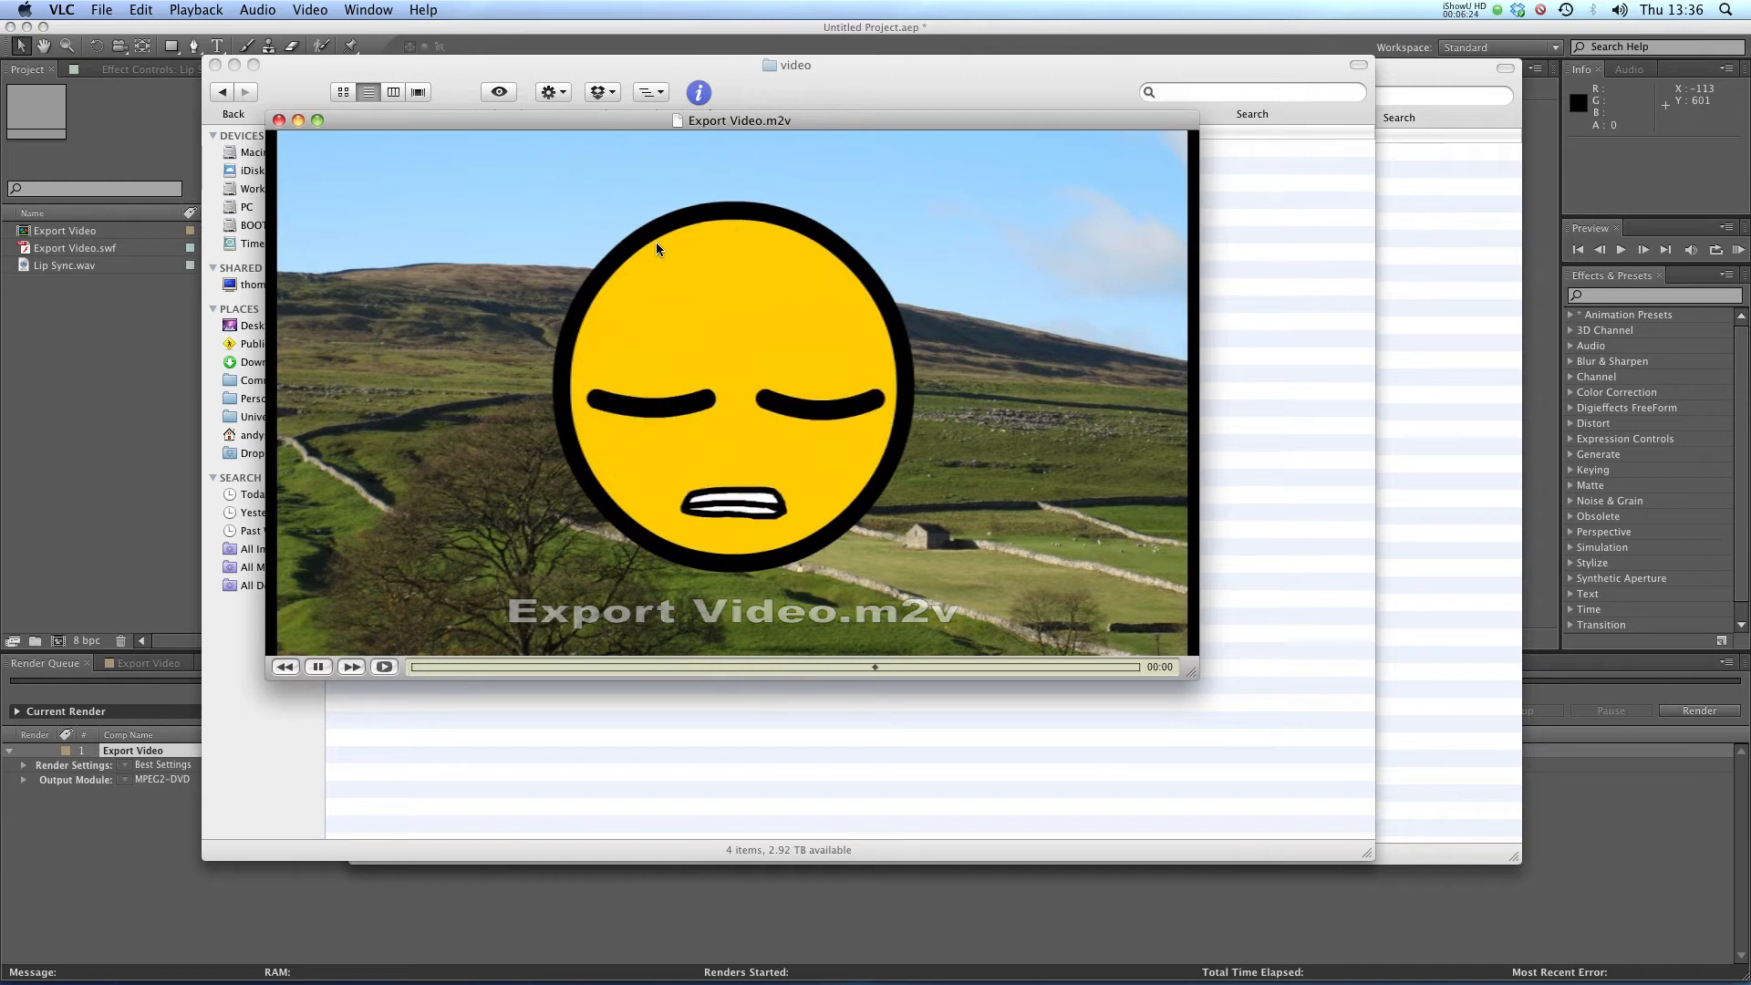
{"action": "left_click", "coordinate": [281, 120]}
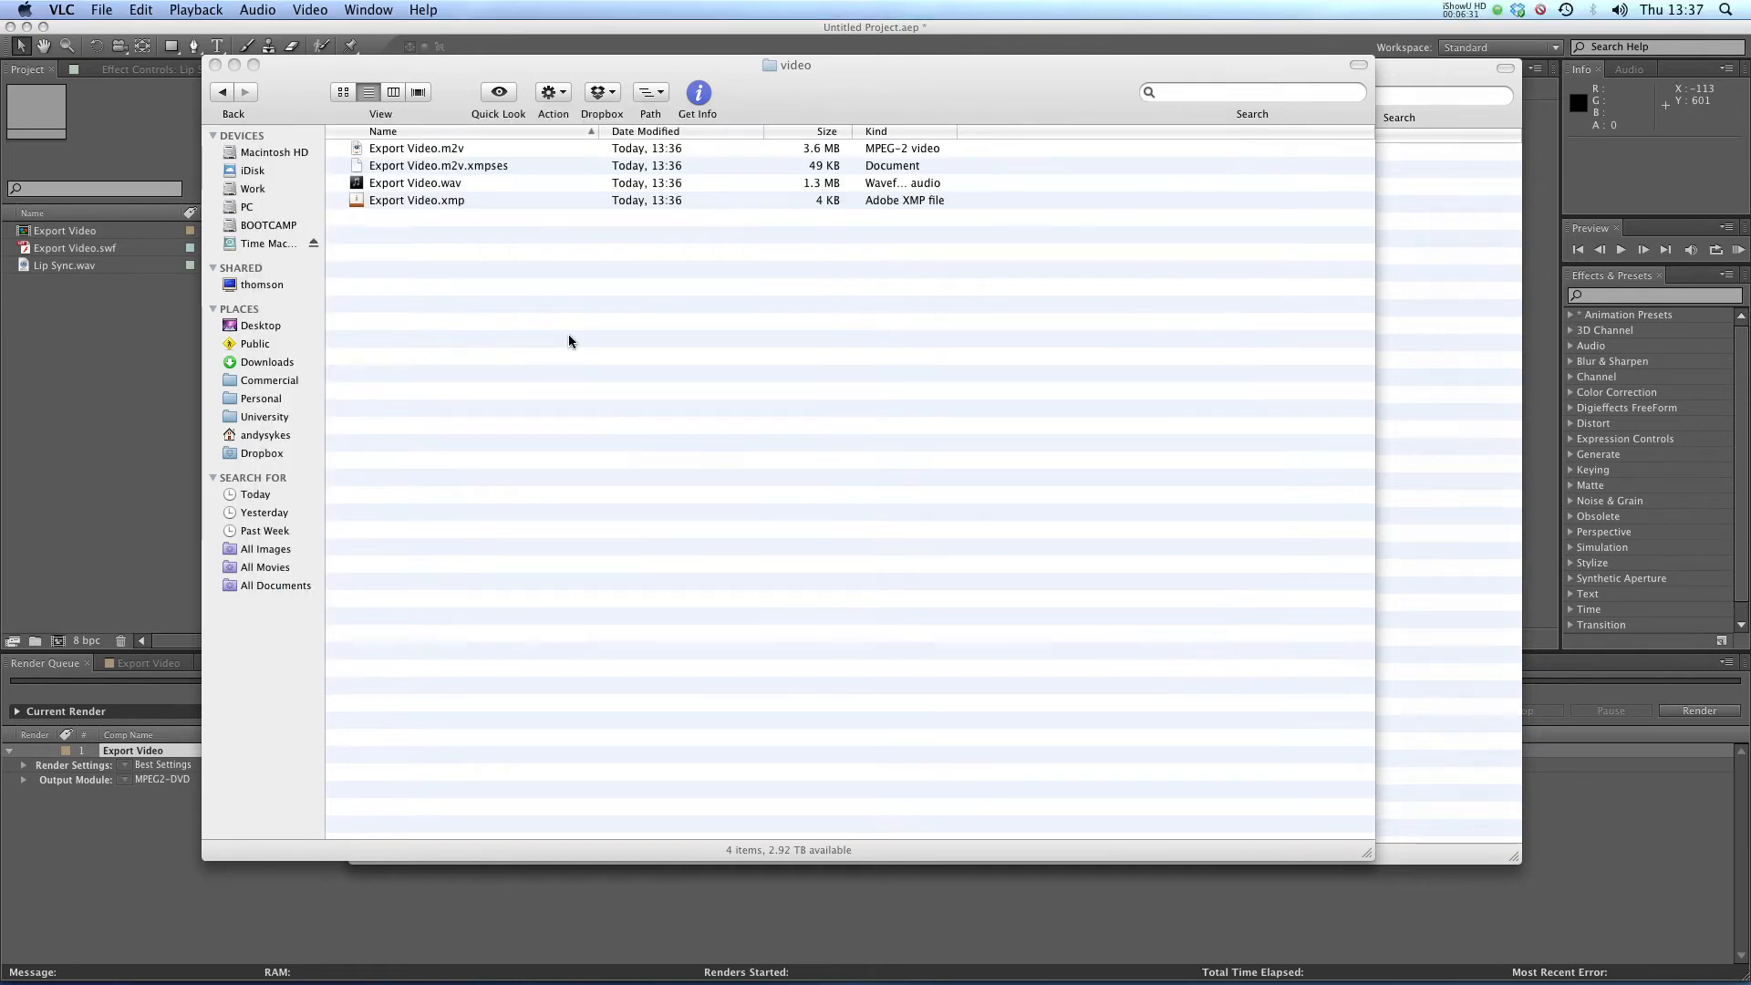
{"action": "mouse_move", "coordinate": [896, 418]}
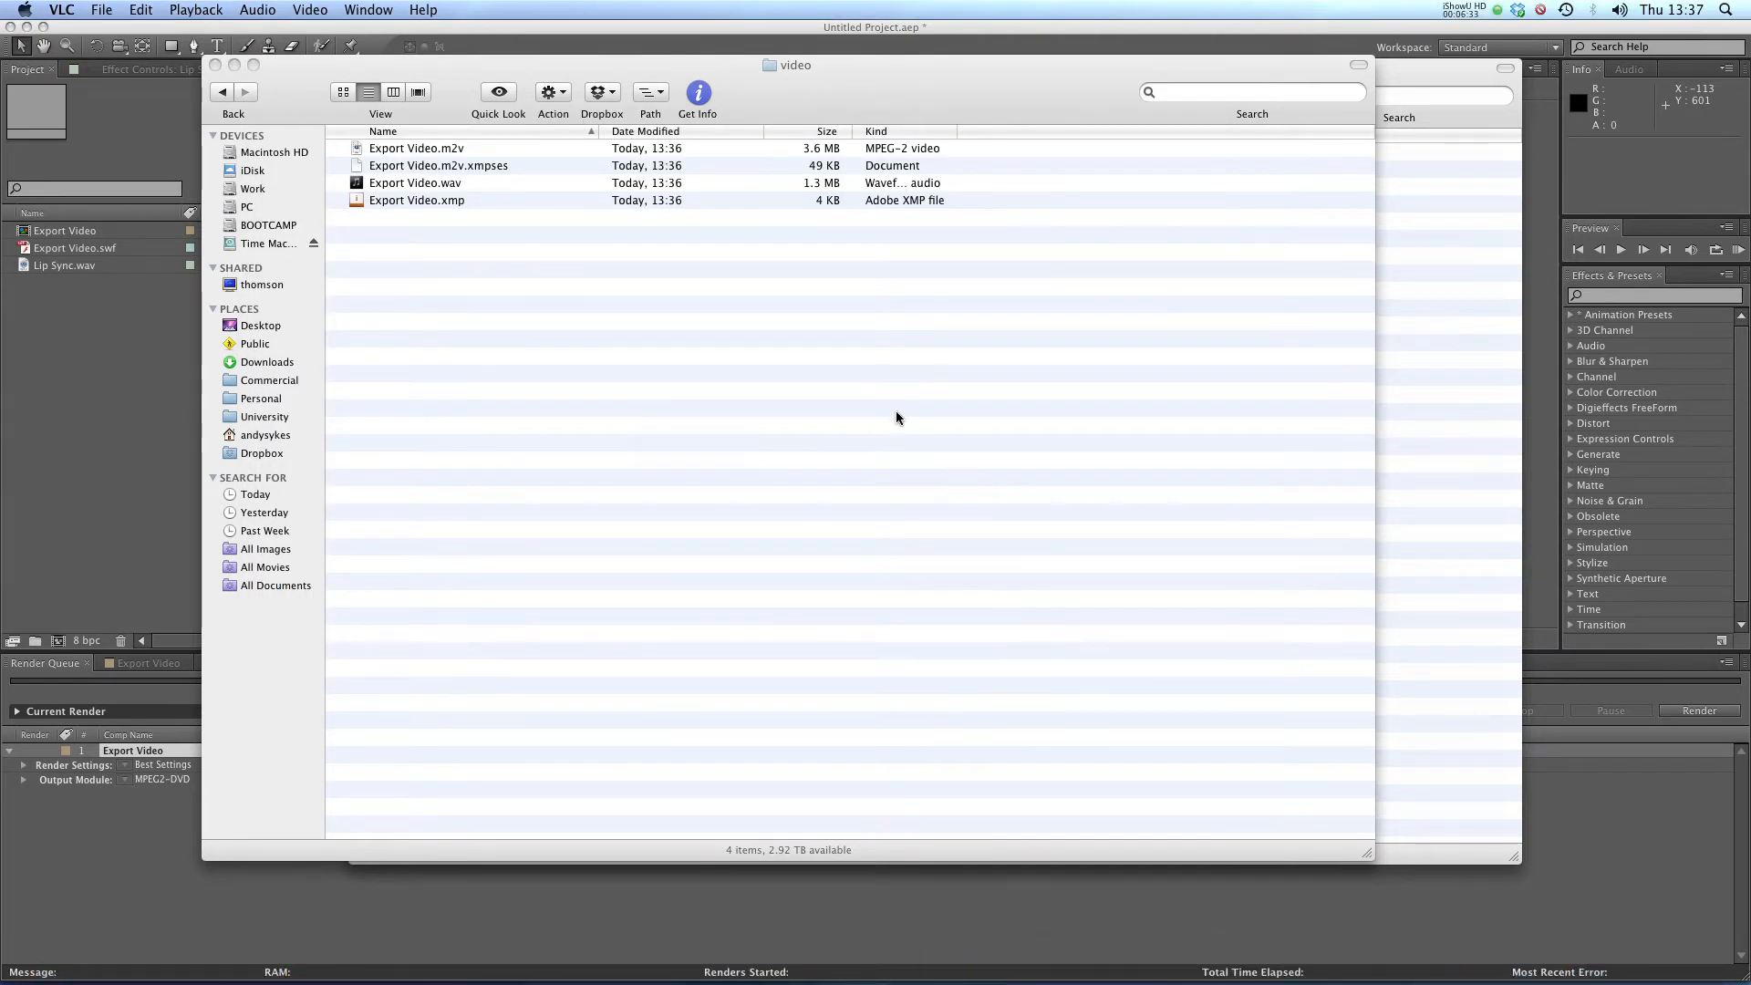
{"action": "mouse_move", "coordinate": [190, 367]}
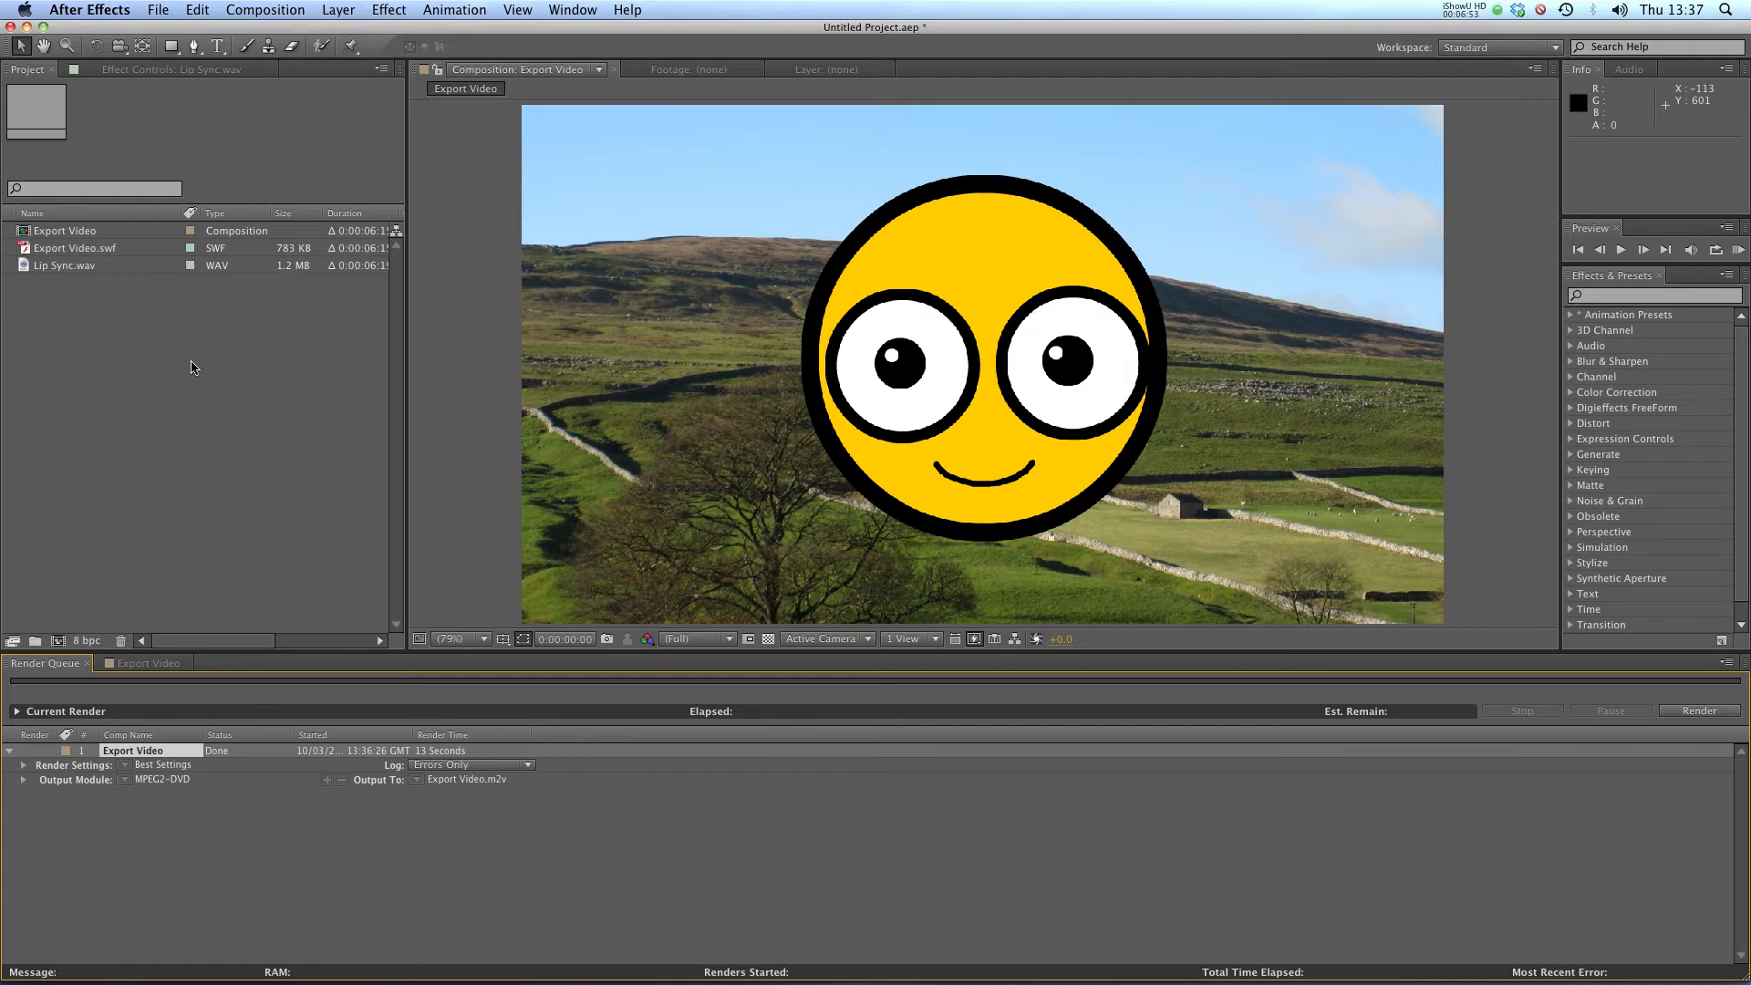
- Back in Flash, start an Export Movie and create a new folder named frames
{"action": "left_click", "coordinate": [531, 943]}
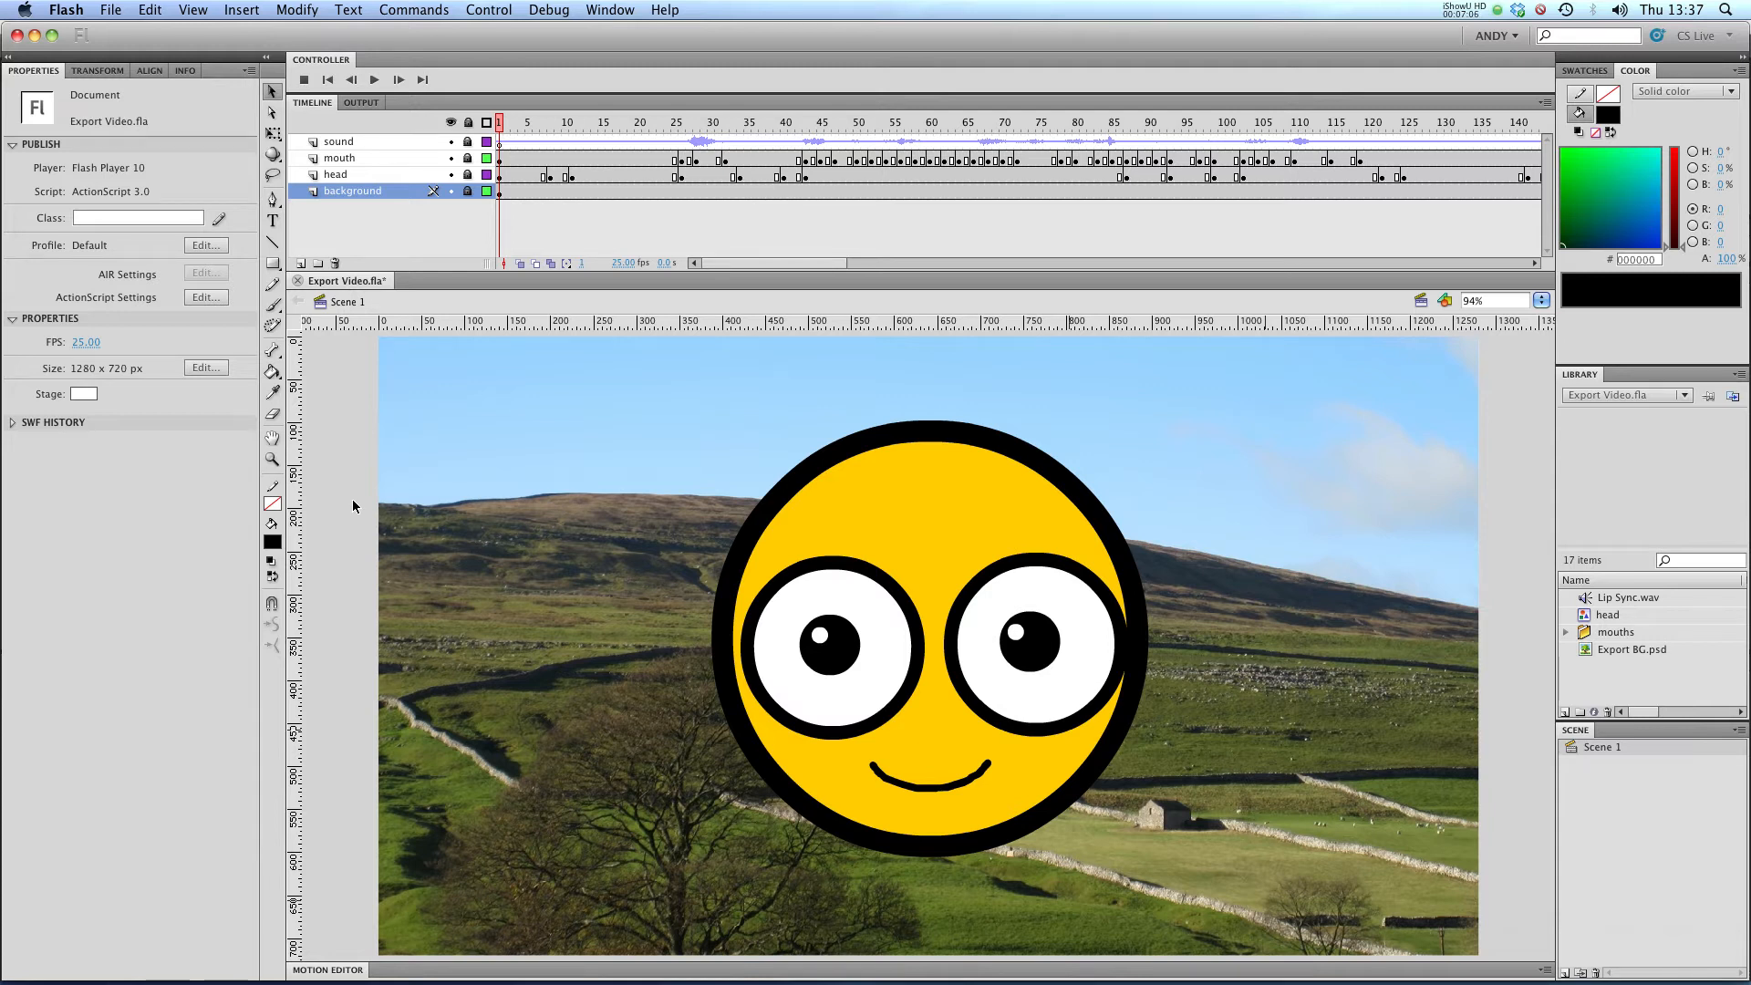
{"action": "left_click", "coordinate": [109, 9]}
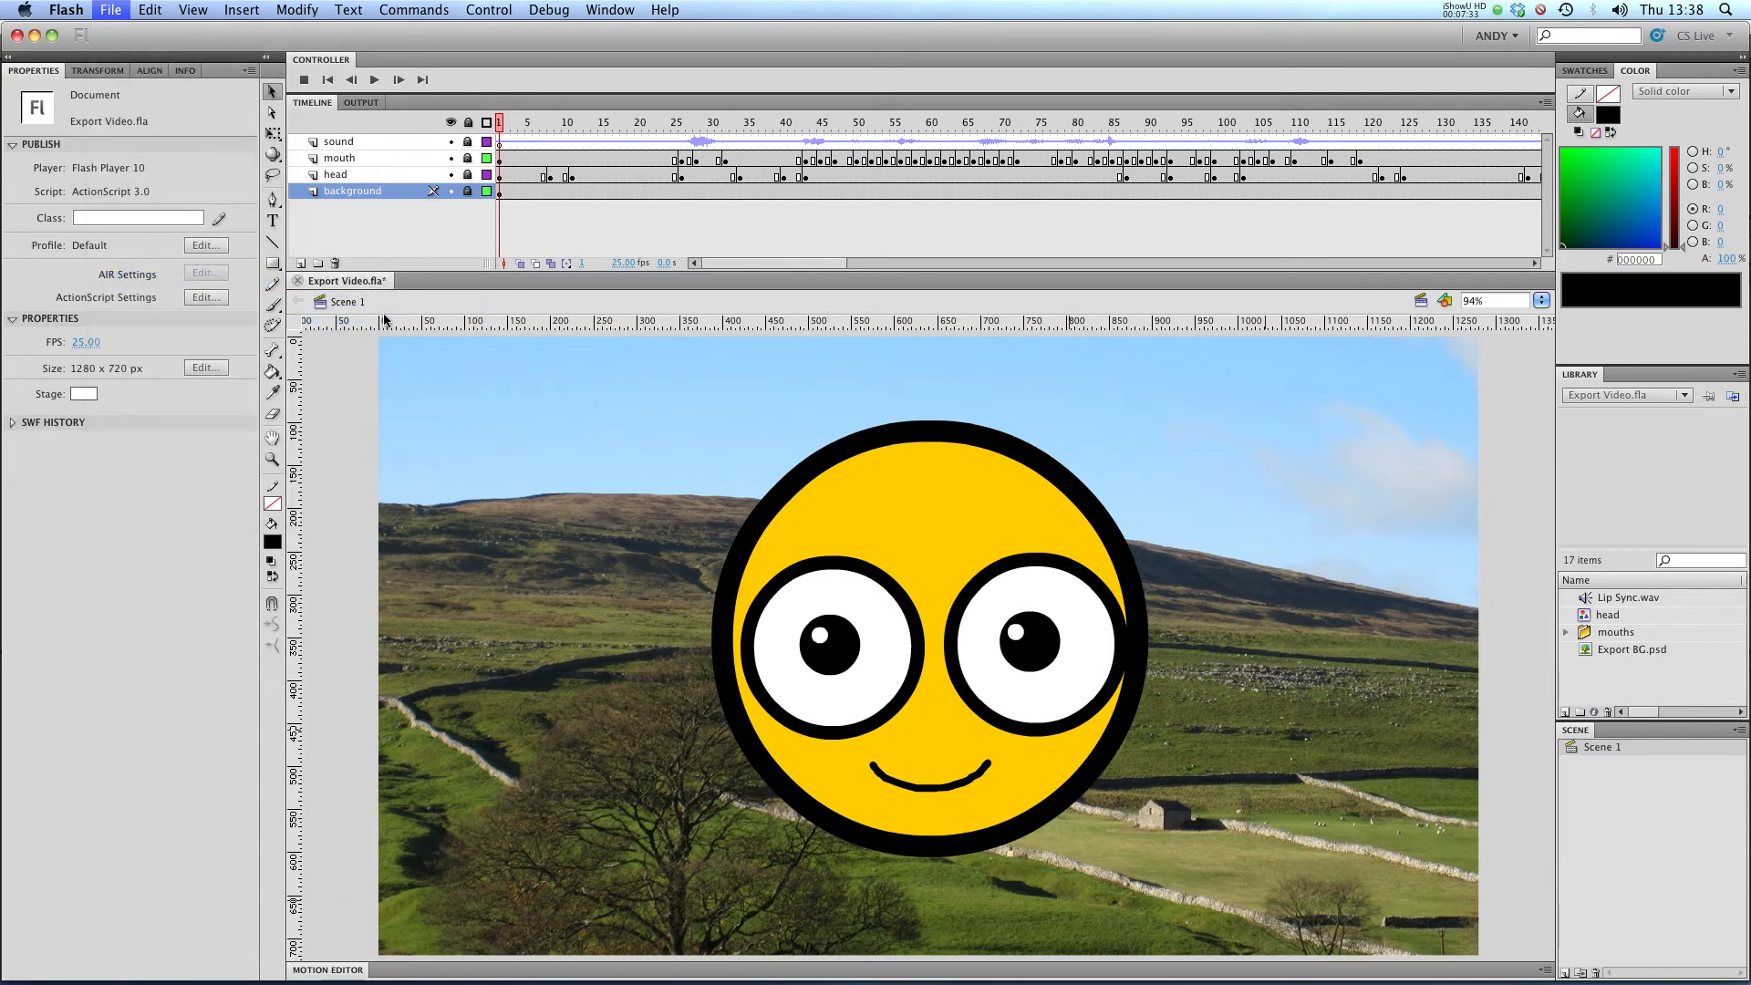
{"action": "left_click", "coordinate": [496, 807]}
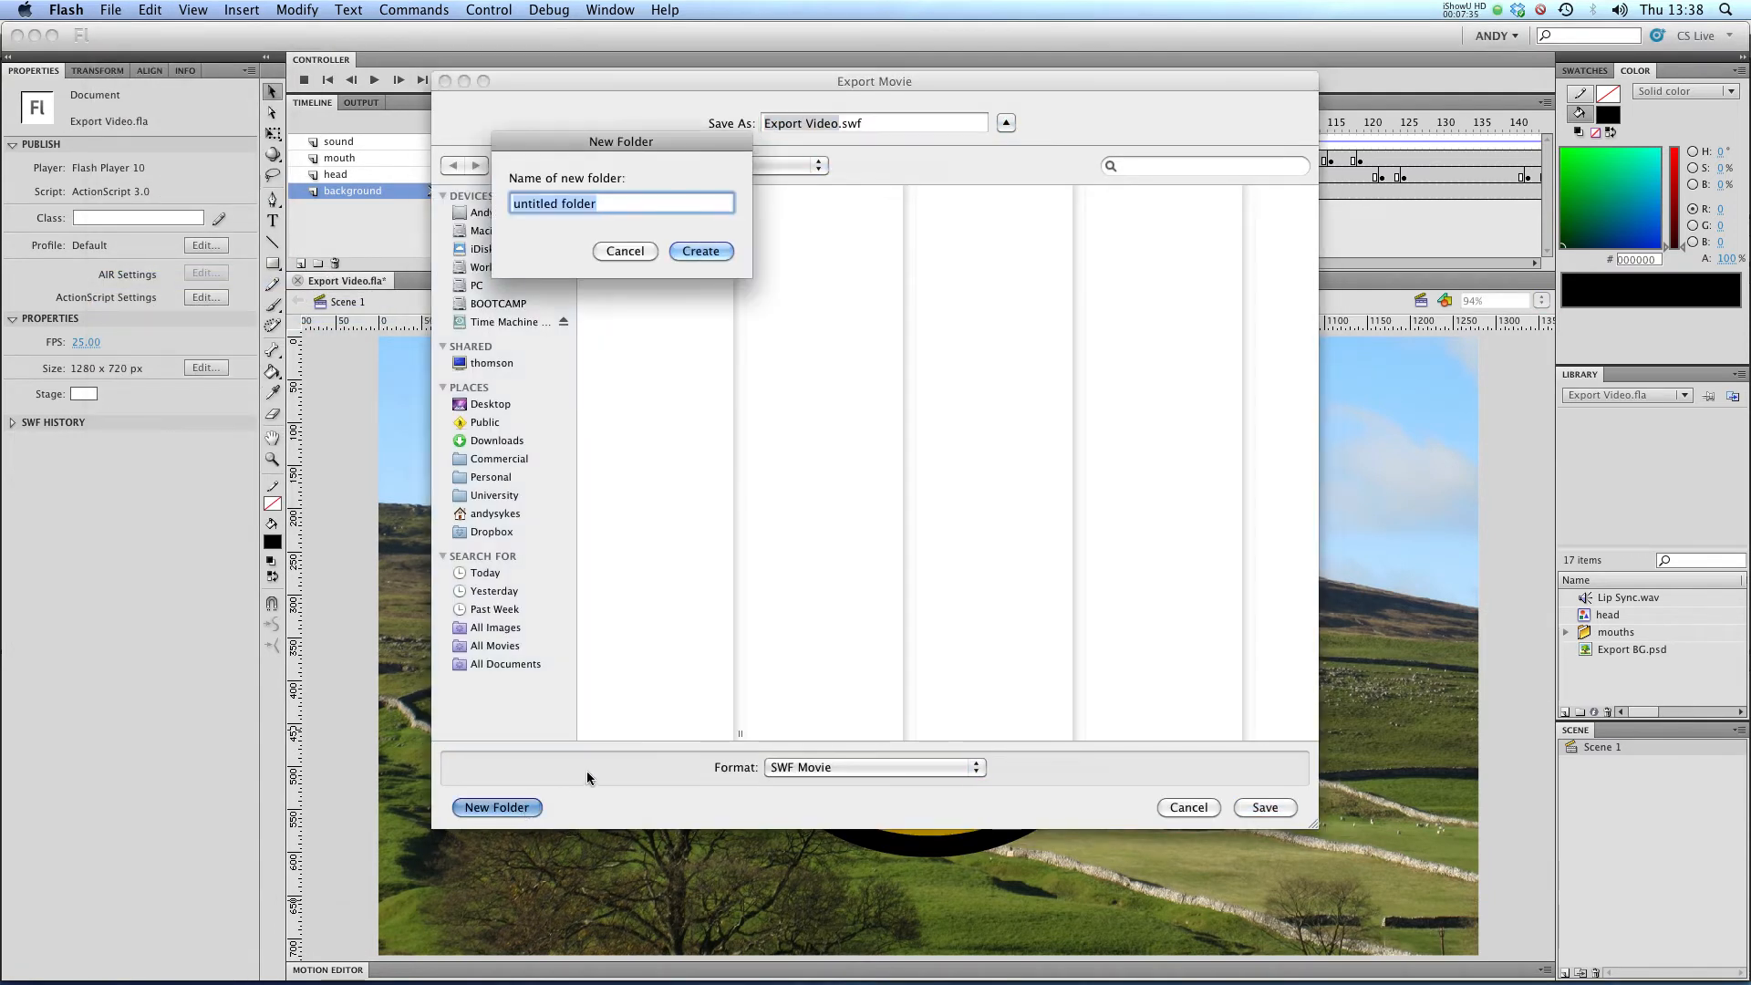
{"action": "type", "text": "frames"}
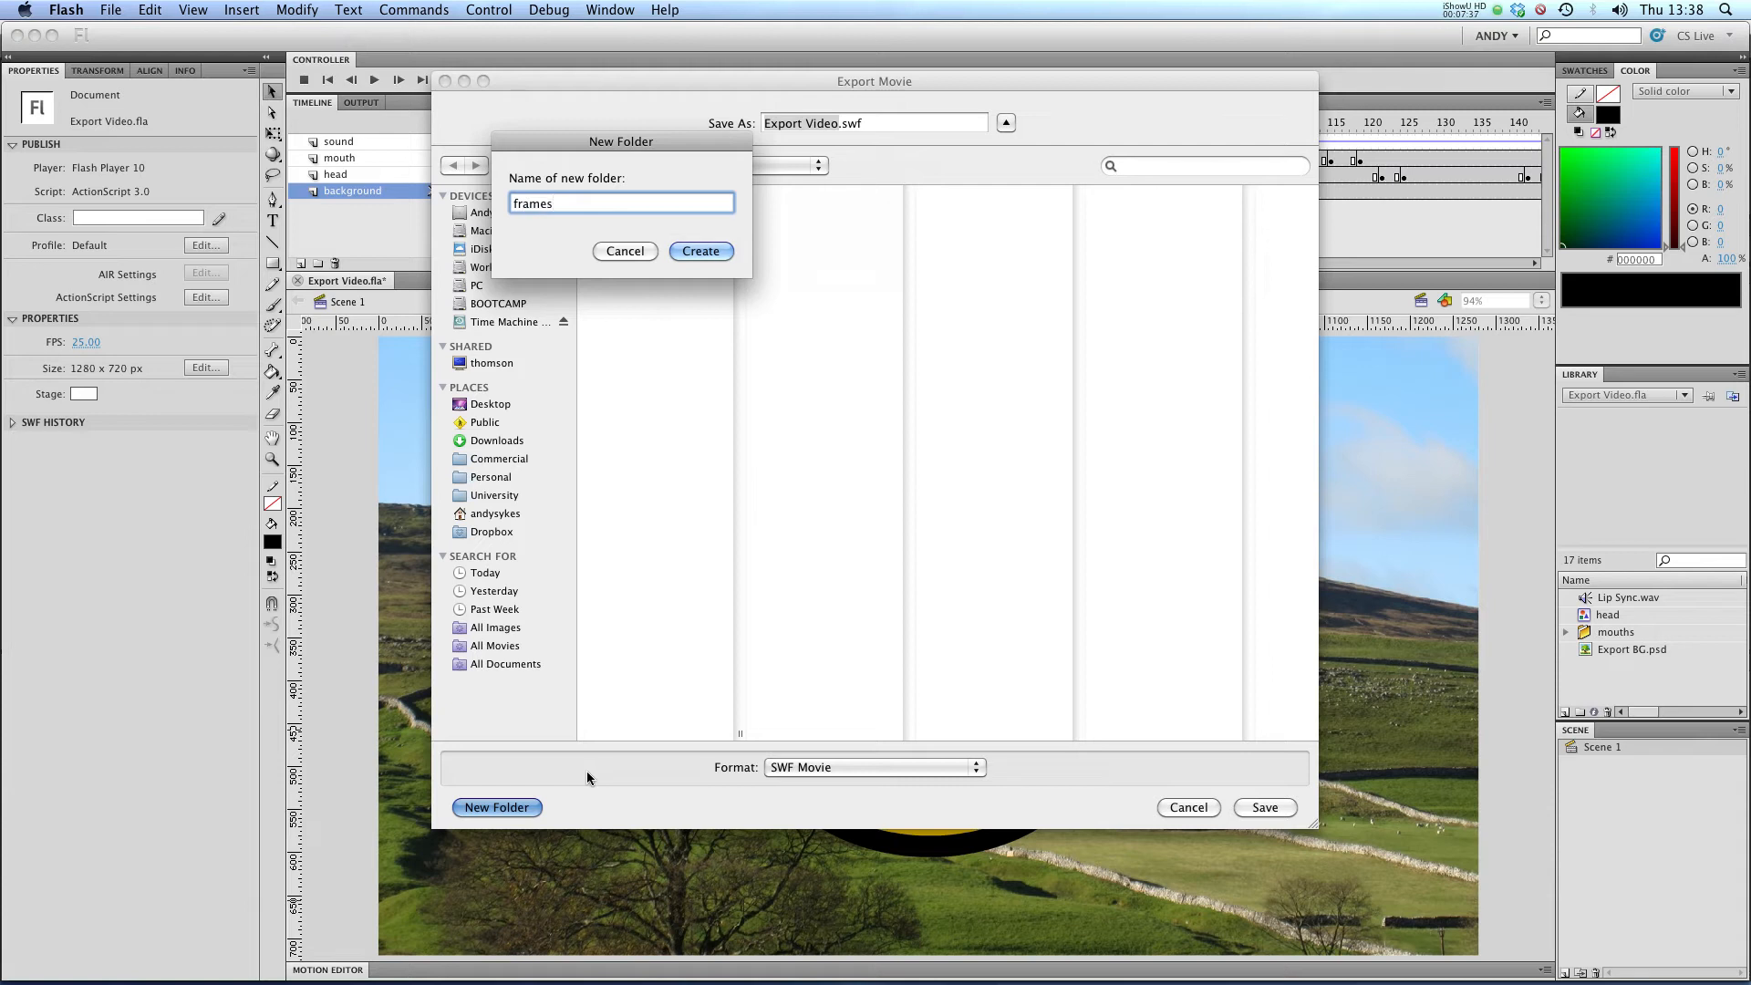
{"action": "left_click", "coordinate": [701, 249]}
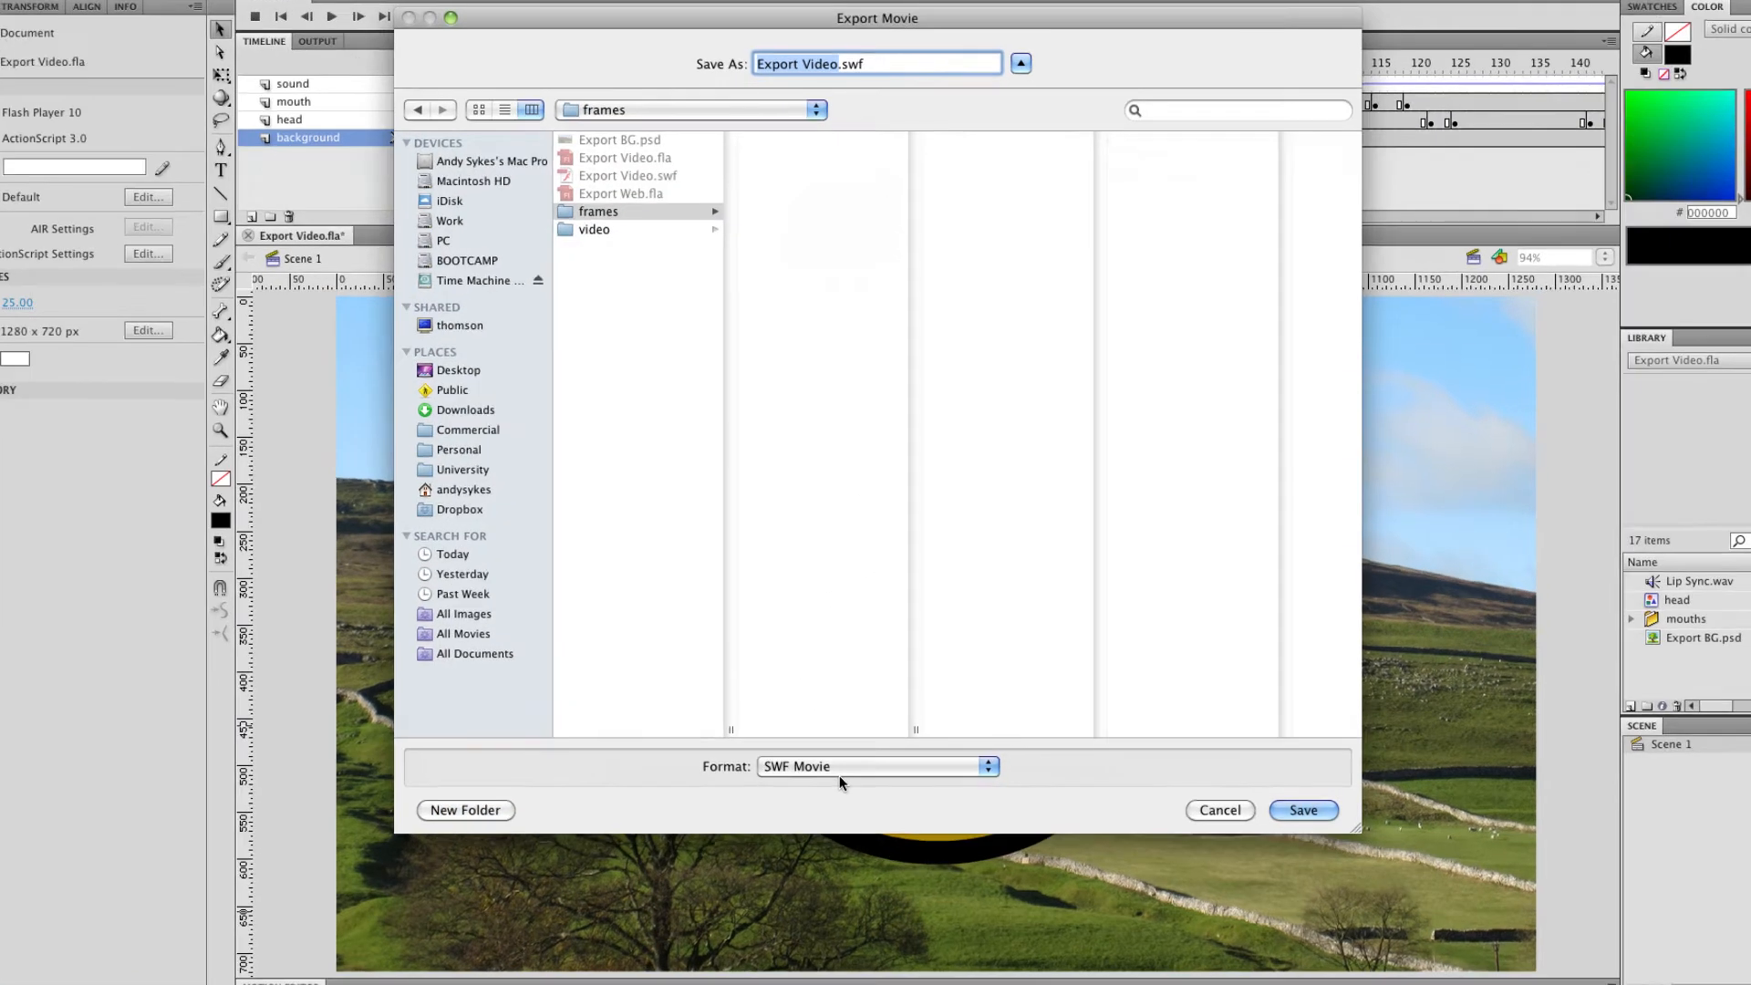
- Choose PNG Sequence as the format and save the export into the frames folder
{"action": "left_click", "coordinate": [874, 766]}
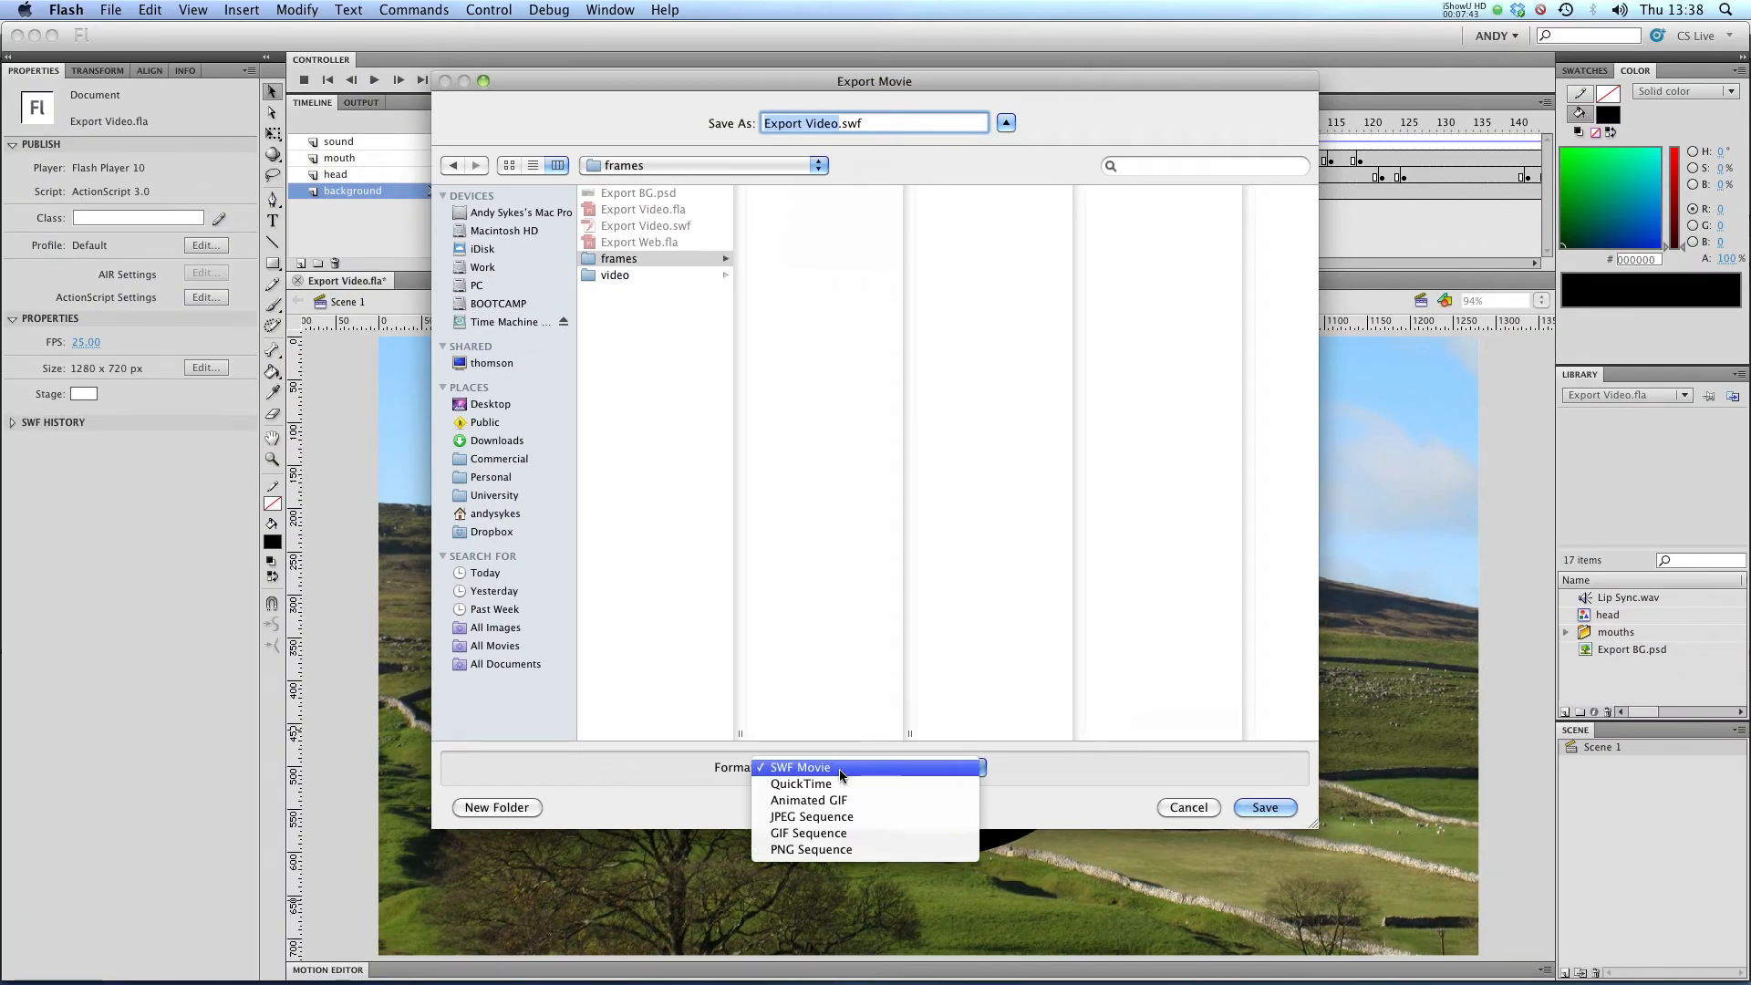
{"action": "mouse_move", "coordinate": [810, 850]}
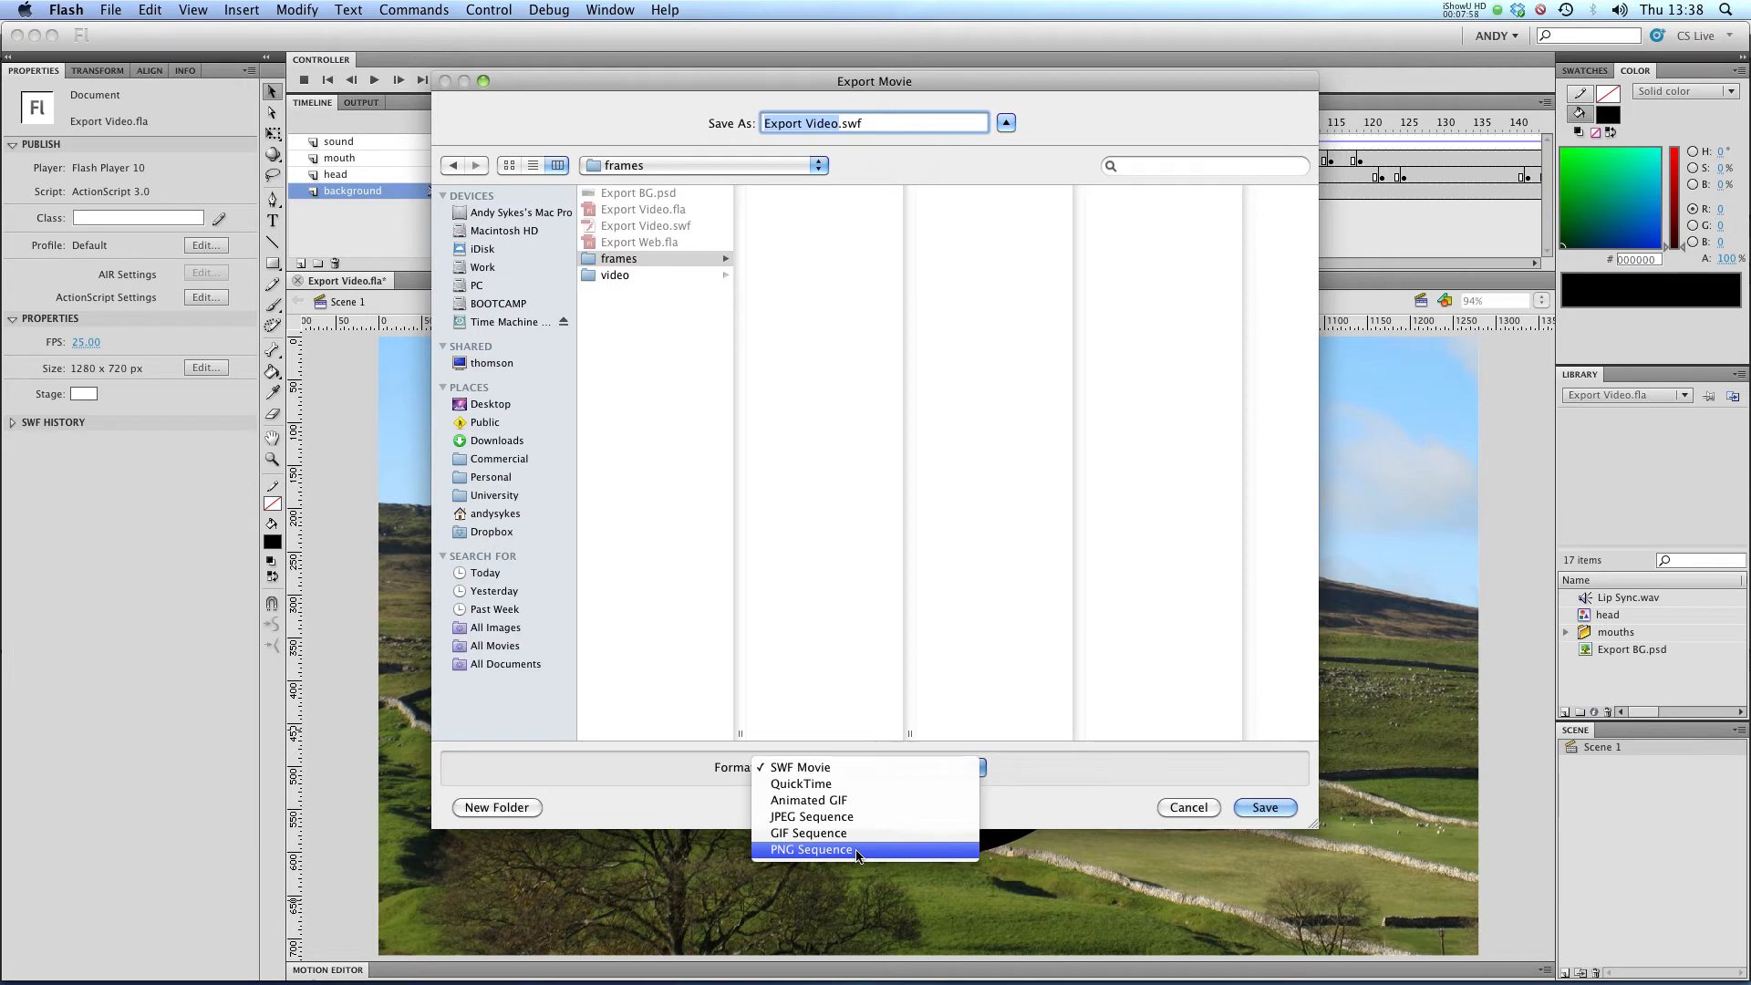
{"action": "left_click", "coordinate": [812, 851]}
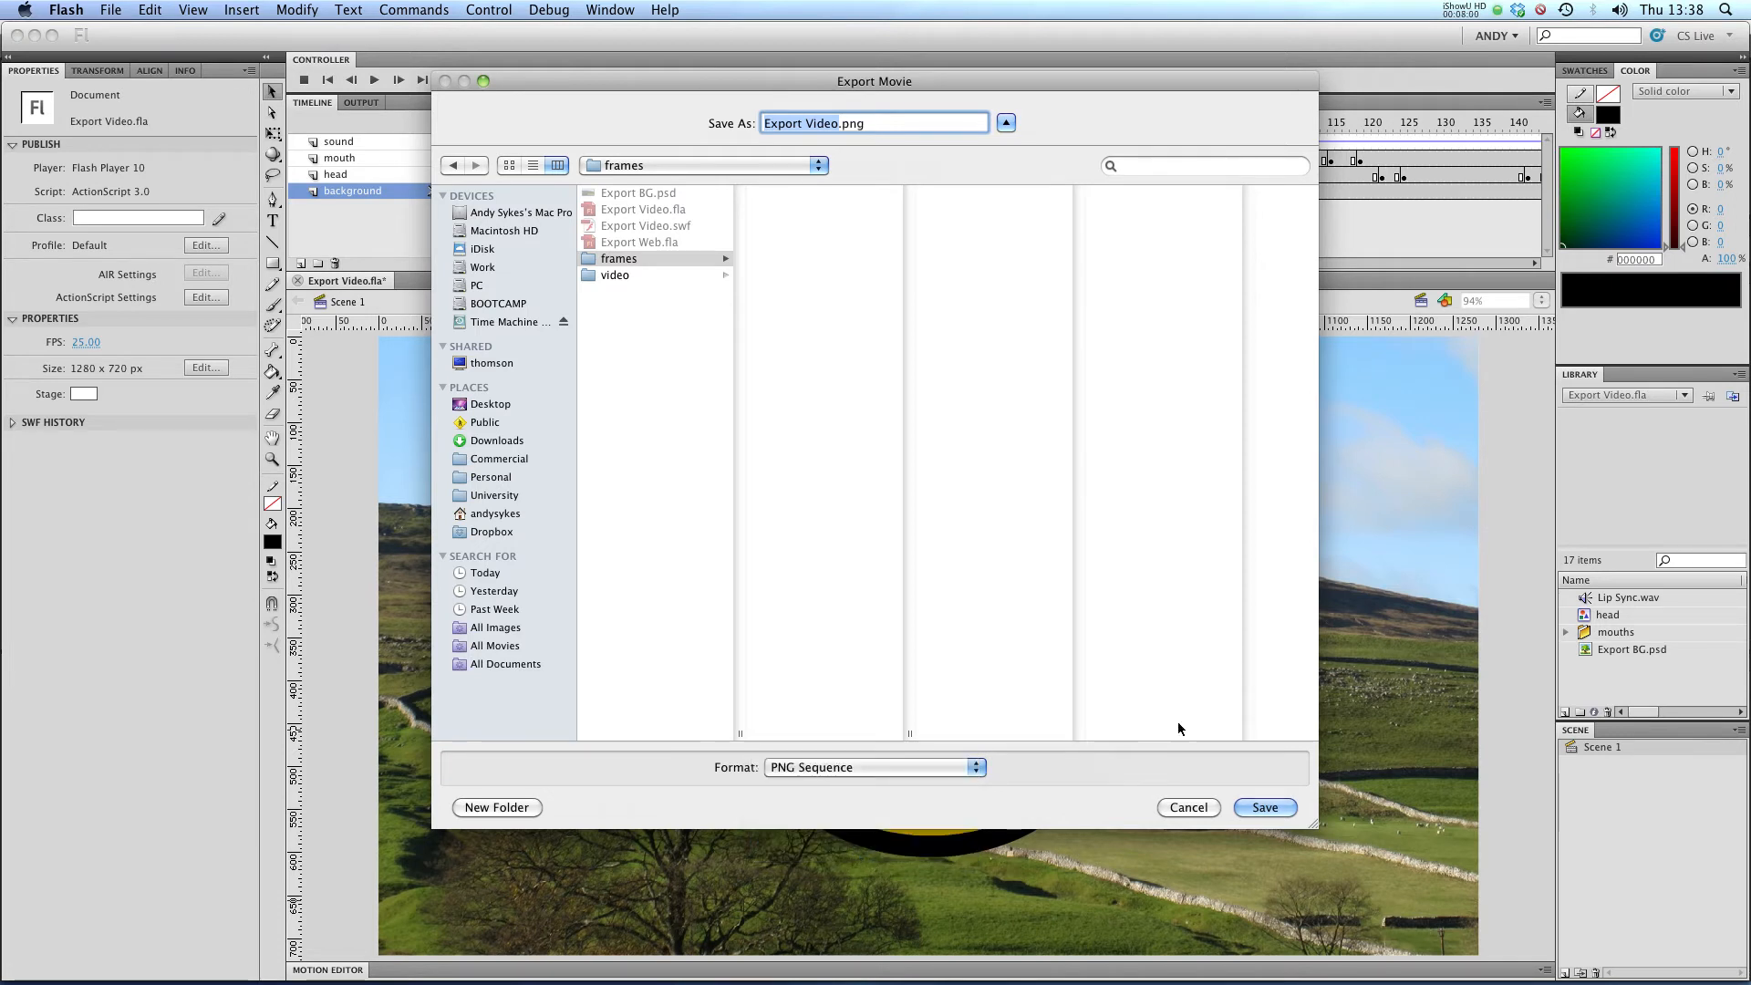
{"action": "left_click", "coordinate": [1263, 808]}
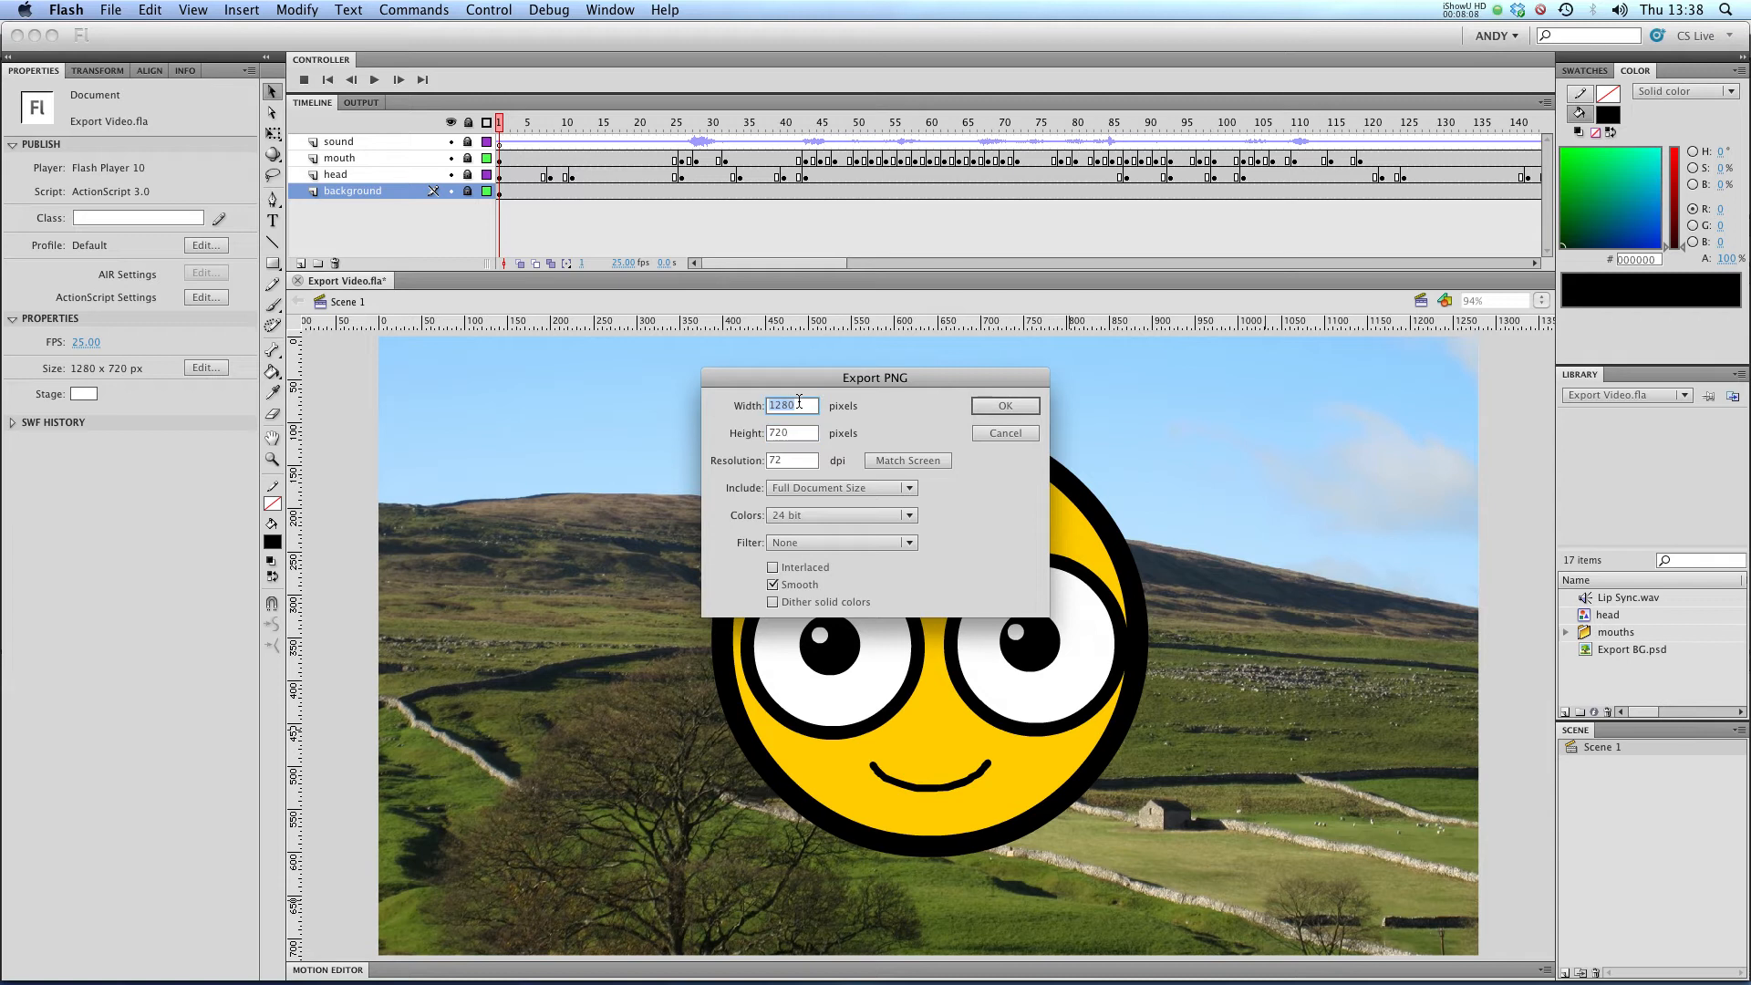
- Export the PNG frames at 1280×720 with 24-bit colour
{"action": "left_click", "coordinate": [790, 435]}
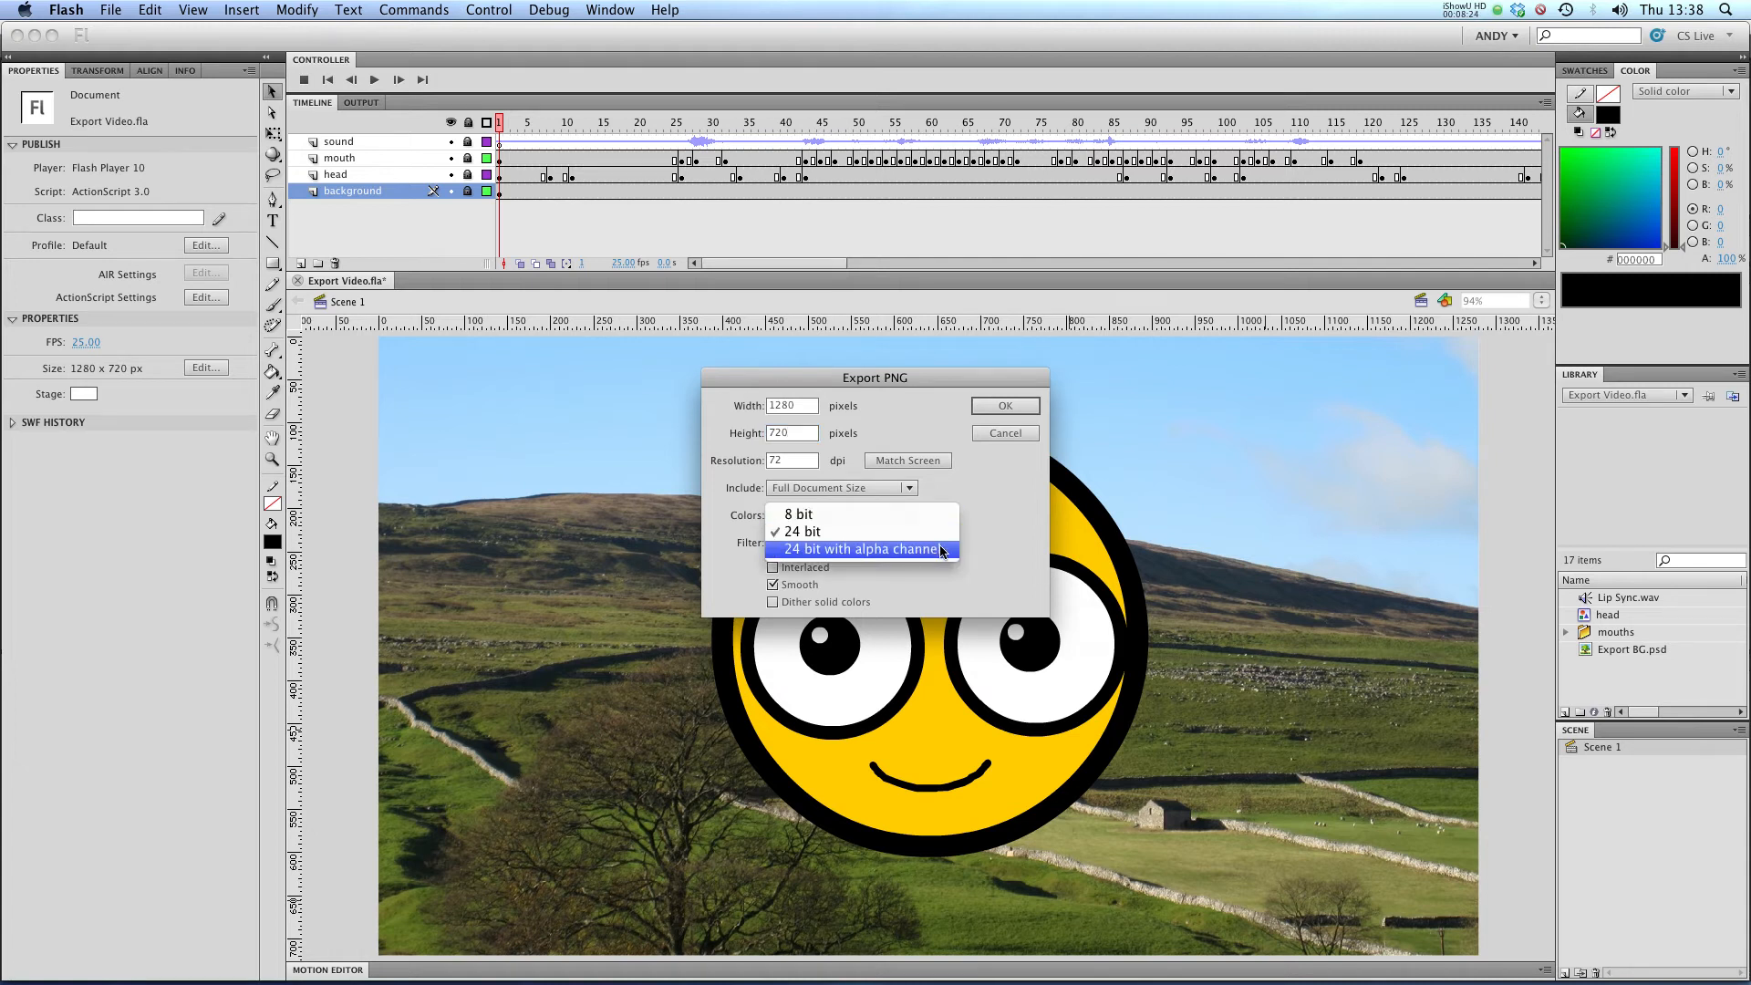
{"action": "left_click", "coordinate": [799, 531]}
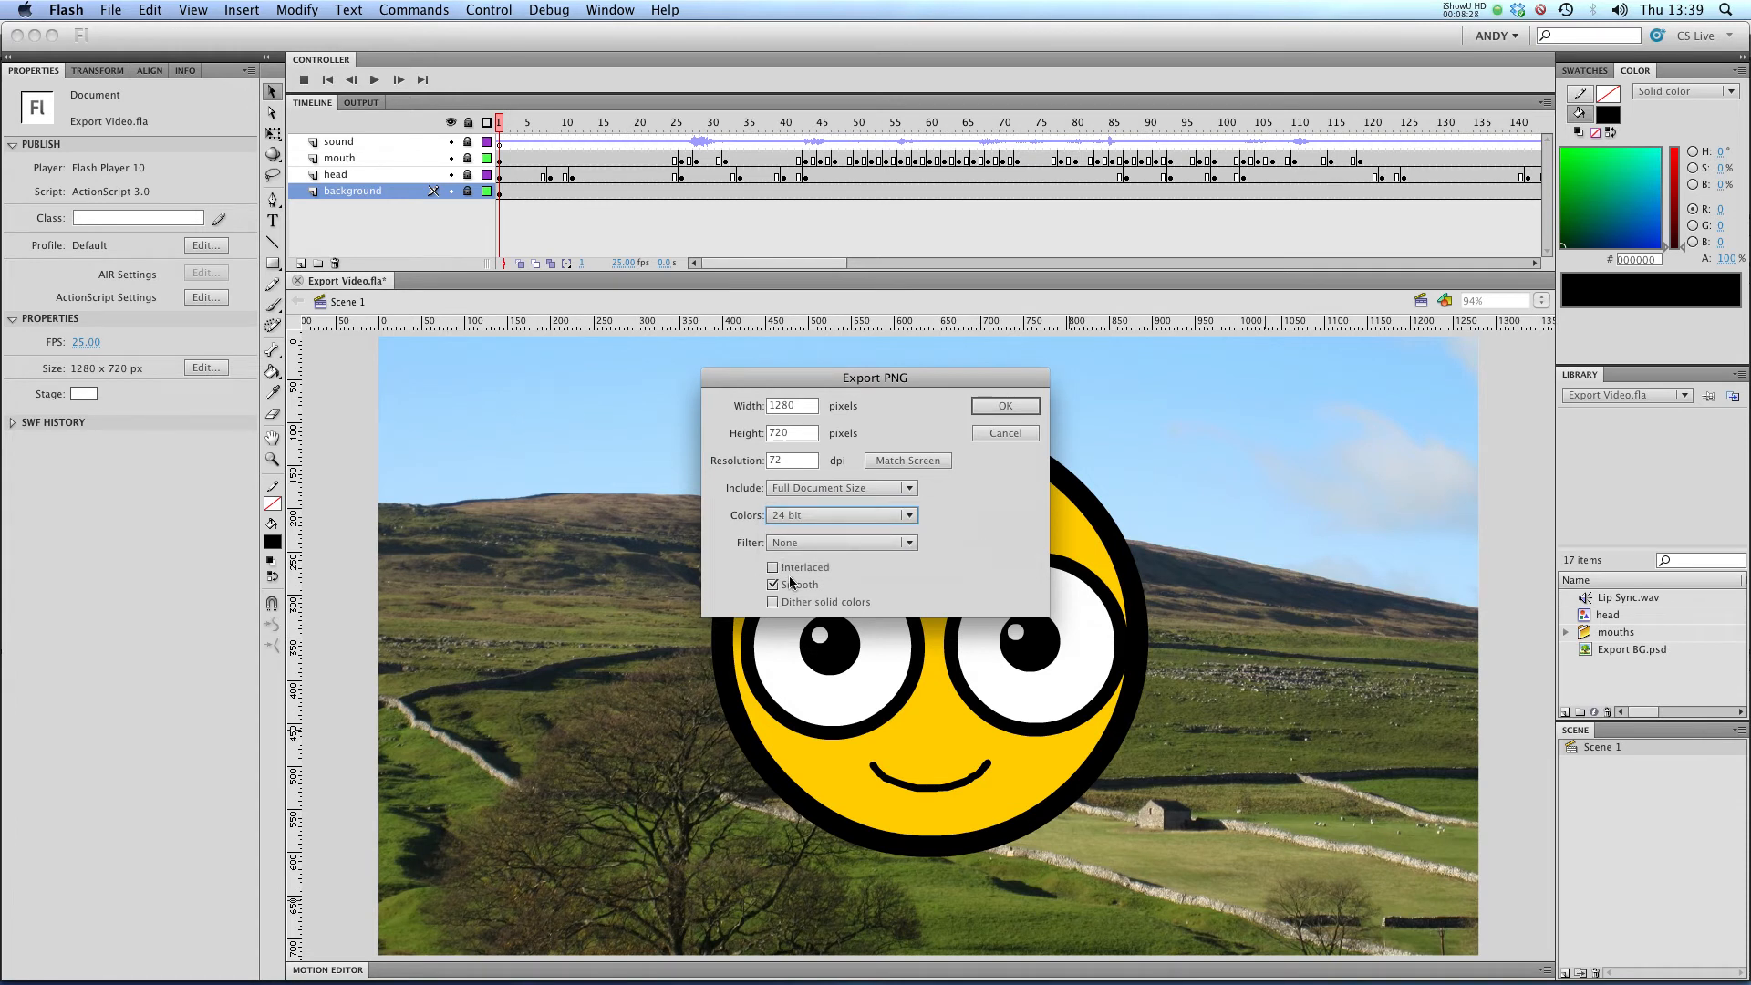
{"action": "mouse_move", "coordinate": [941, 565]}
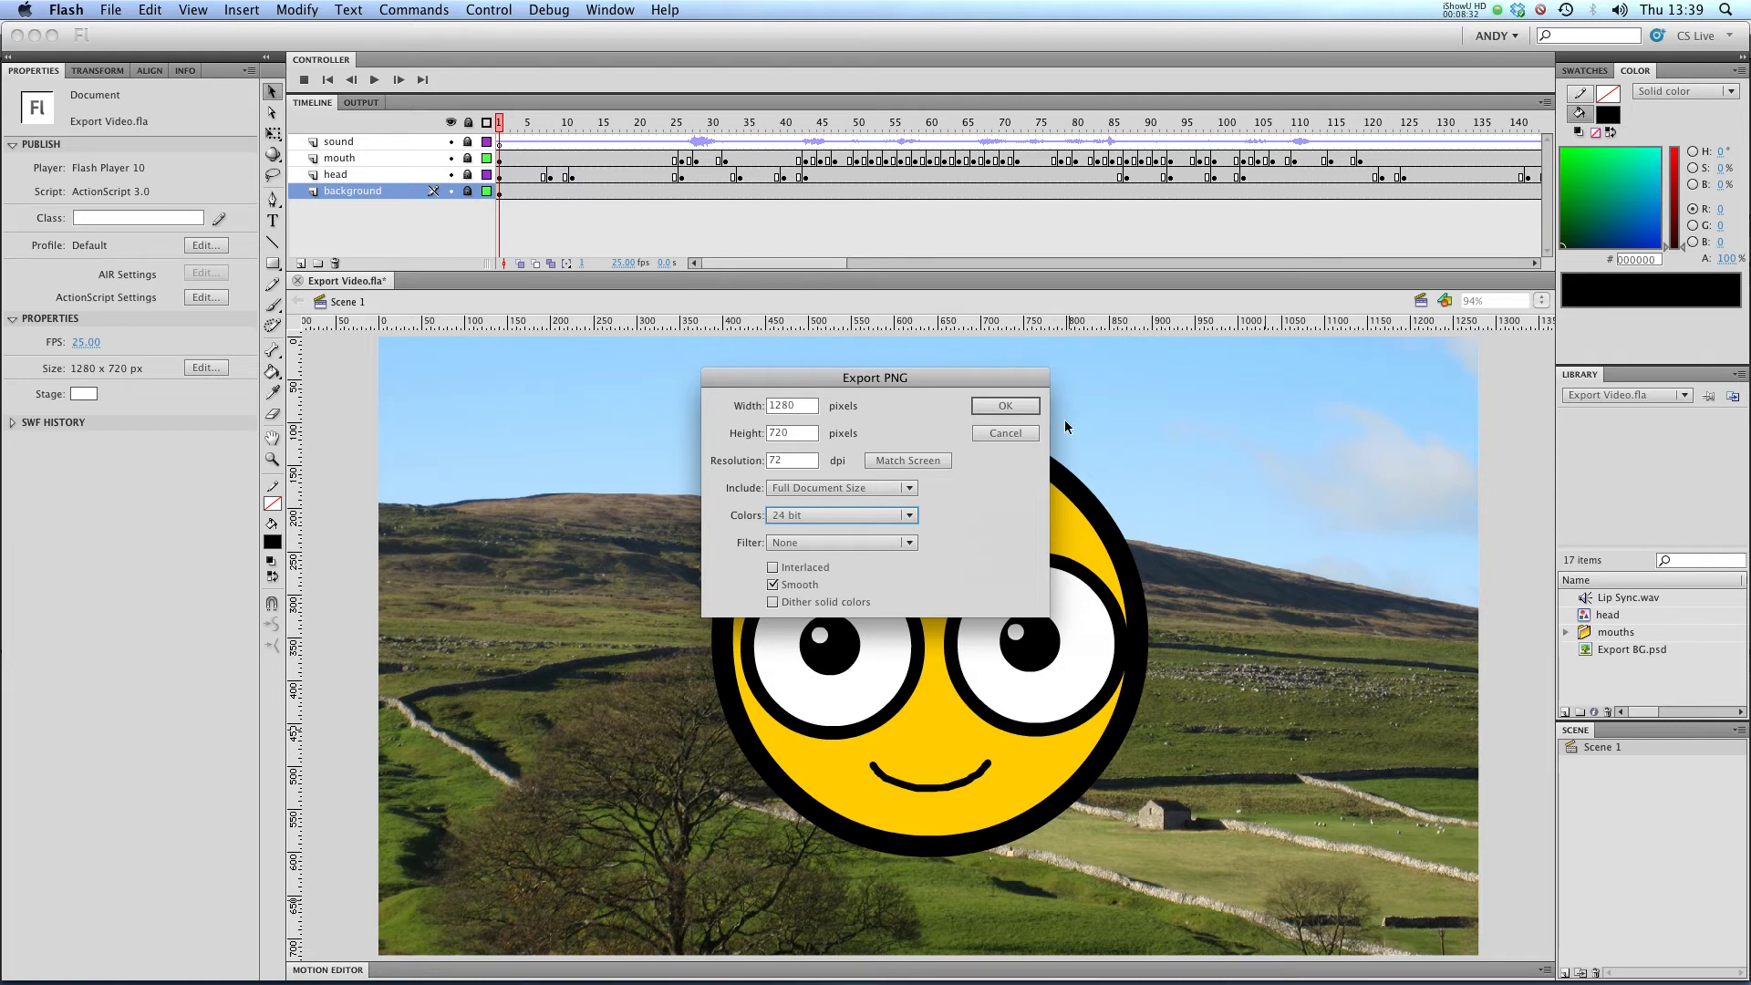
{"action": "left_click", "coordinate": [1003, 405]}
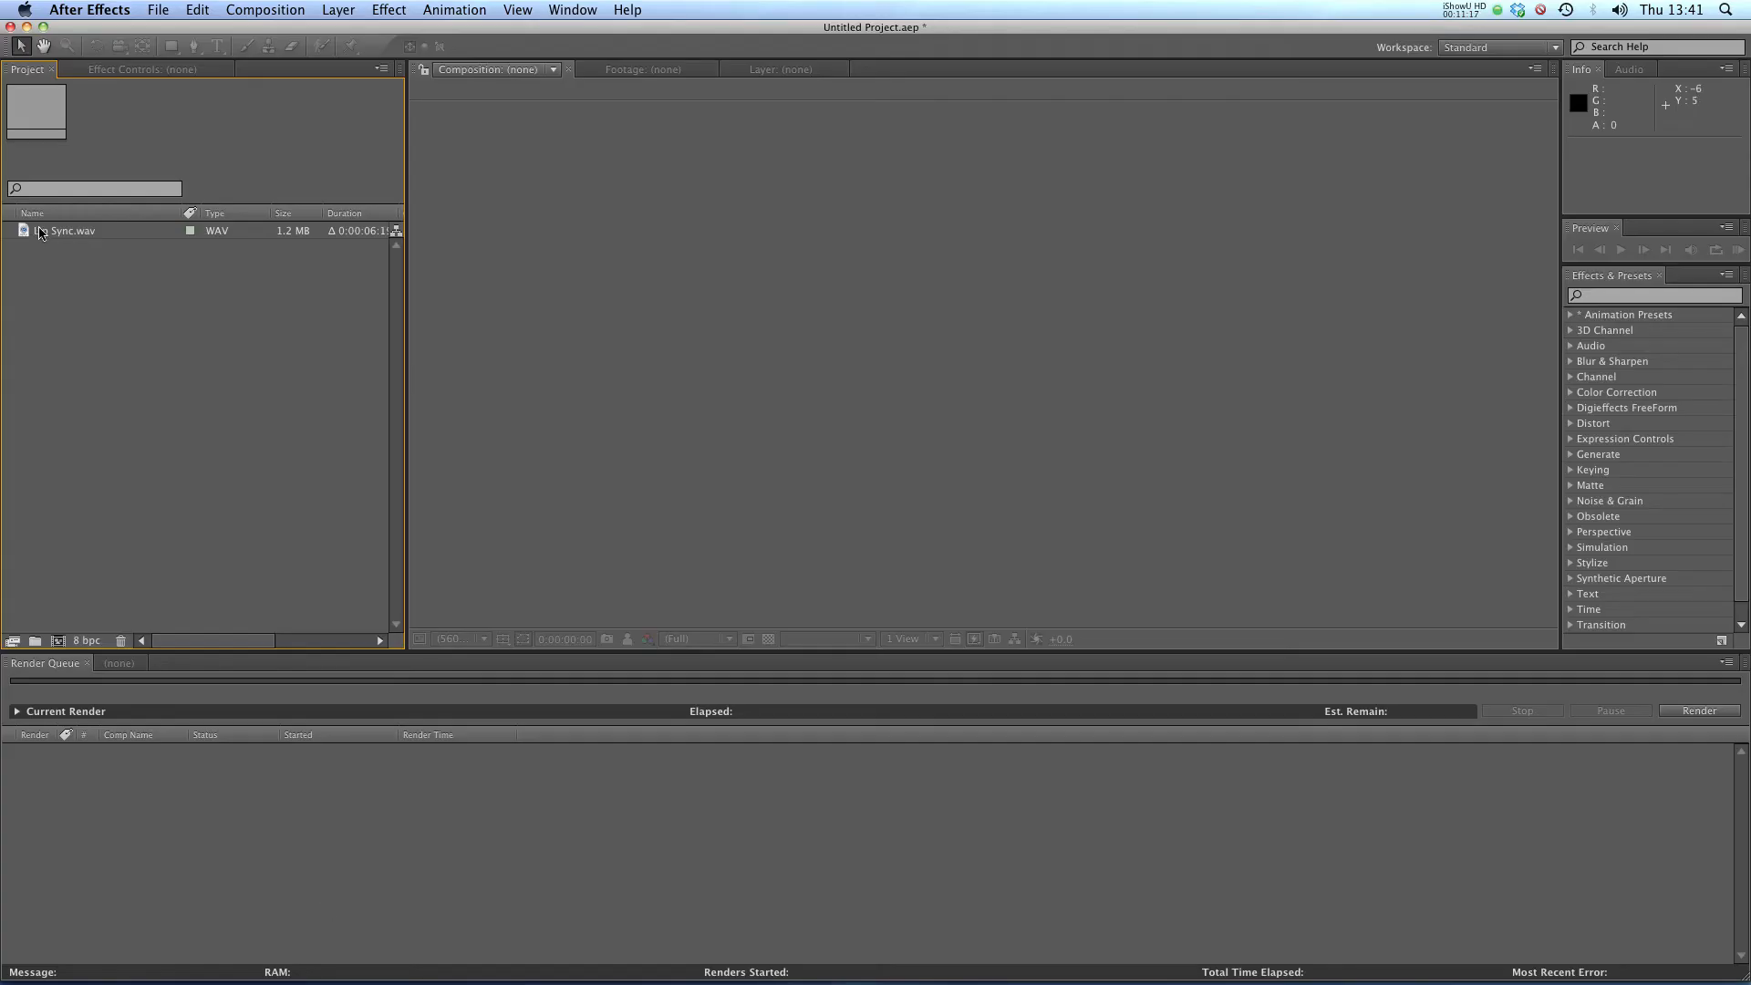
- Import the frames folder's PNGs as one sequence starting from Export Video0001.png
{"action": "left_click", "coordinate": [157, 9]}
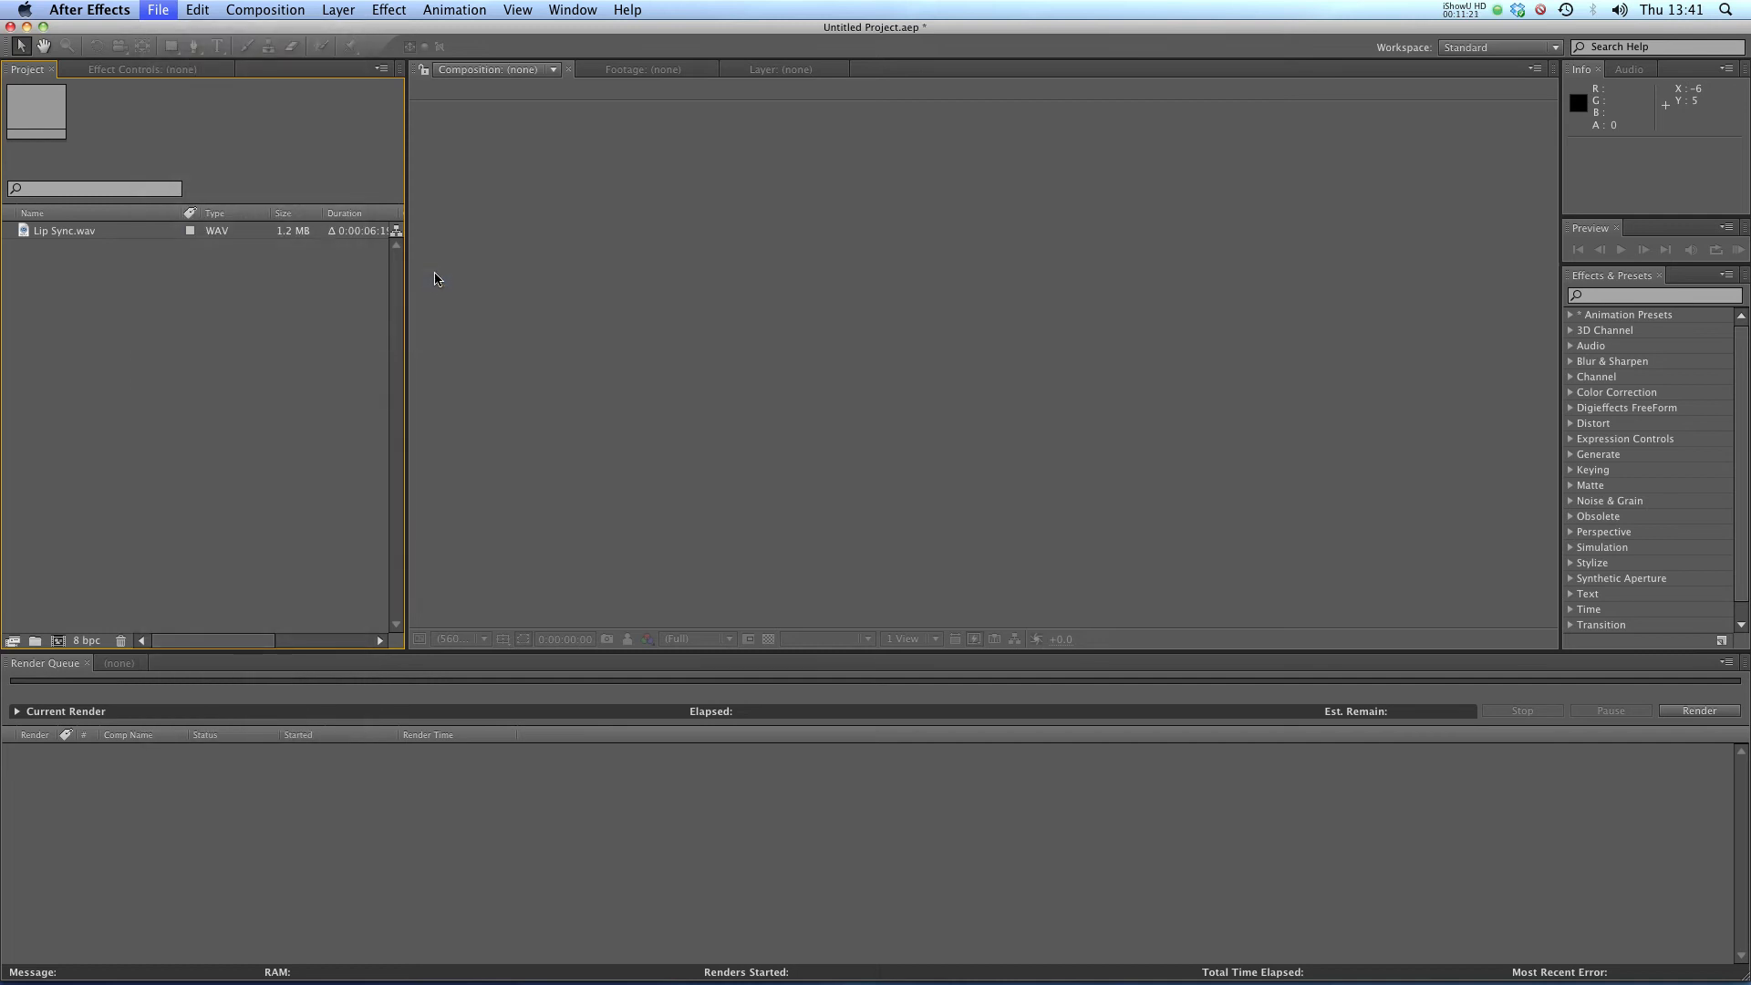
{"action": "left_click", "coordinate": [157, 9]}
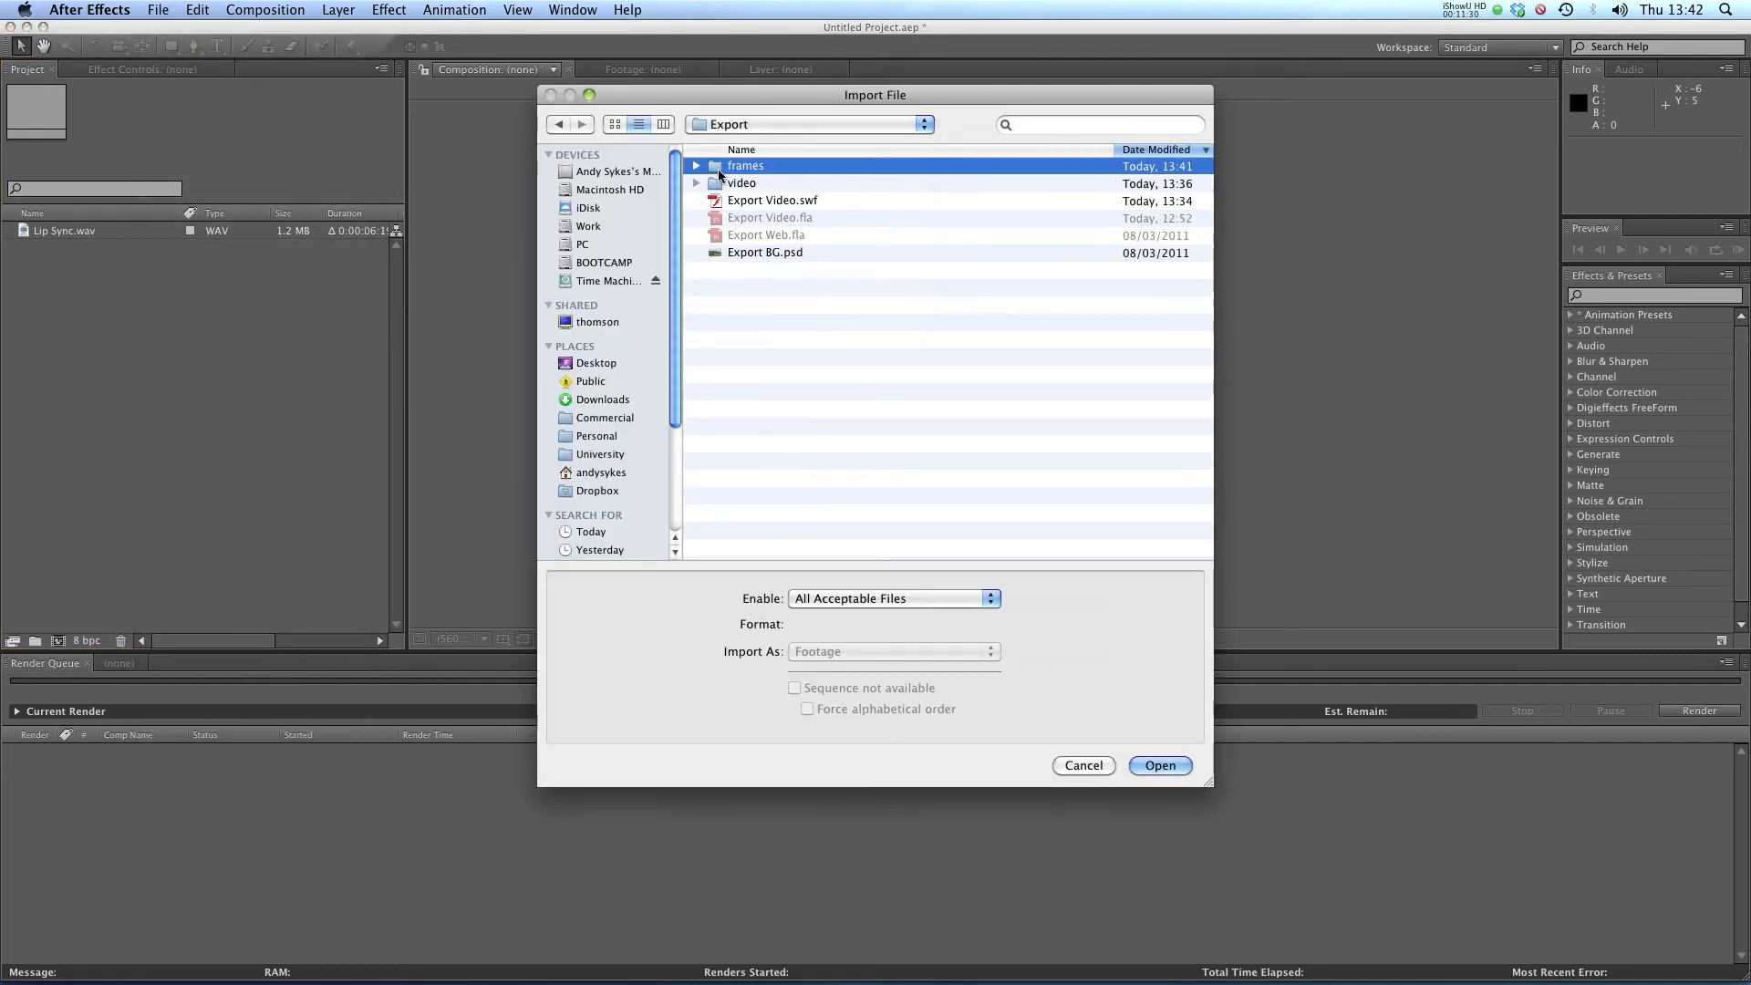
{"action": "double_click", "coordinate": [744, 166]}
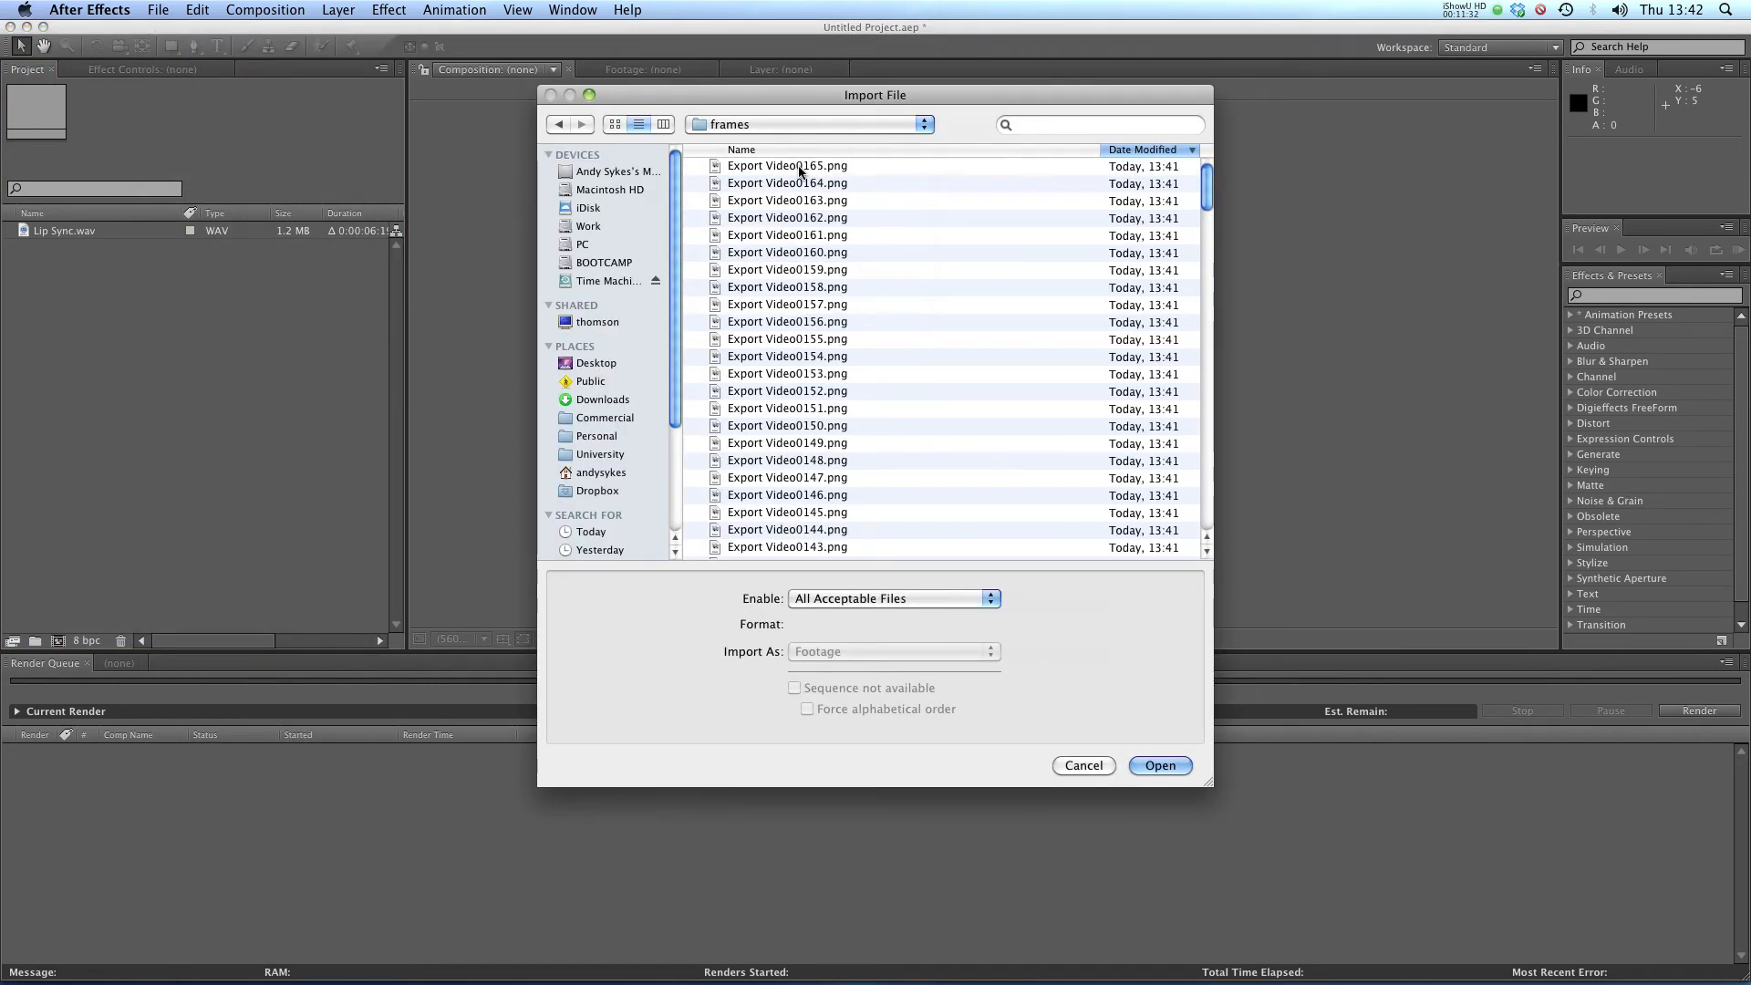
{"action": "scroll", "scroll_direction": "down", "scroll_amount": 3}
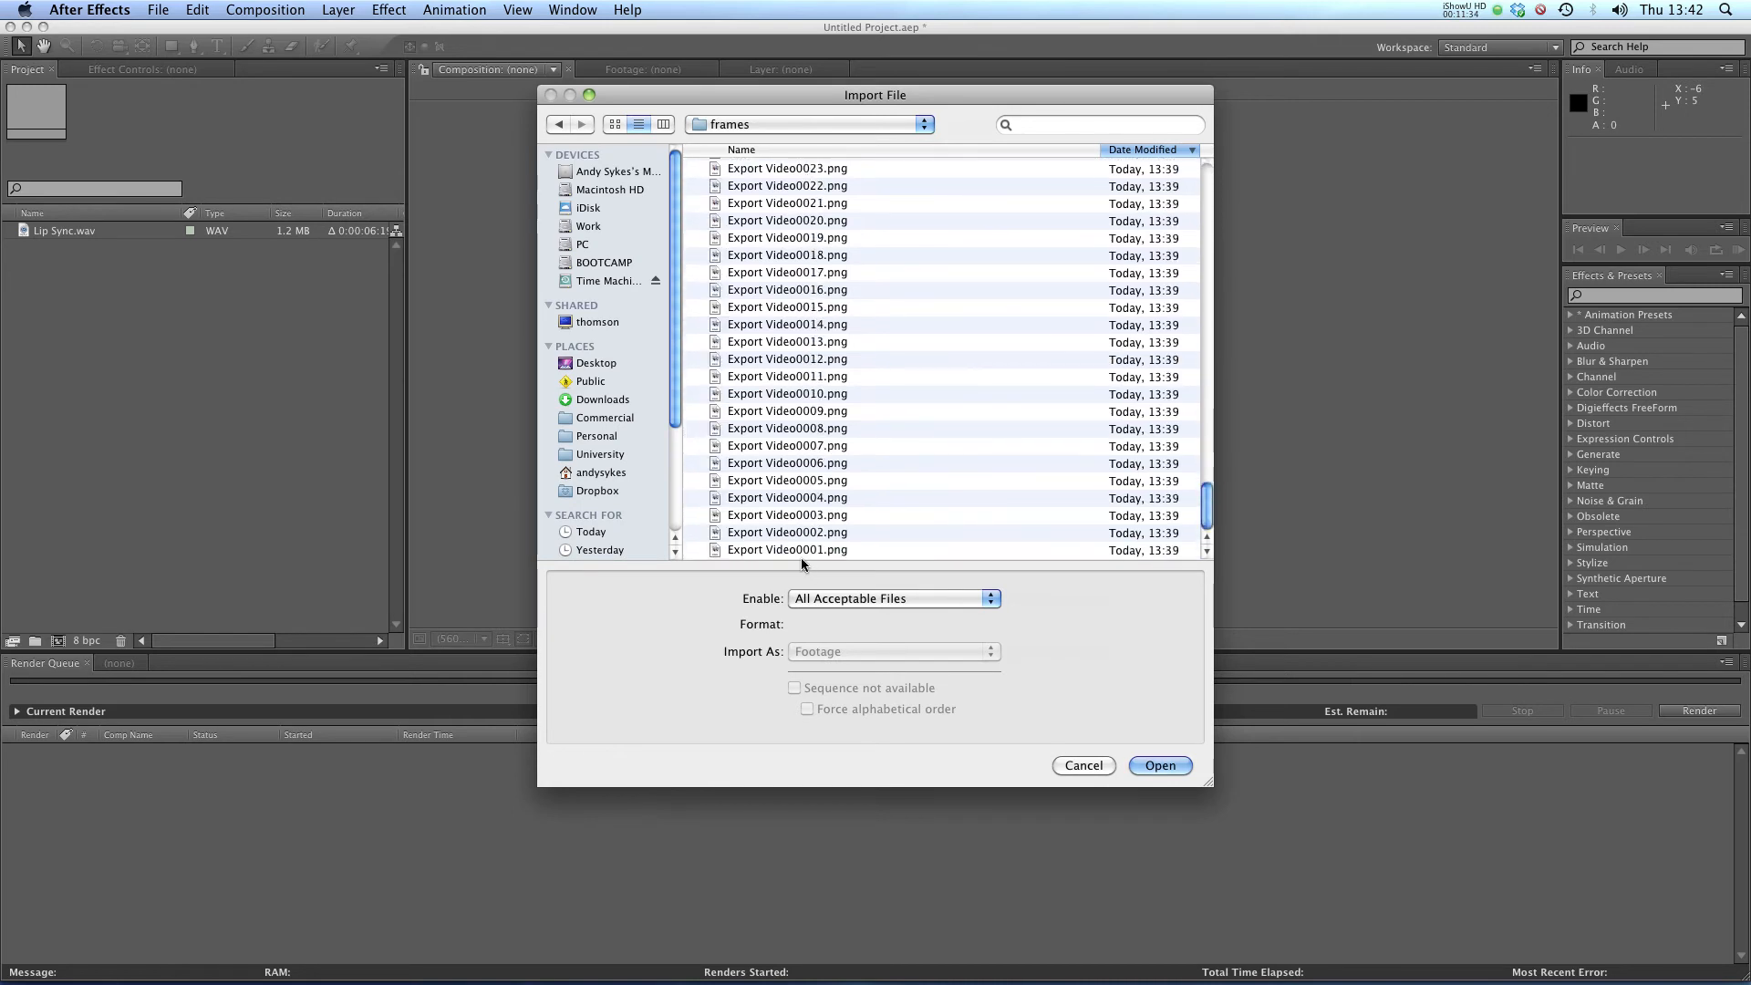
{"action": "left_click", "coordinate": [786, 549]}
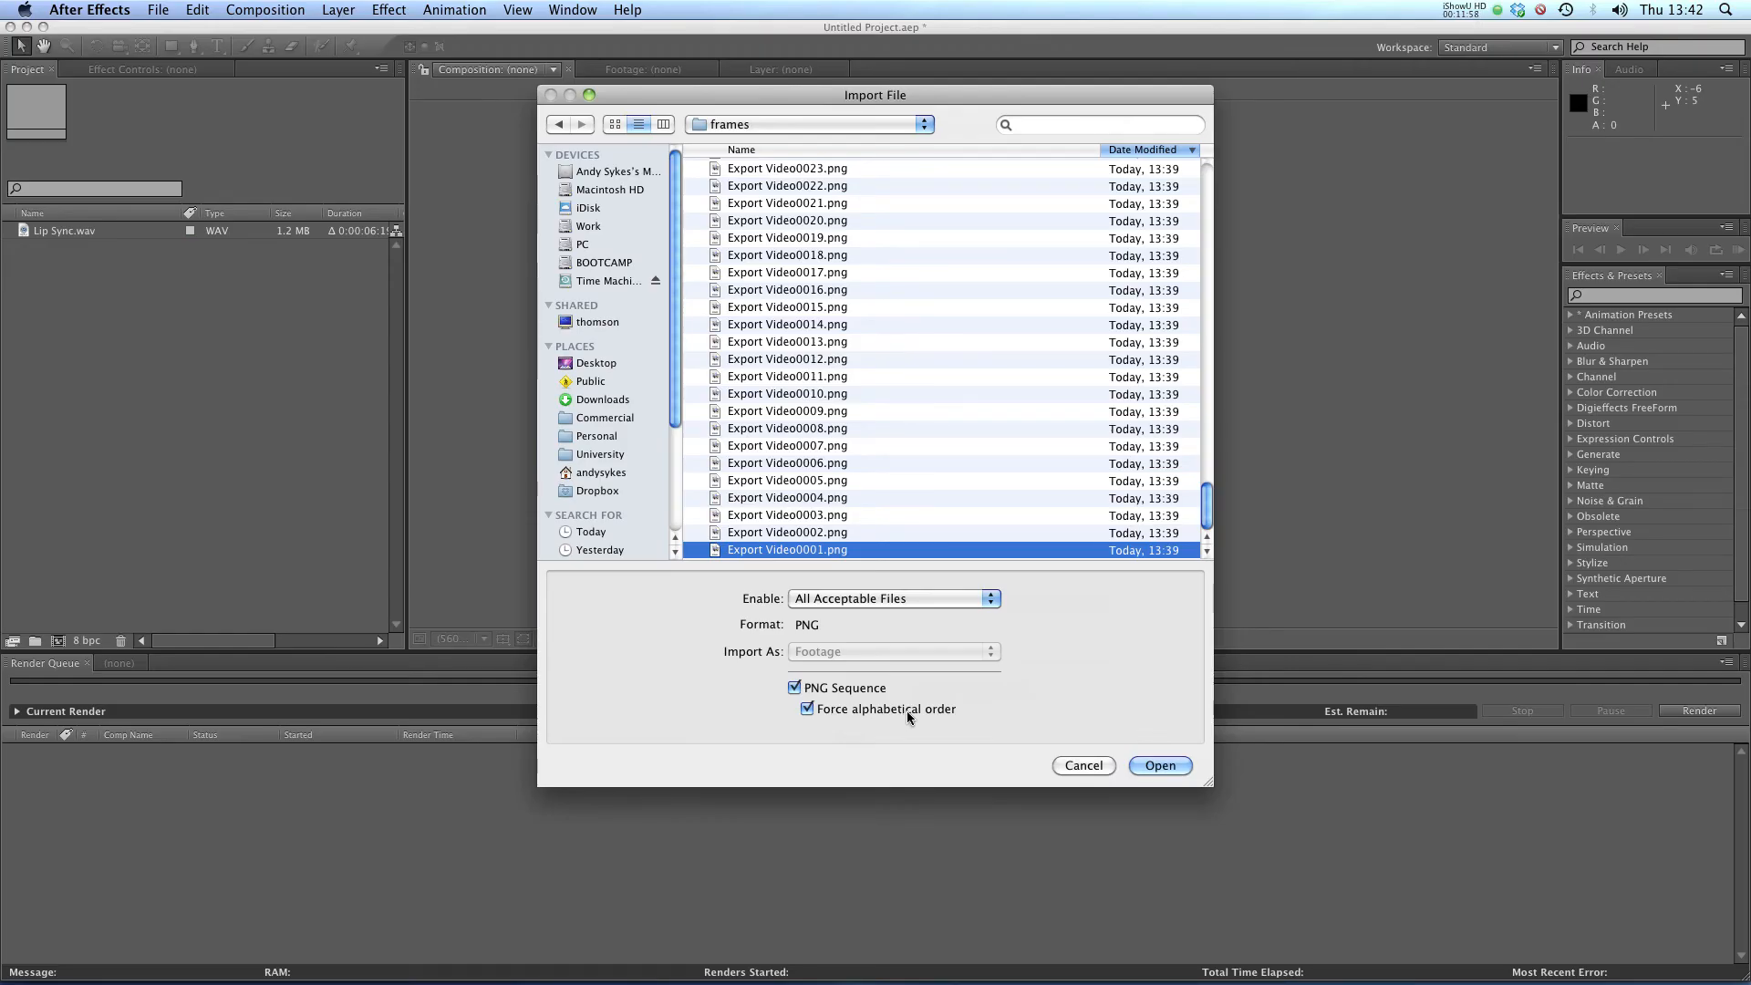
{"action": "left_click", "coordinate": [1160, 764]}
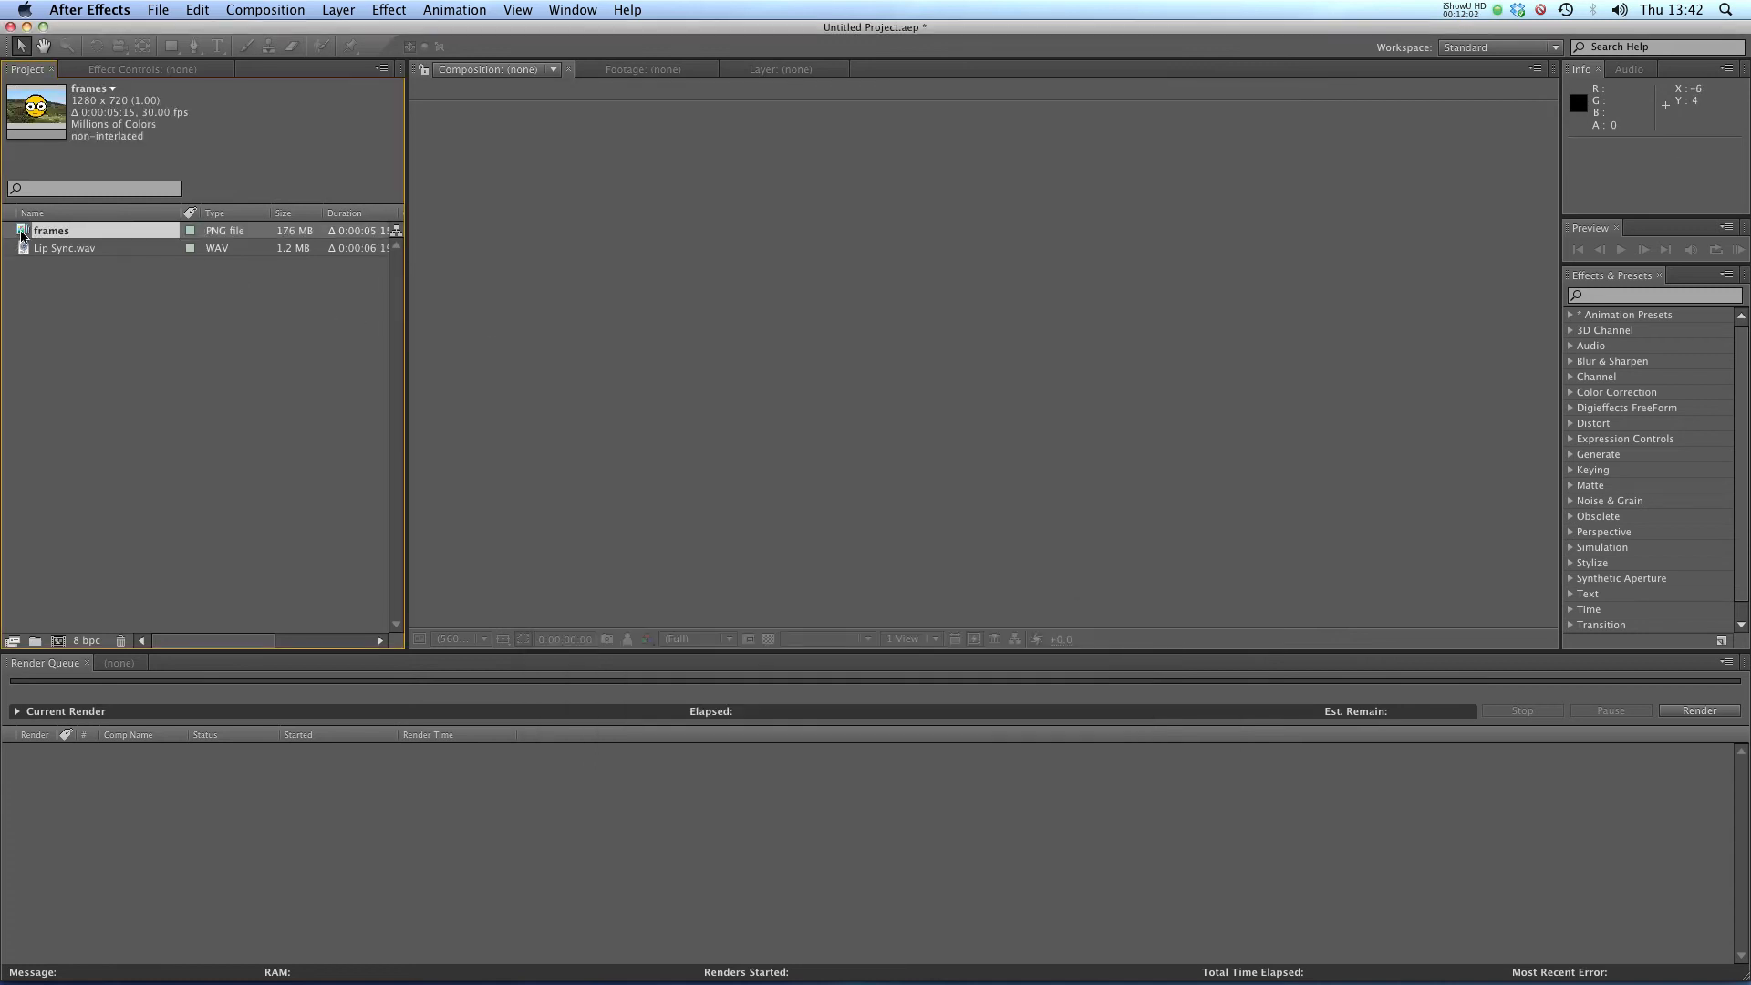
- Make a new comp from the frames footage and add Lip Sync.wav as its second layer
{"action": "right_click", "coordinate": [51, 230]}
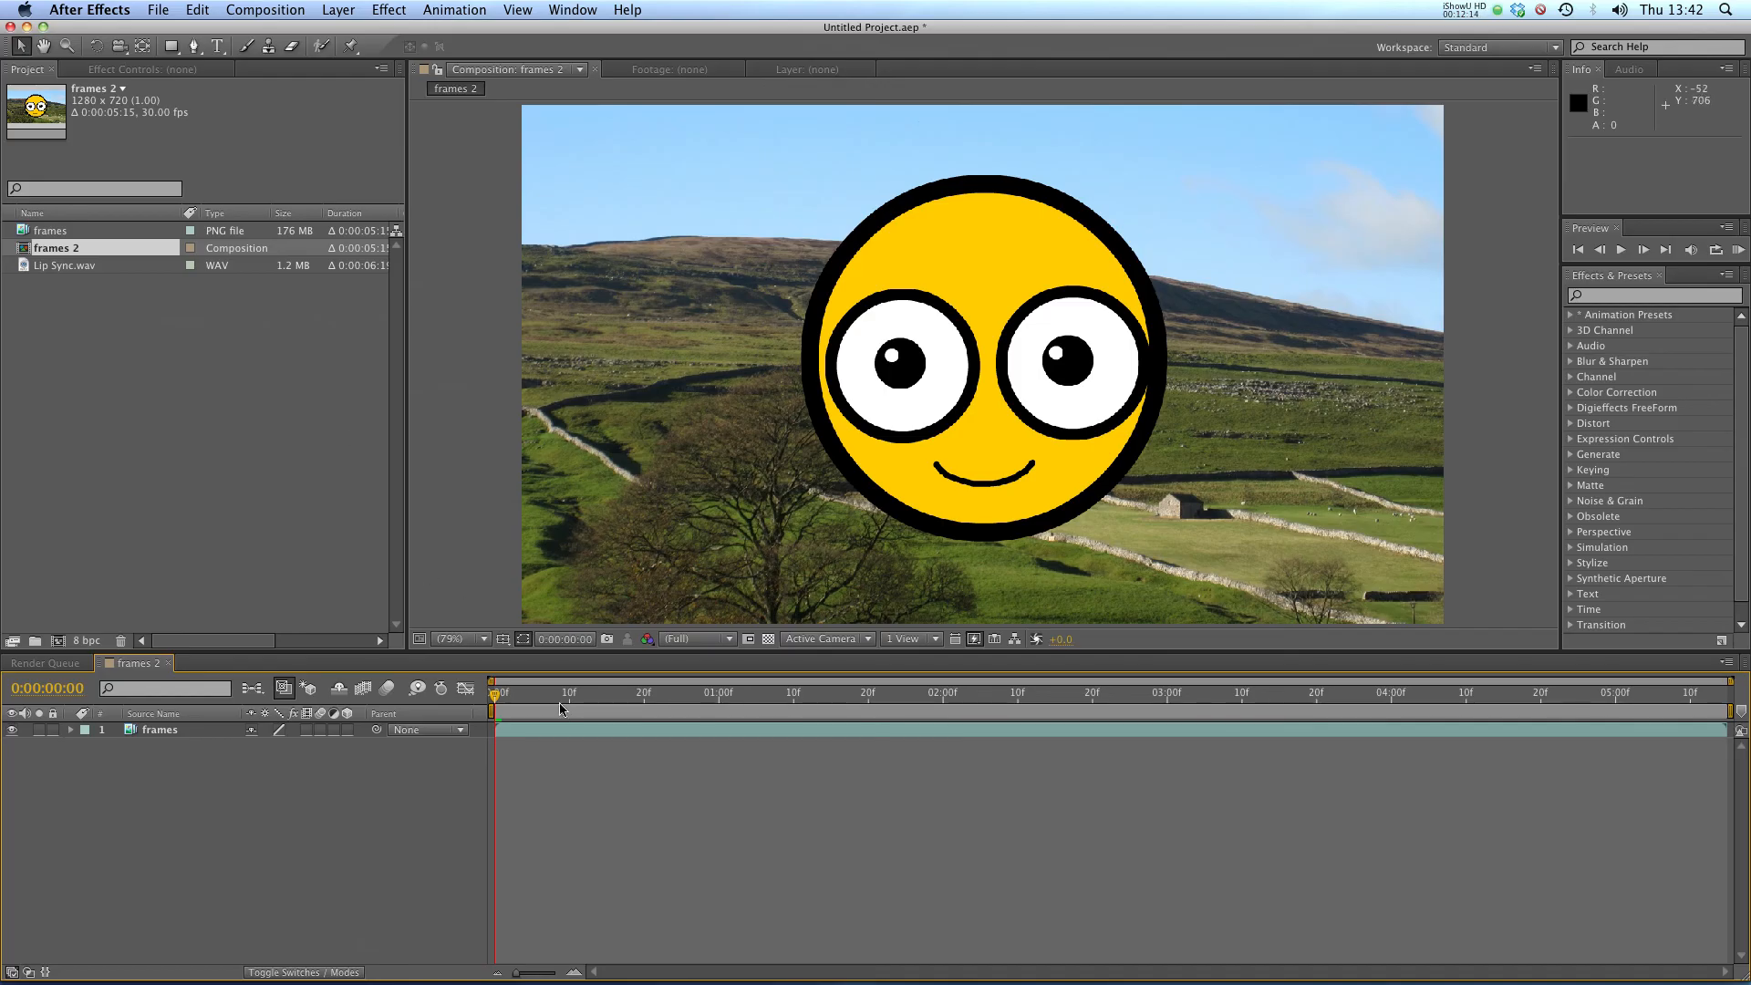
{"action": "left_click", "coordinate": [1489, 694]}
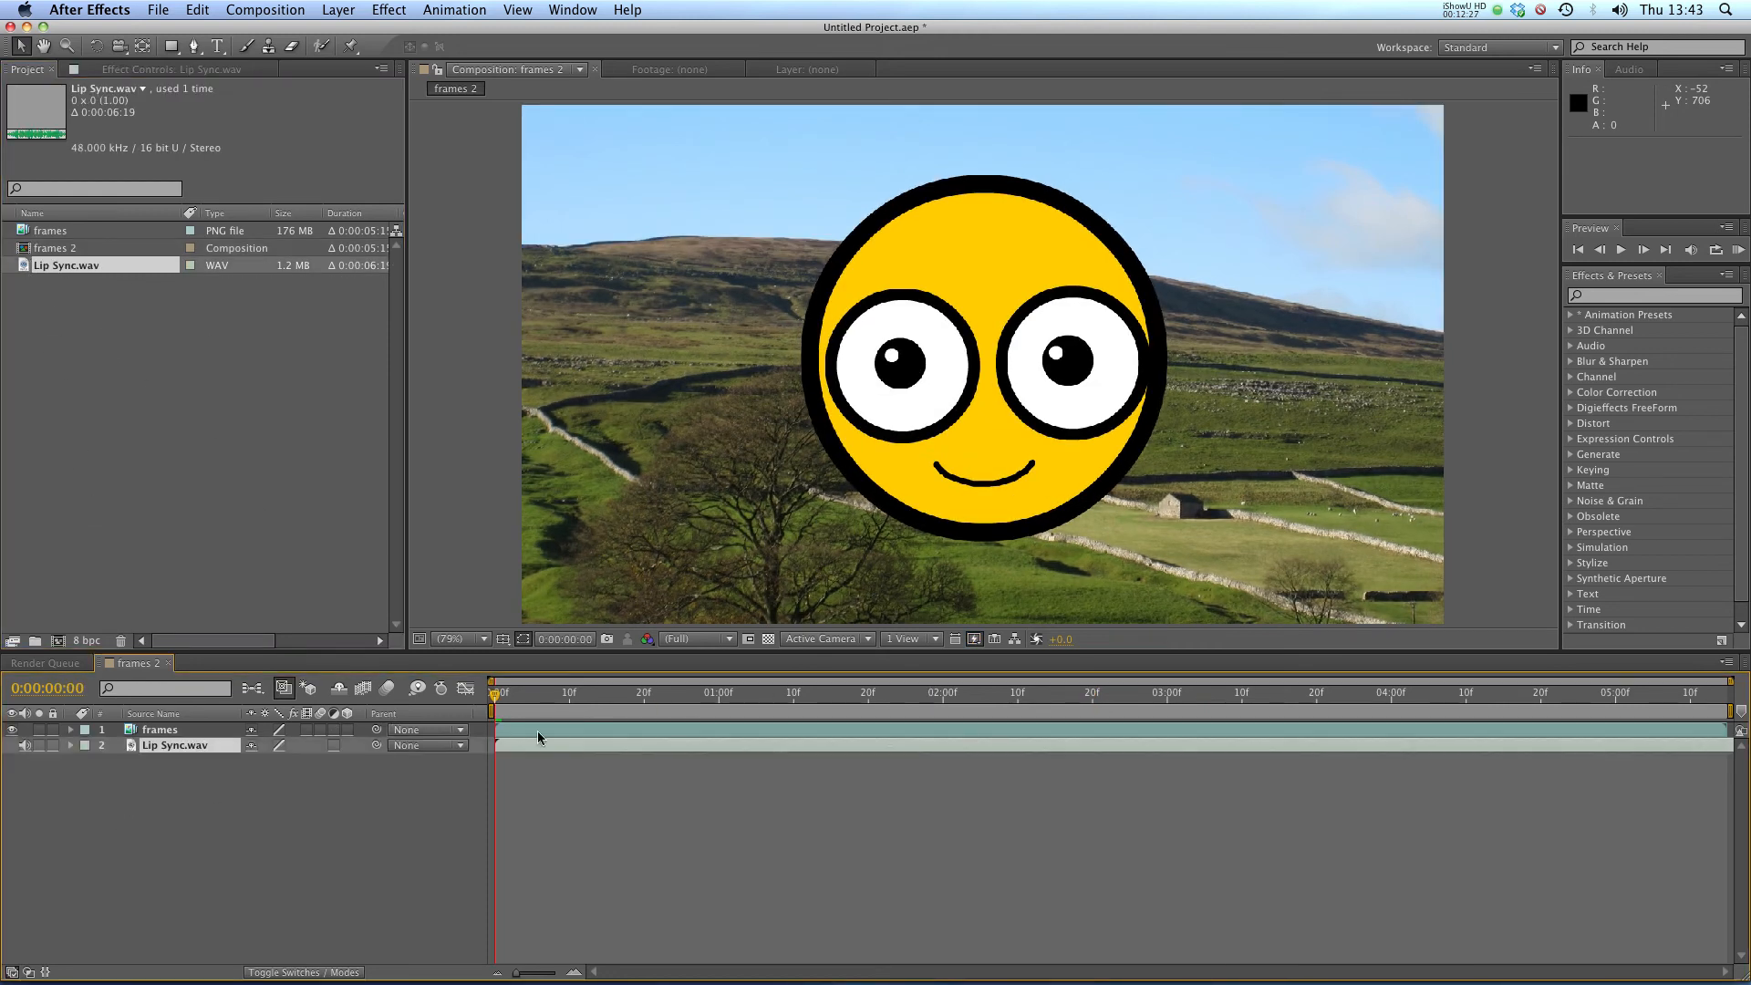
{"action": "left_click", "coordinate": [1071, 693]}
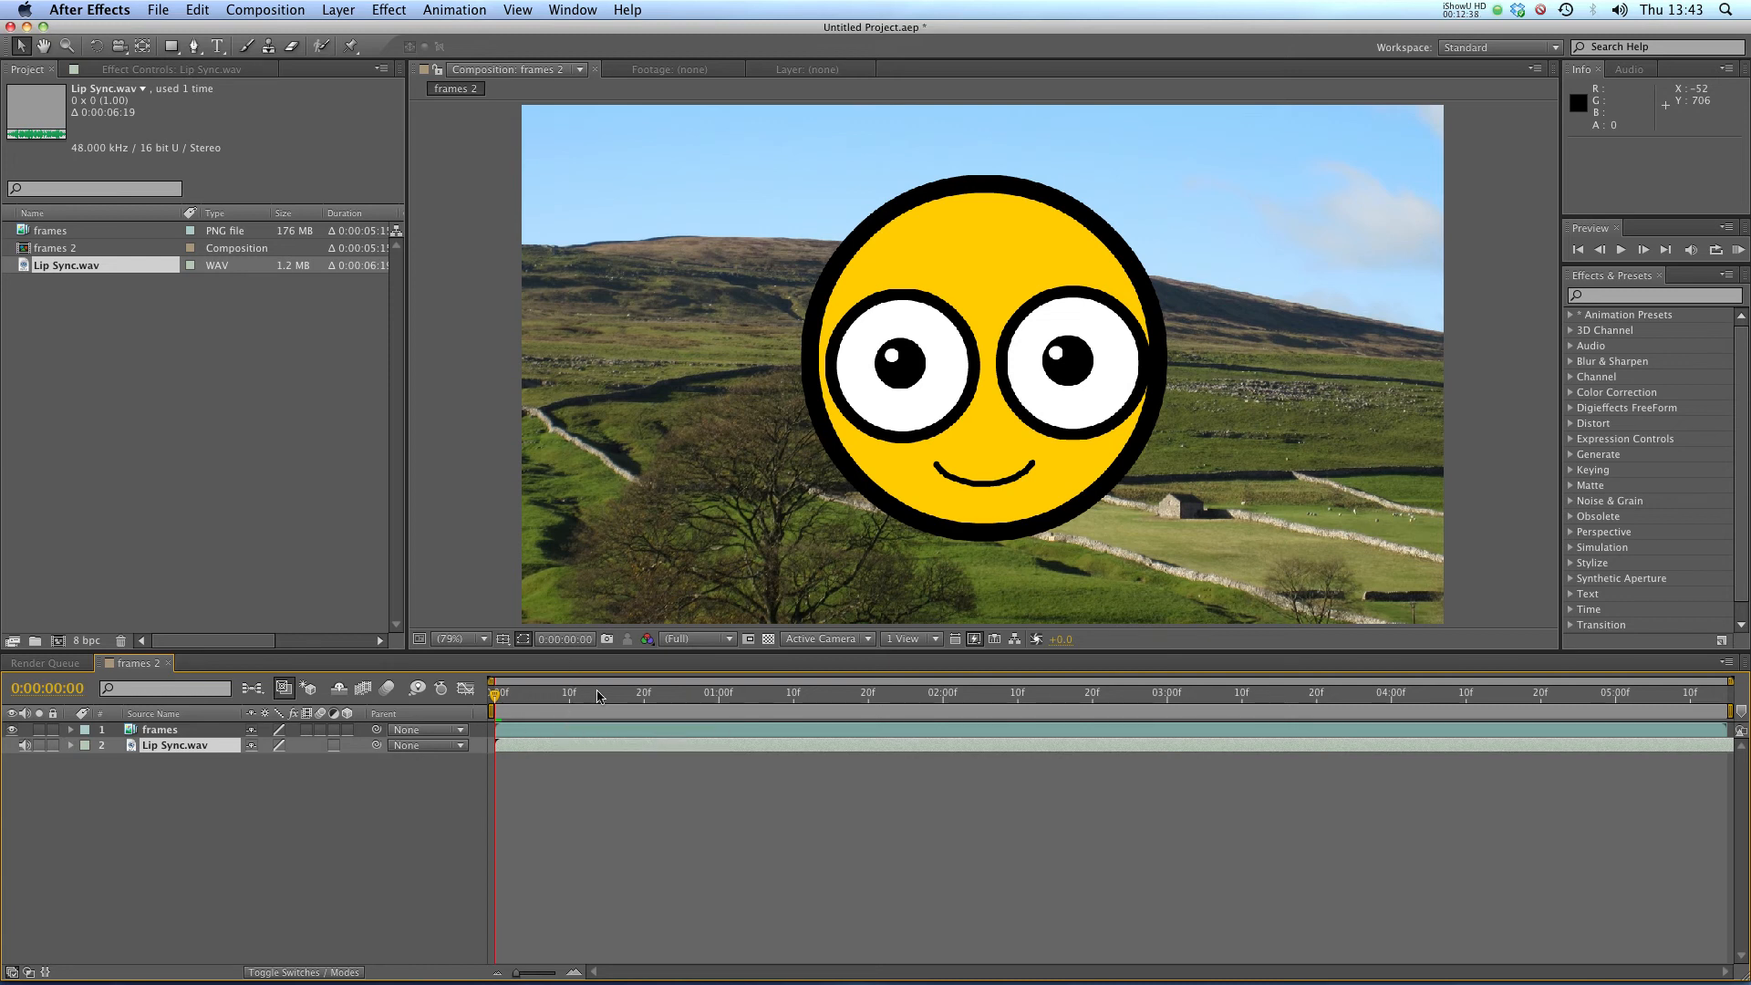
{"action": "mouse_move", "coordinate": [637, 693]}
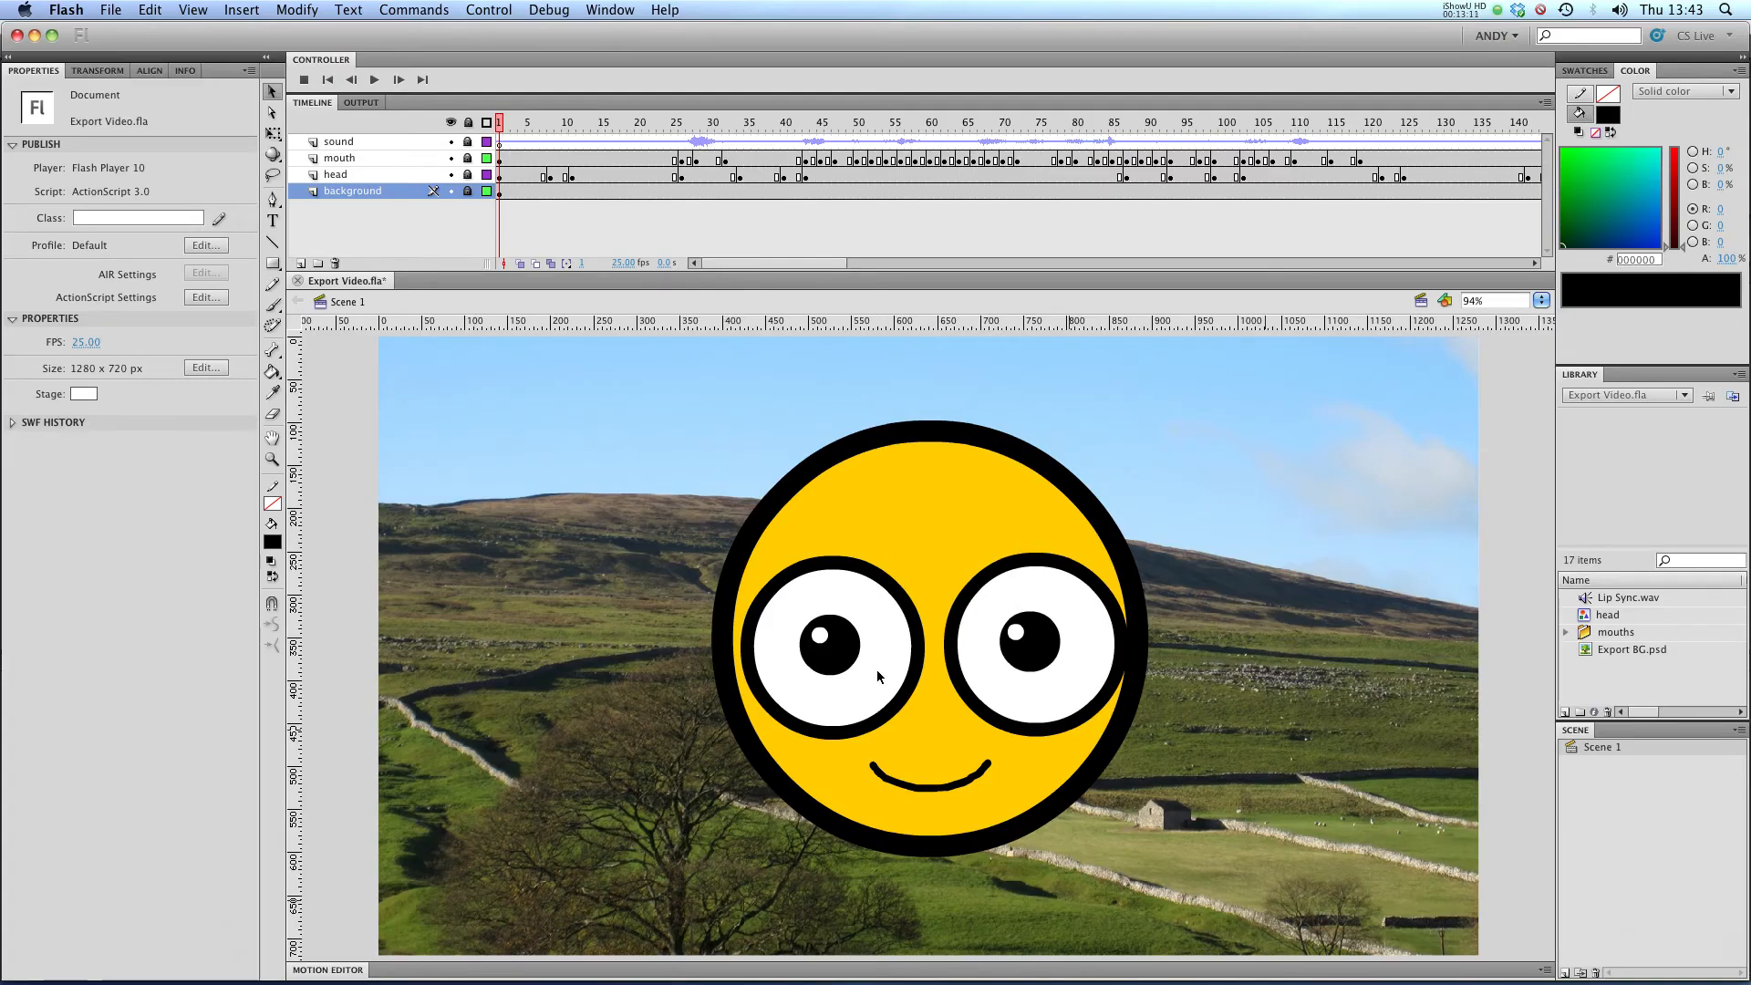
- Start an Export Movie in the frames folder and set the format to QuickTime
{"action": "left_click", "coordinate": [109, 11]}
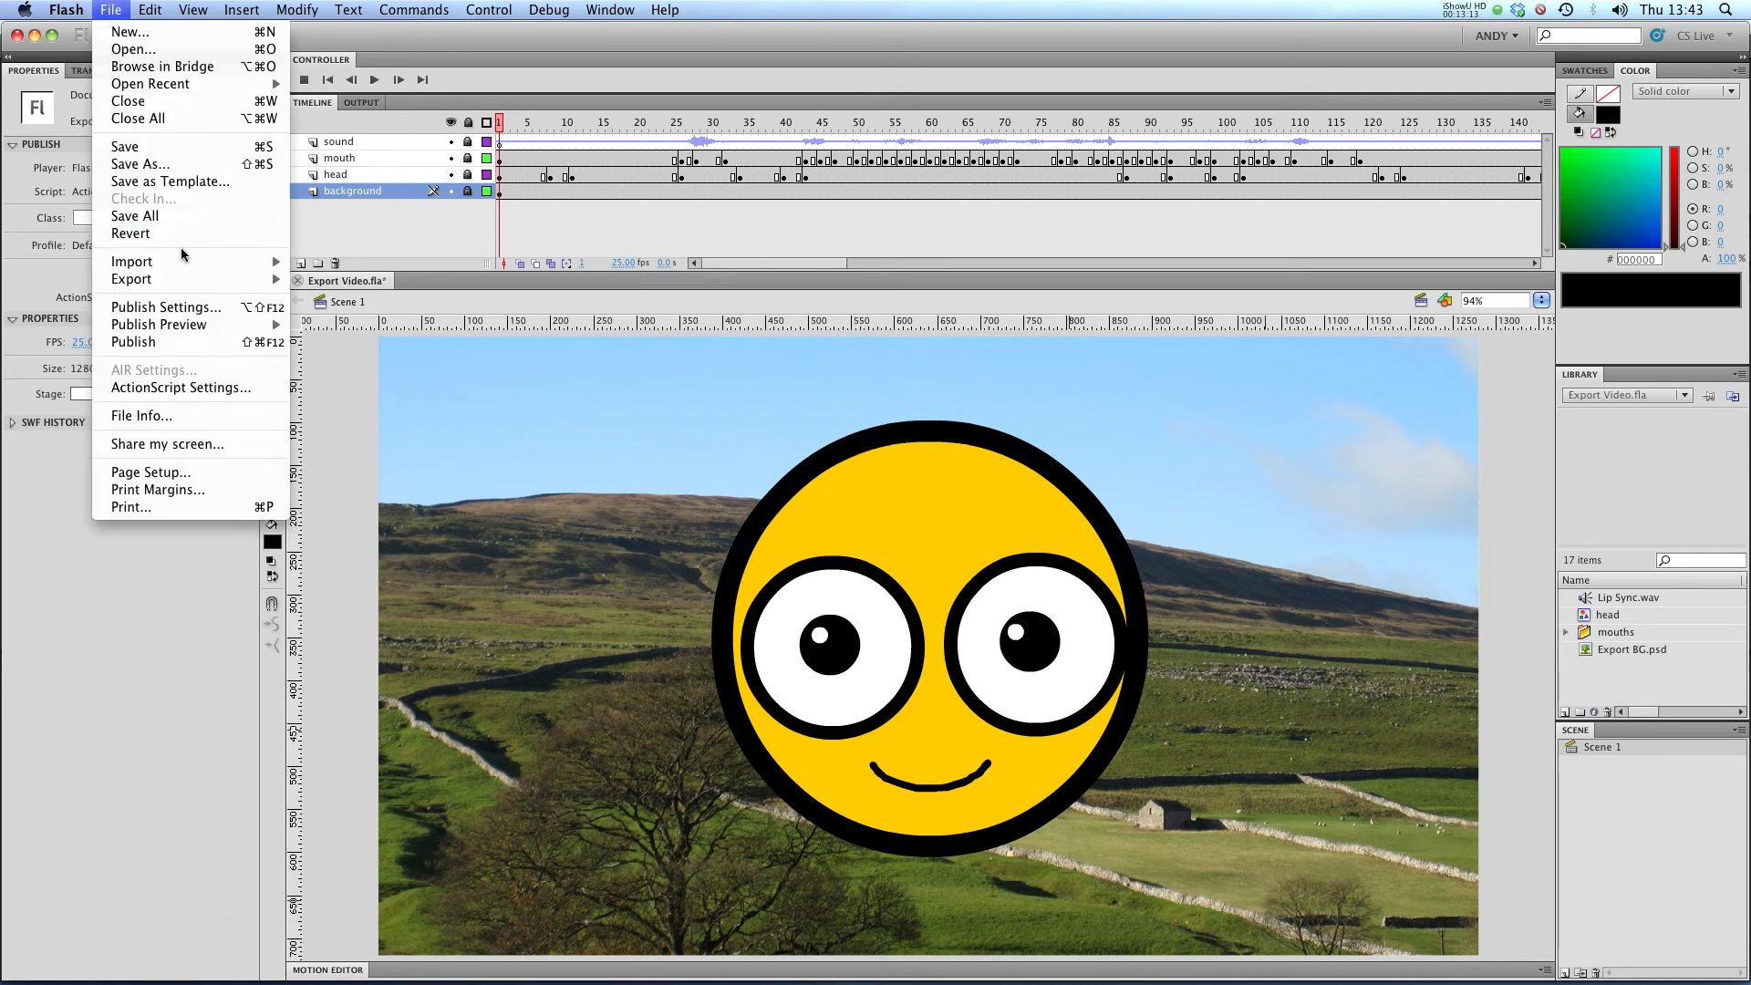
{"action": "left_click", "coordinate": [593, 473]}
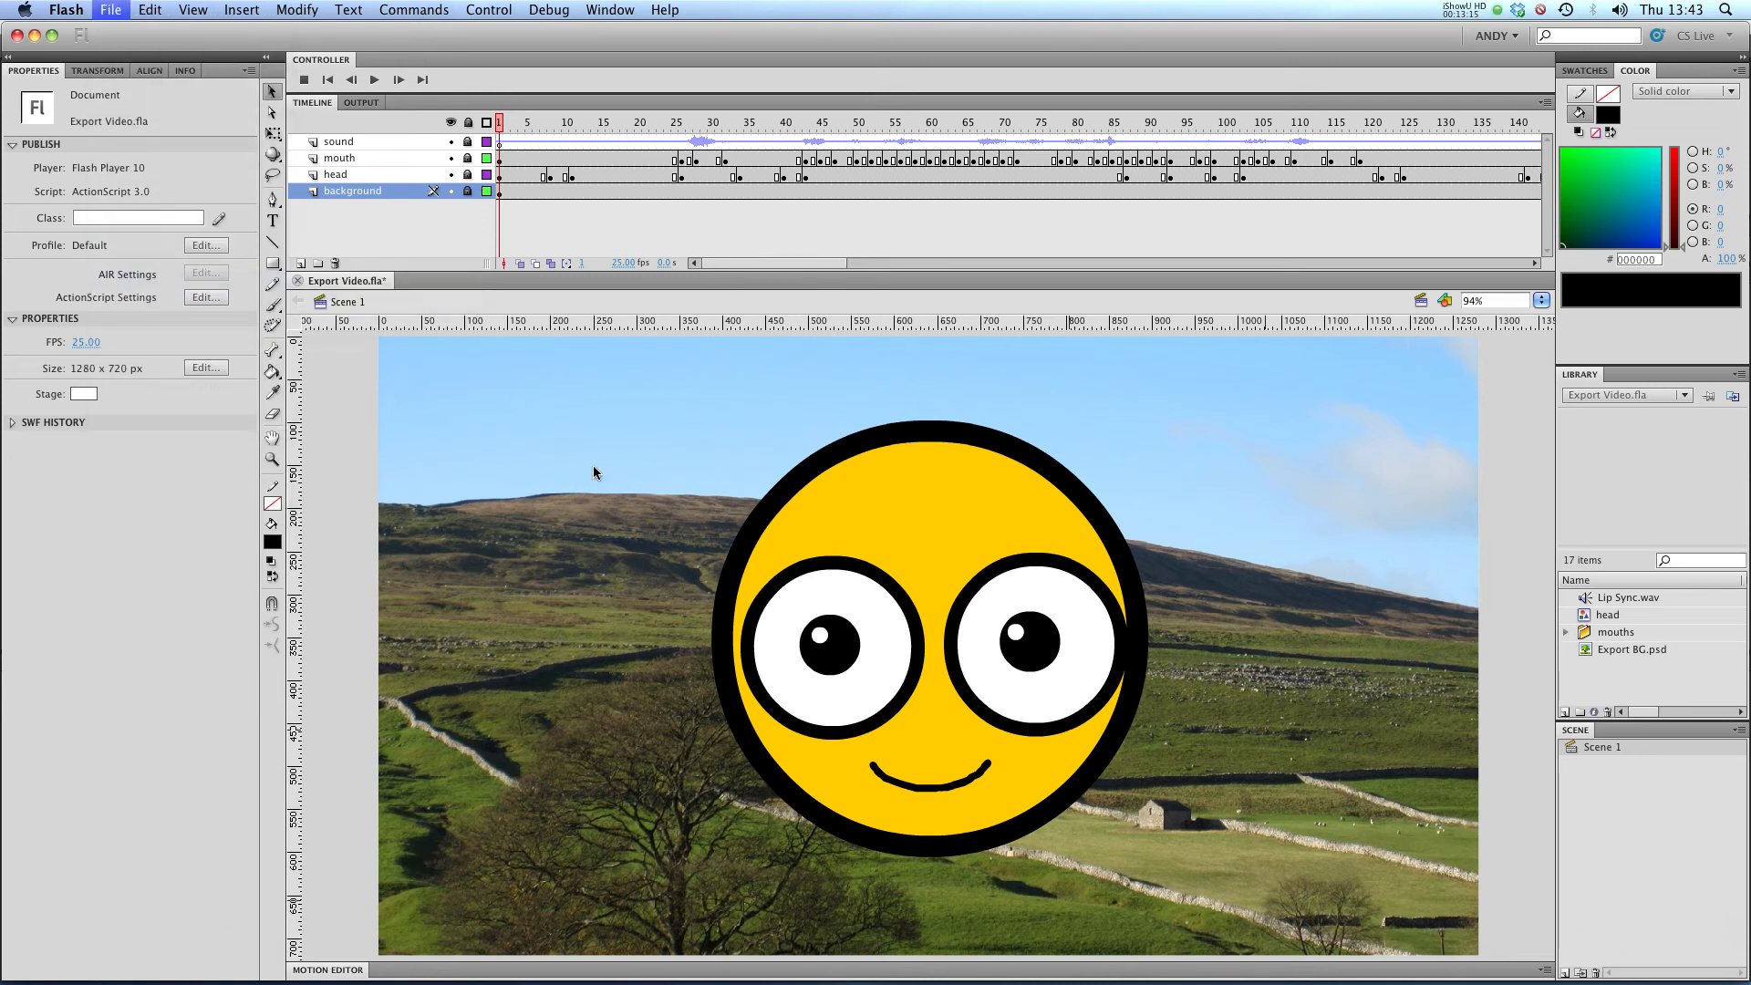
{"action": "left_click", "coordinate": [109, 11]}
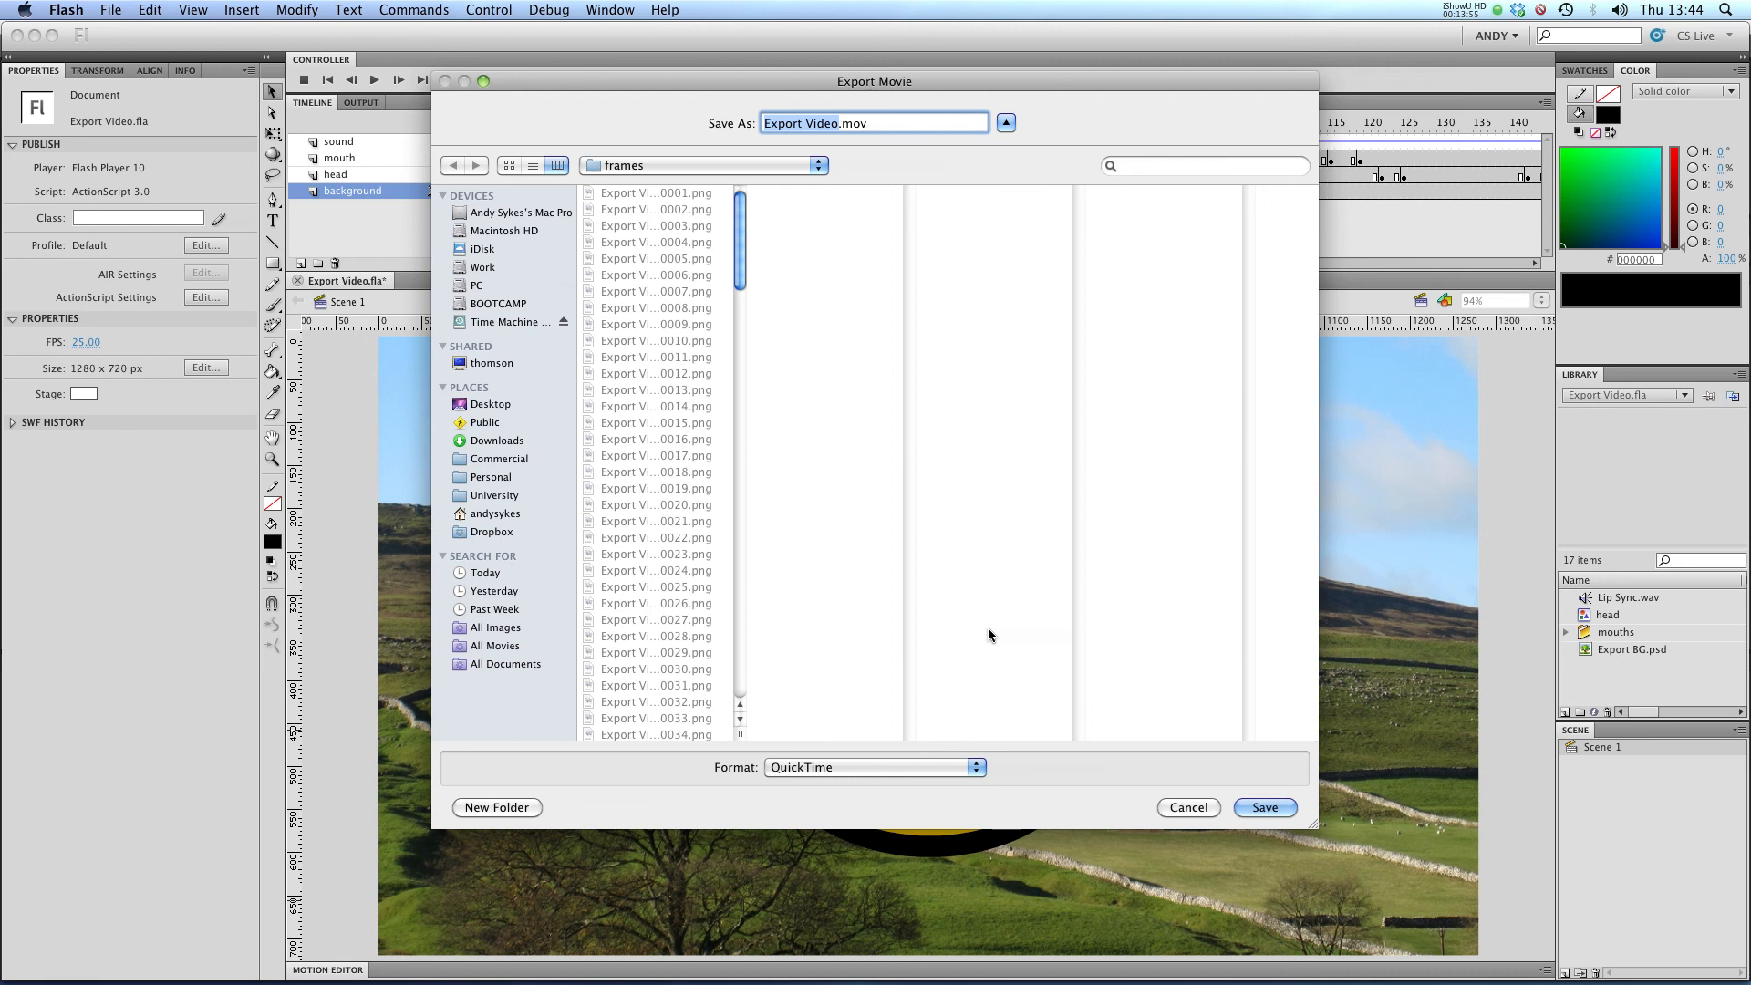
{"action": "left_click", "coordinate": [874, 768]}
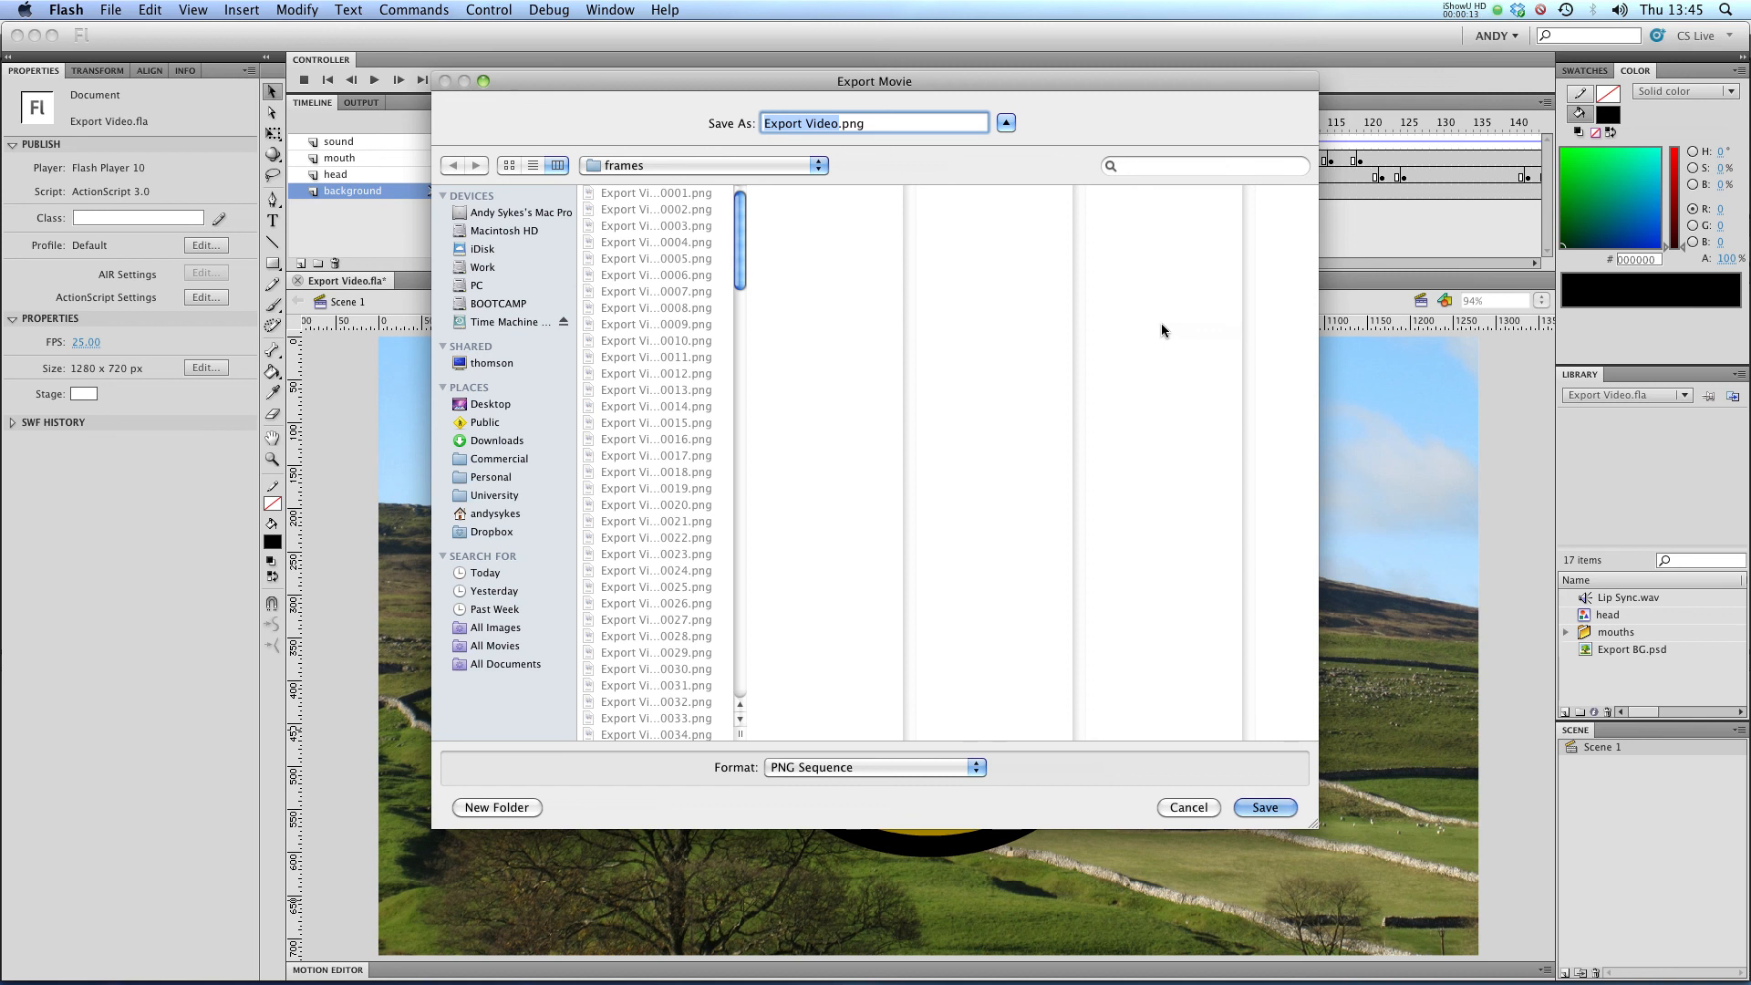
{"action": "left_click", "coordinate": [874, 768]}
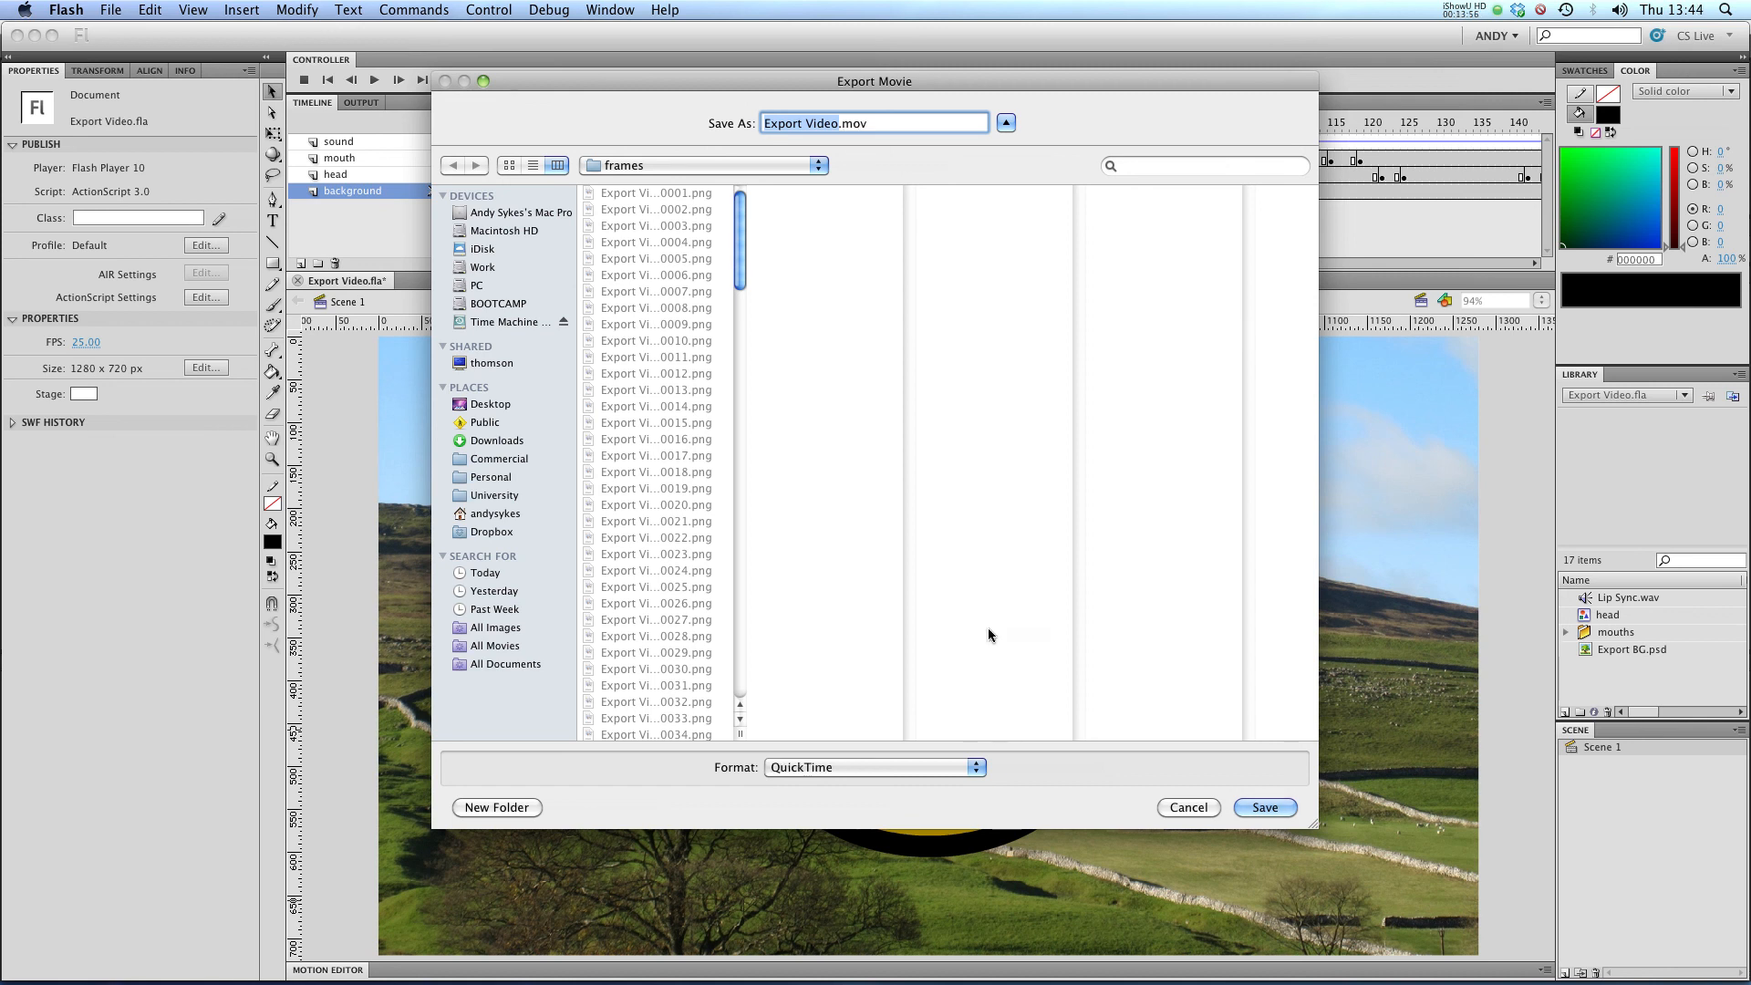